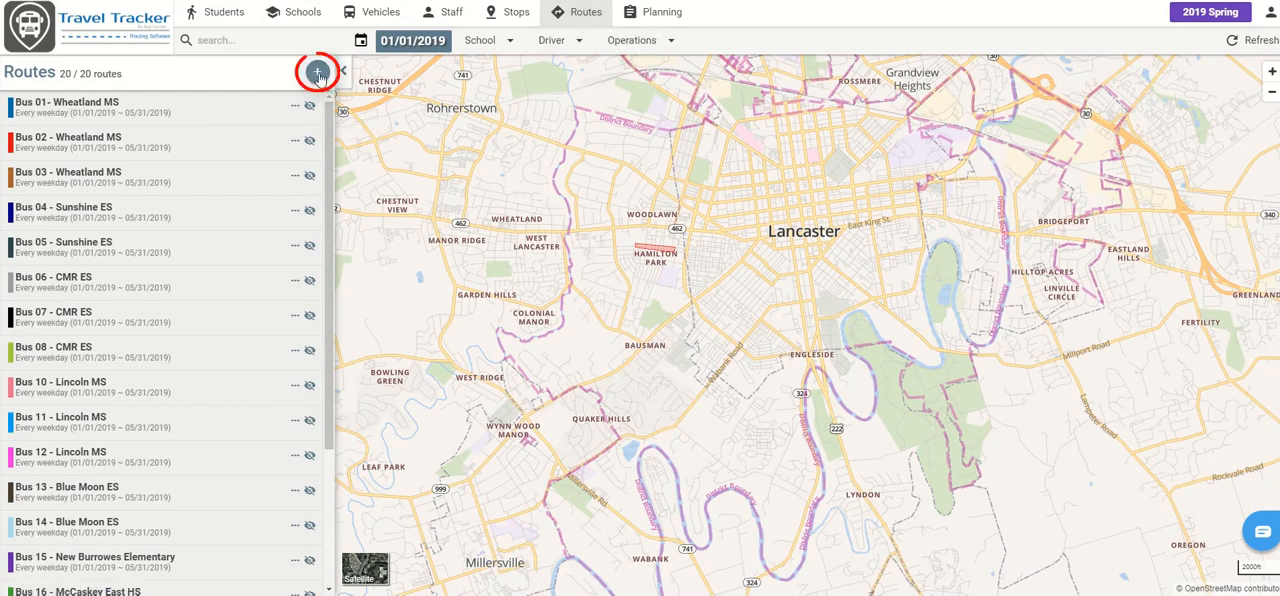
mouse_move(318, 72)
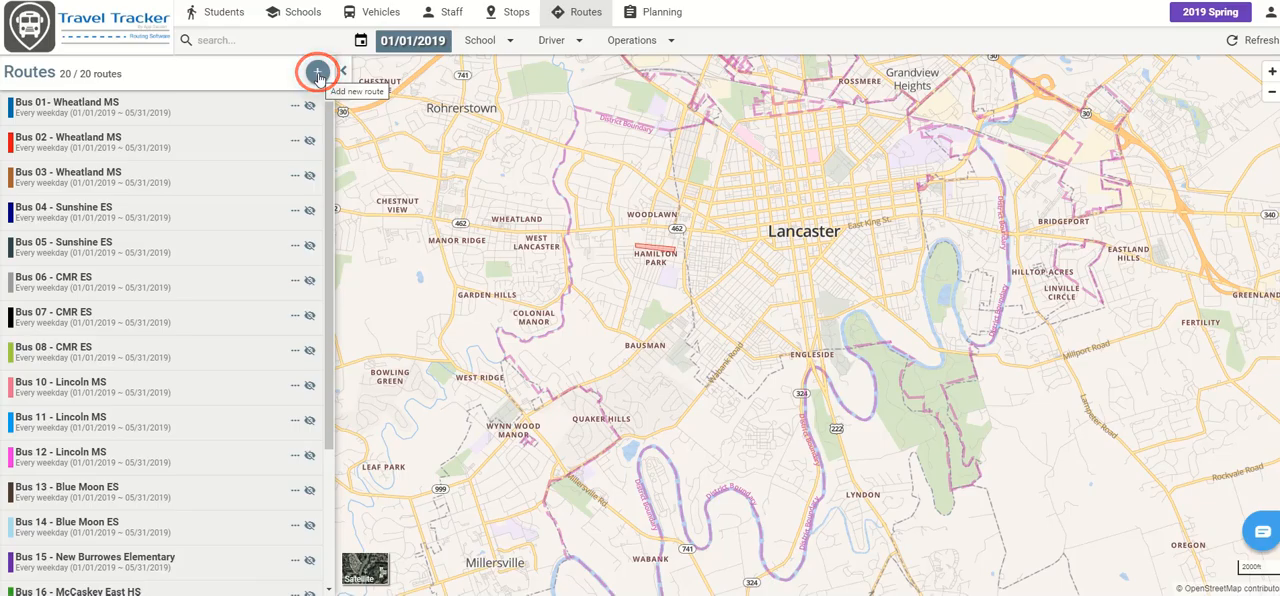
- Create a weekday route for Bus 09 running 01/01/2019 to 05/31/2019
click(318, 76)
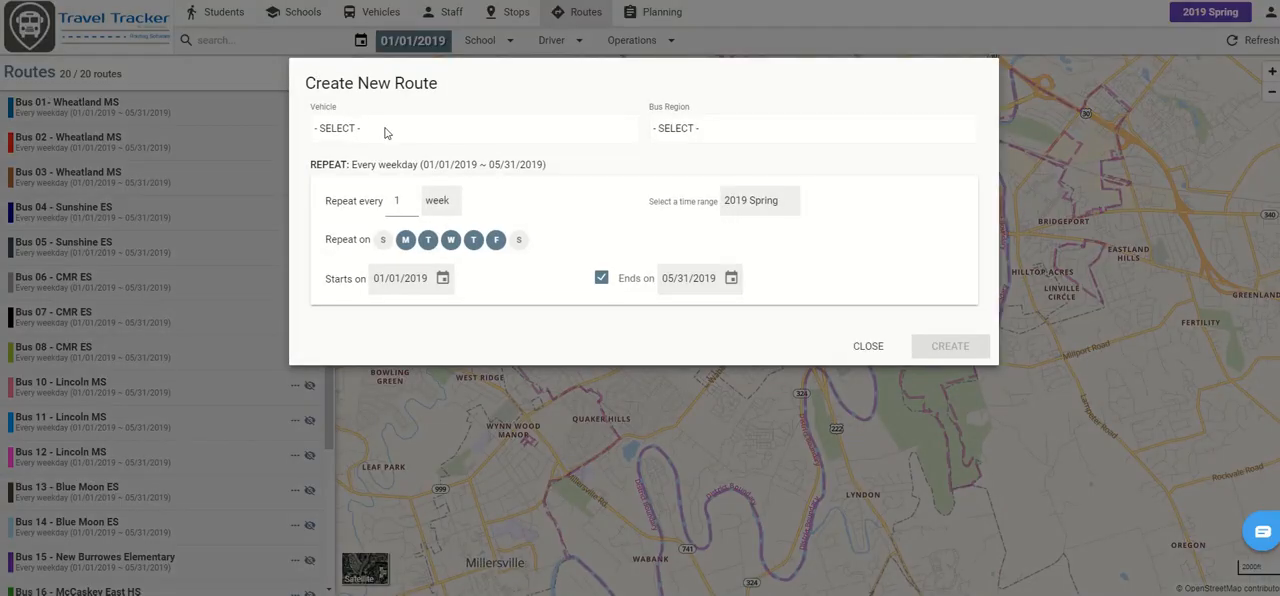
click(475, 127)
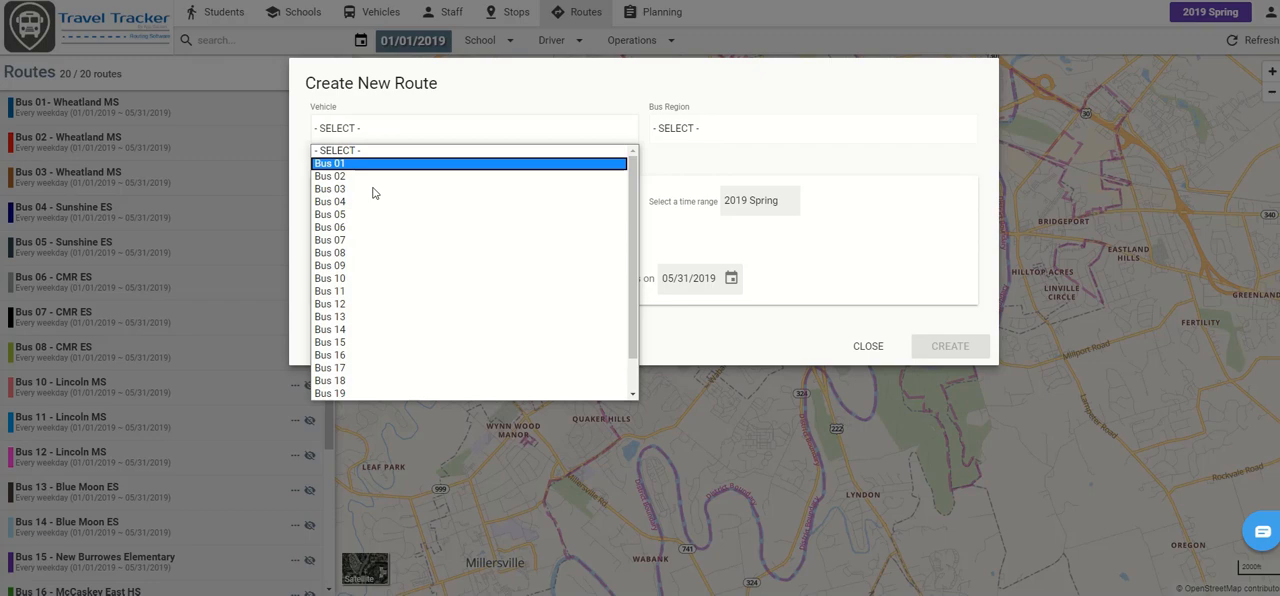
click(330, 265)
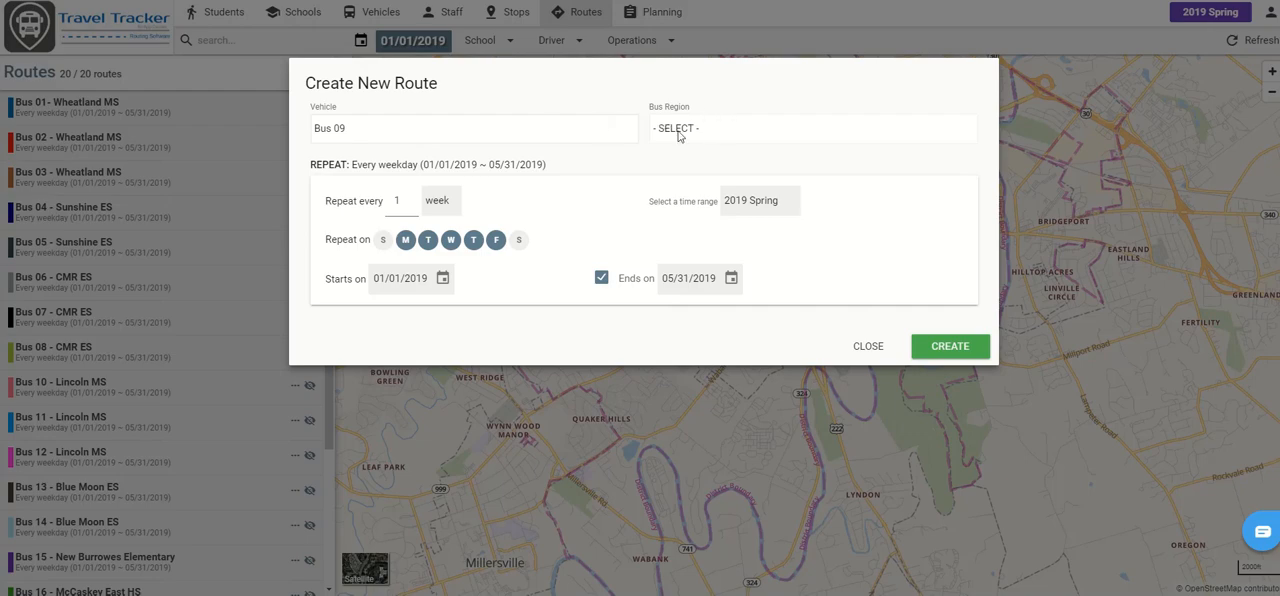
mouse_move(367, 197)
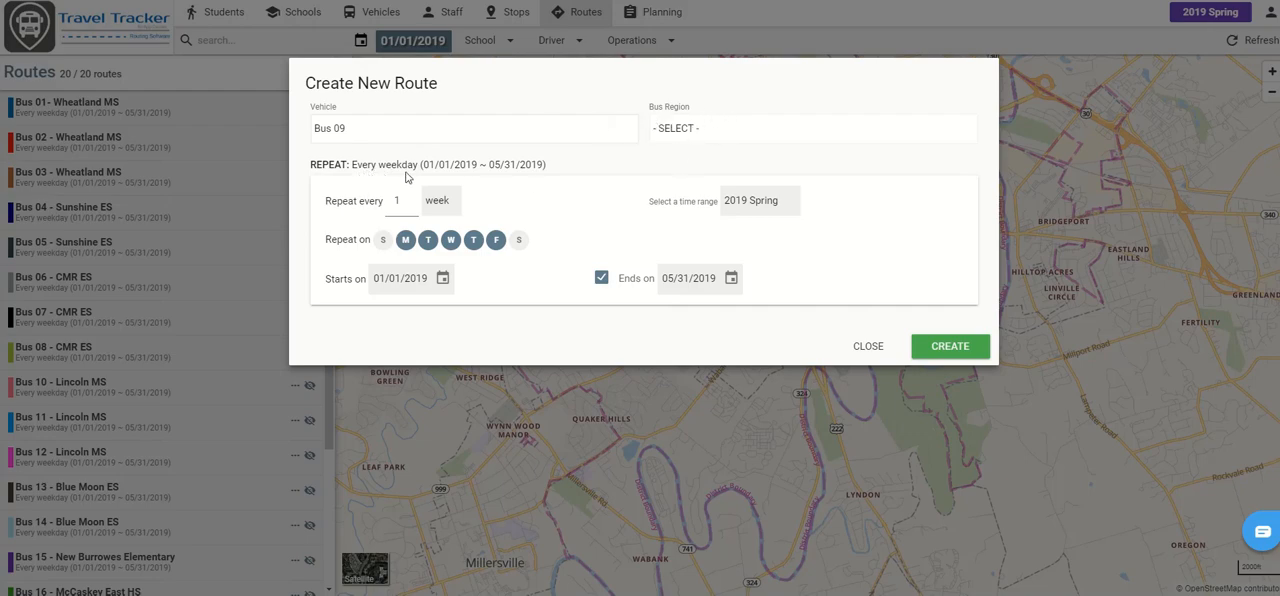
mouse_move(443, 217)
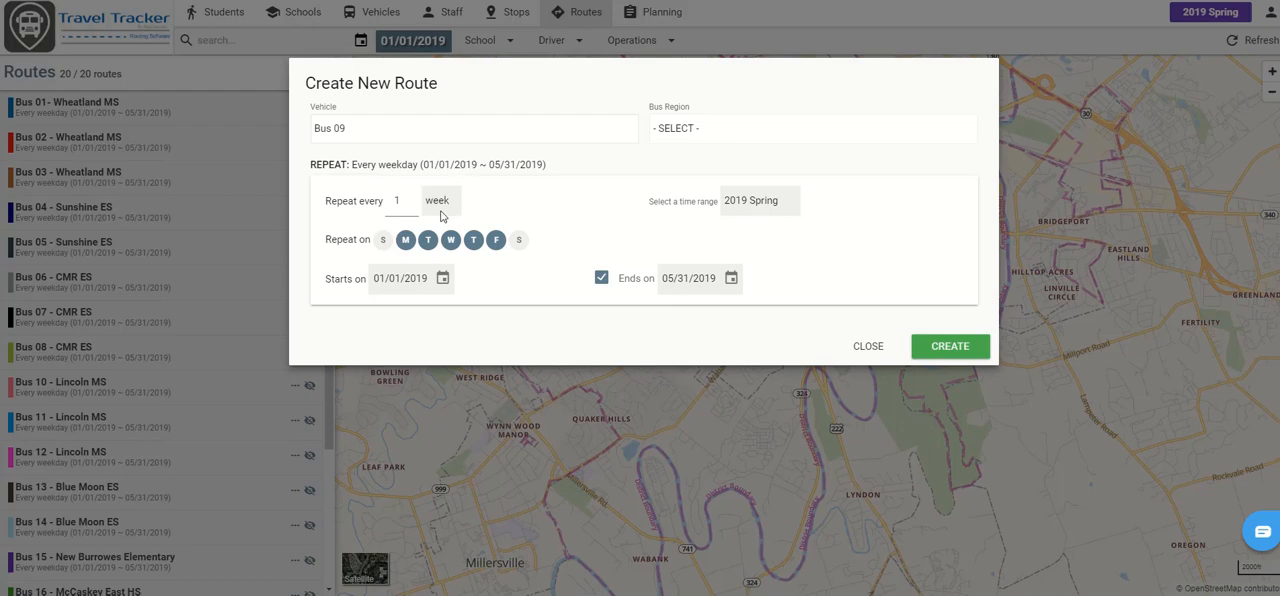
click(949, 346)
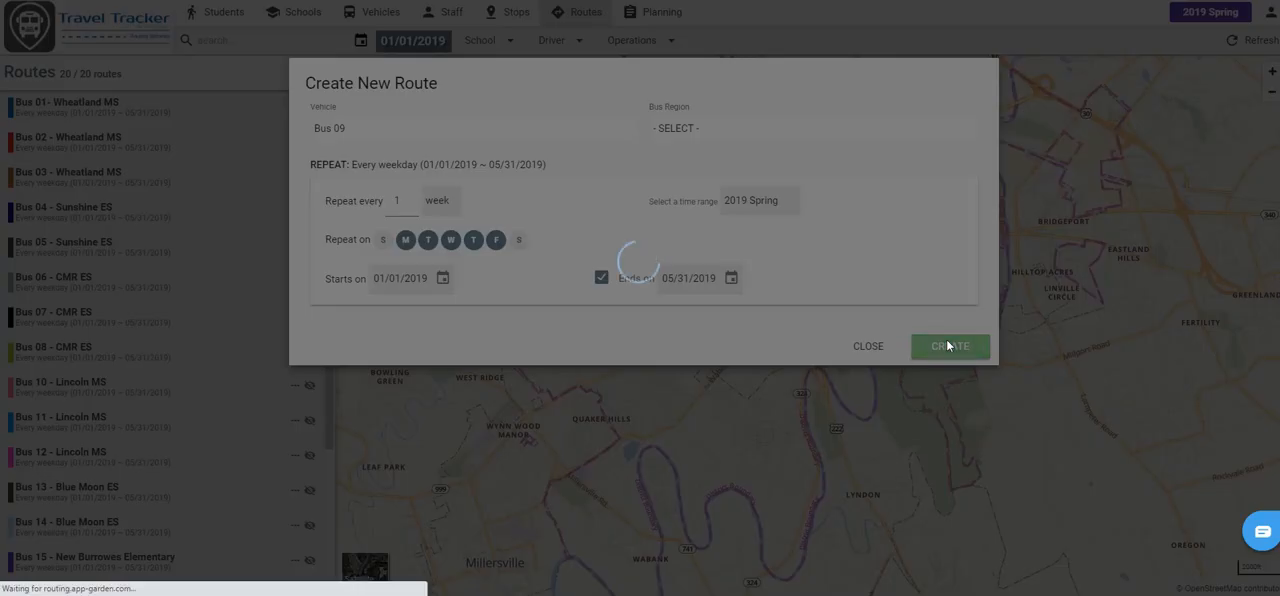
- Rename the new Bus 09 route to 'Bus 09 - Lincoln MS' and save the name
click(949, 346)
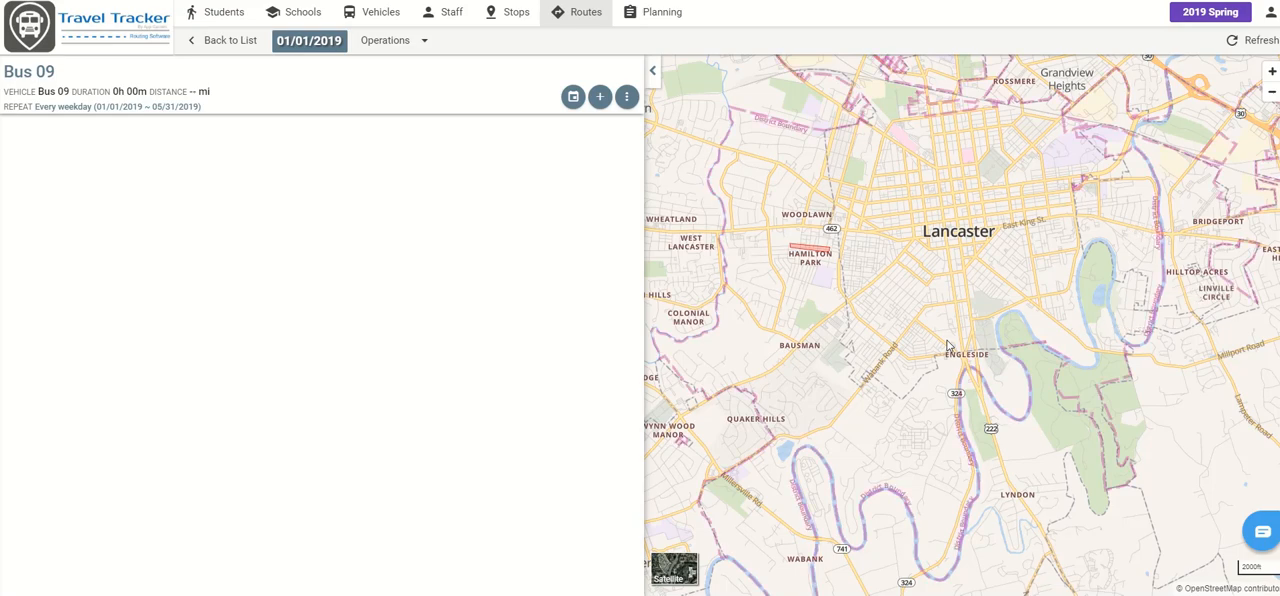
mouse_move(105, 407)
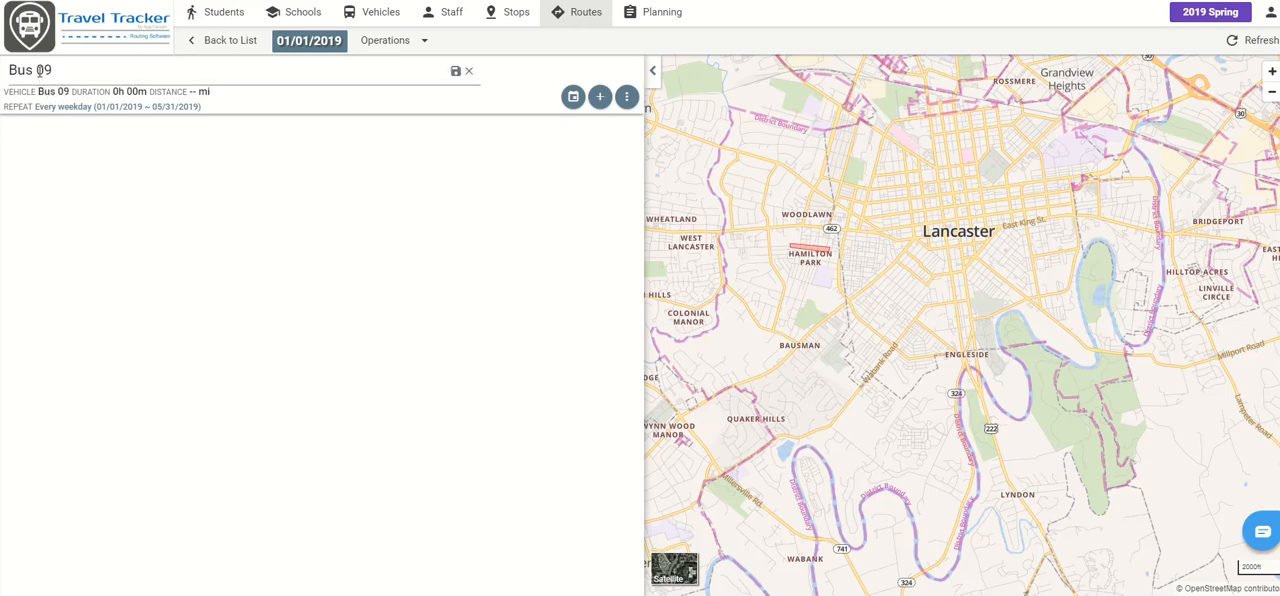
click(72, 70)
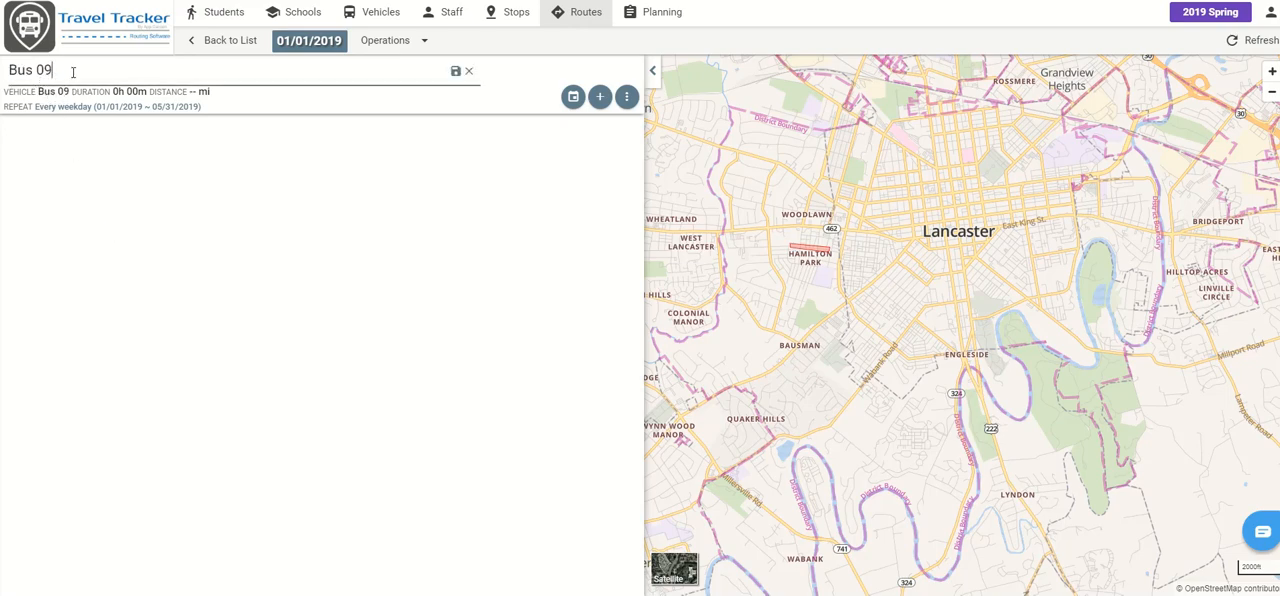
text(L)
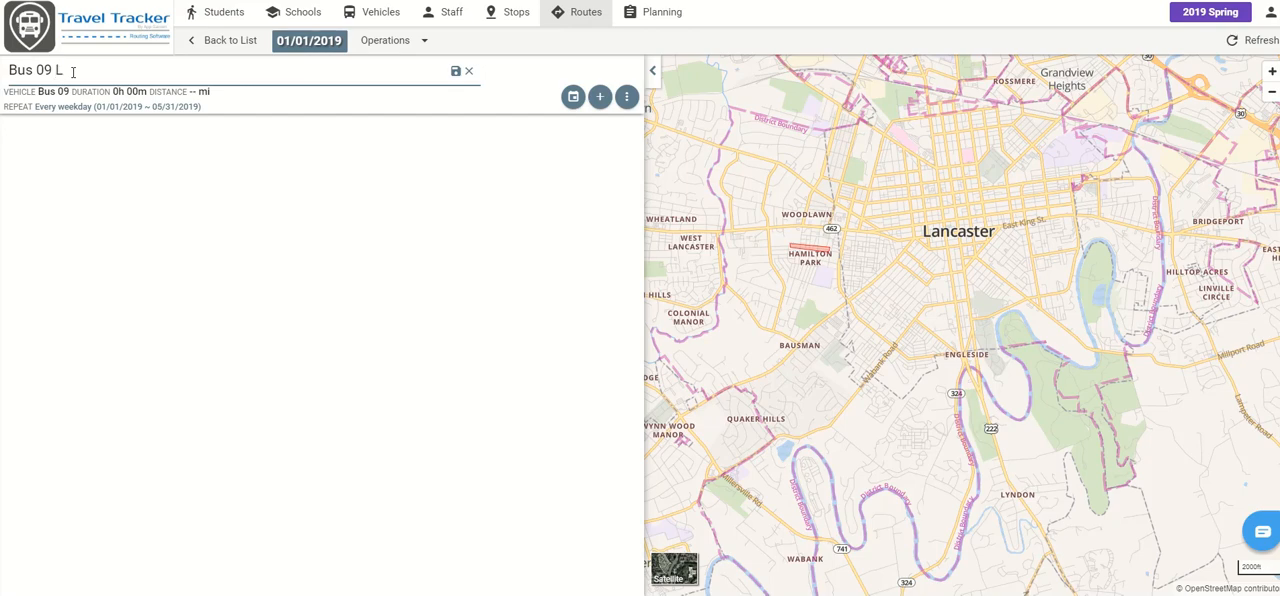
key(Backspace)
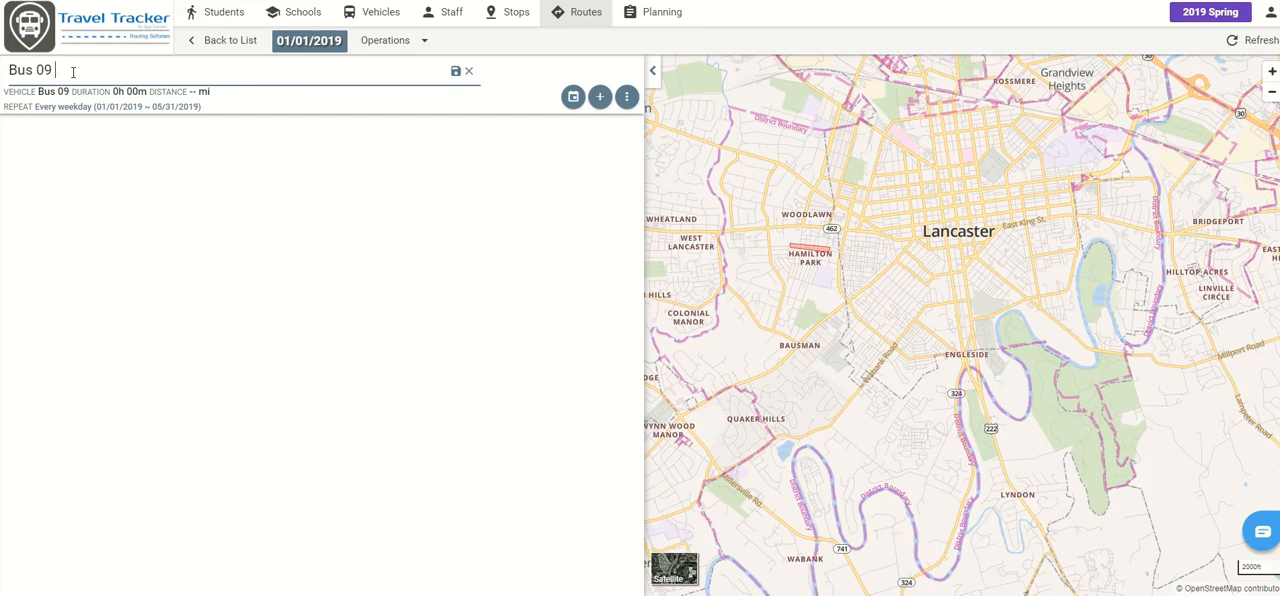
text(- Linc)
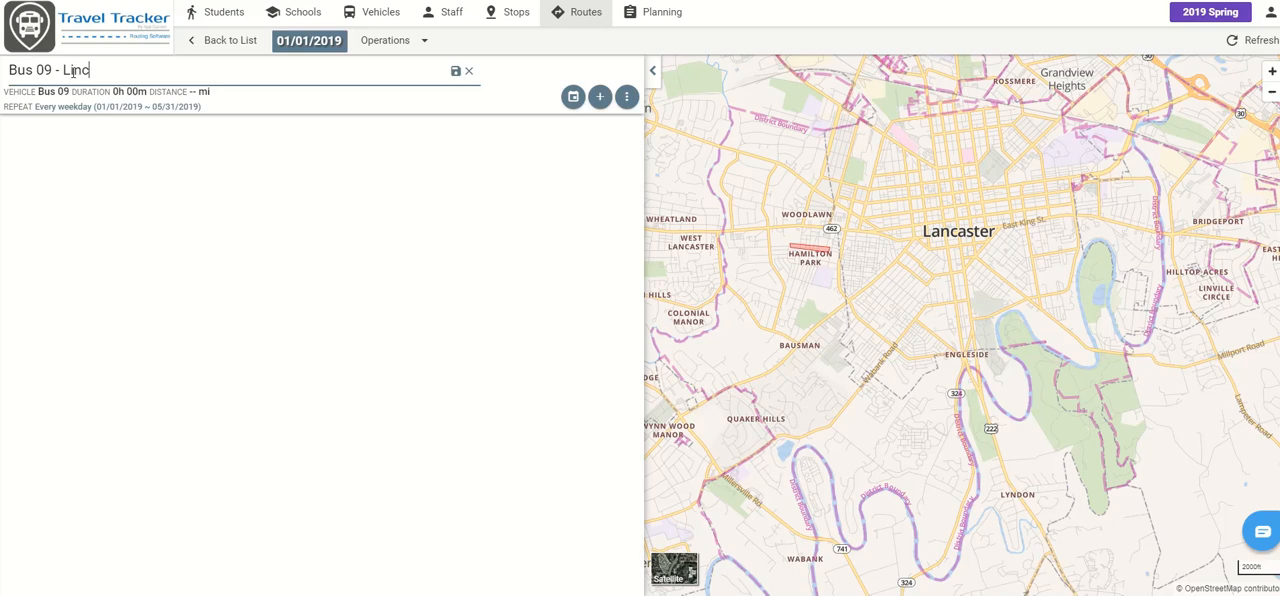
text(oln MS)
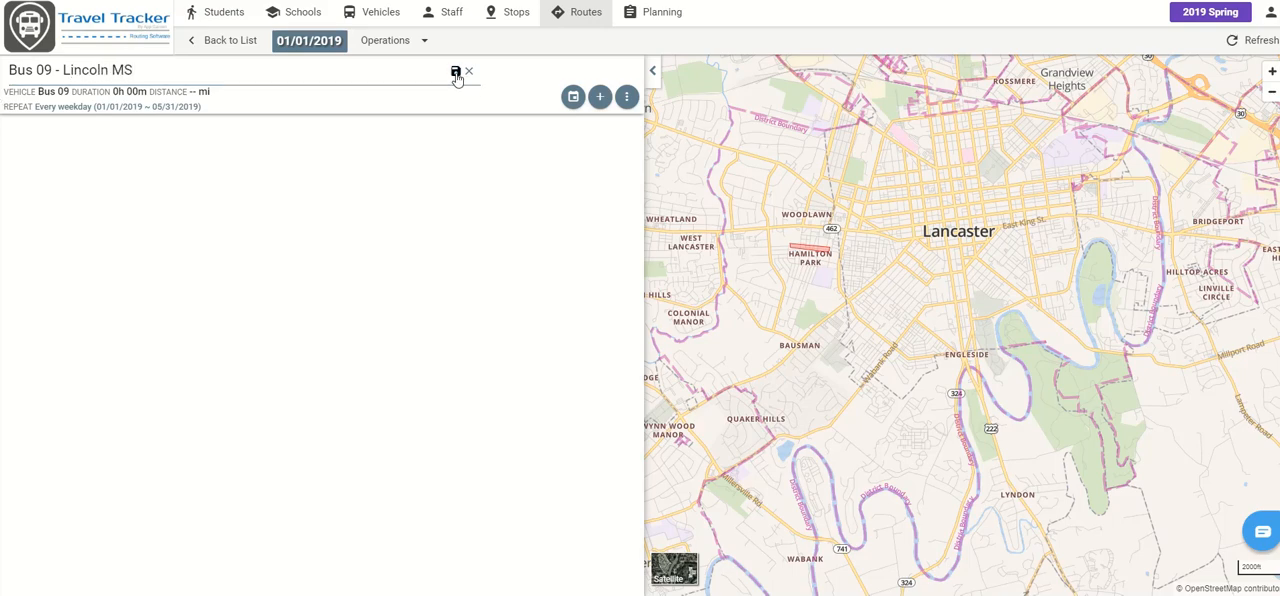
click(456, 71)
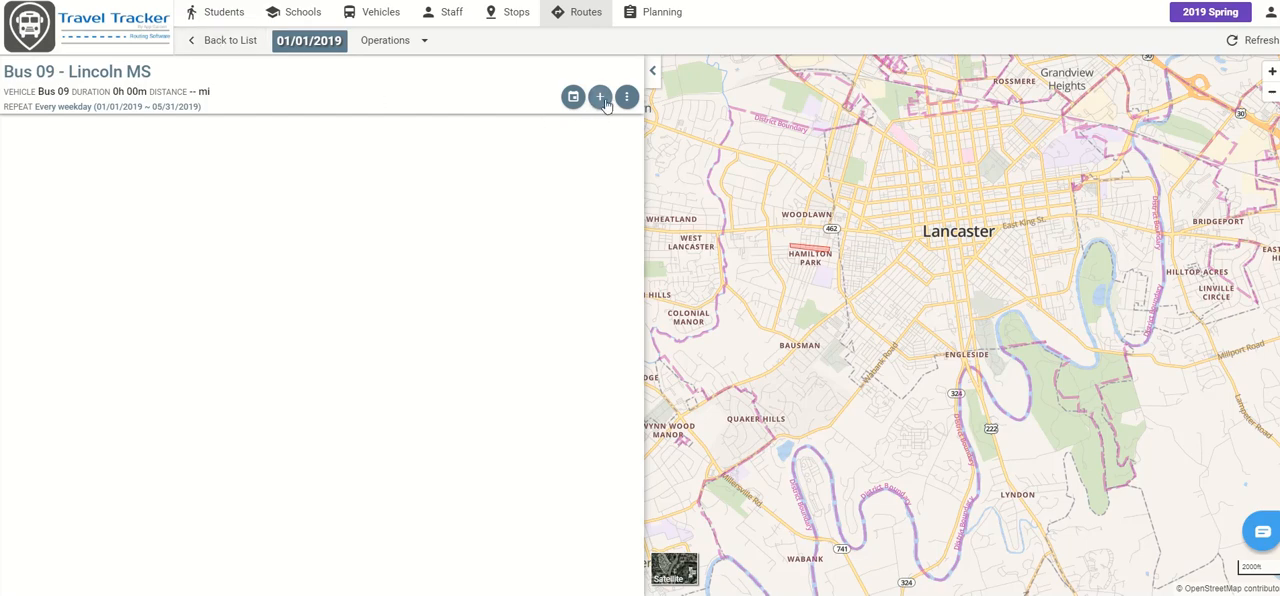
- Add a 'Bus 09 AM' trip for Lincoln MS covering grades 6, 7 and 8
click(600, 97)
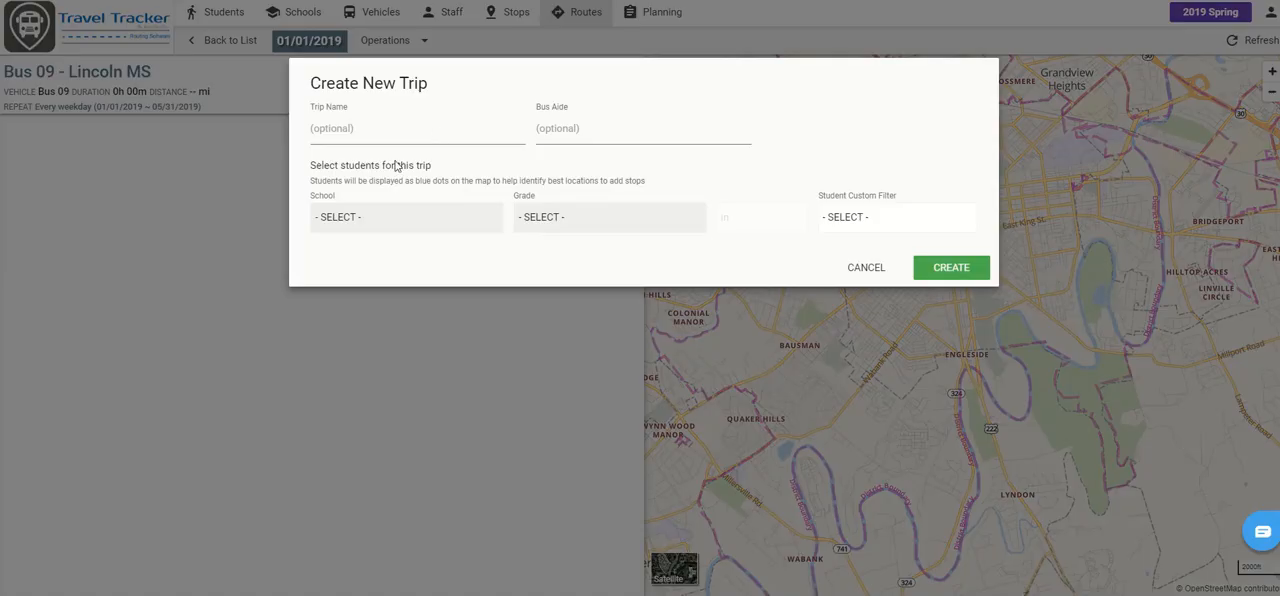
text(Bus 09 AM)
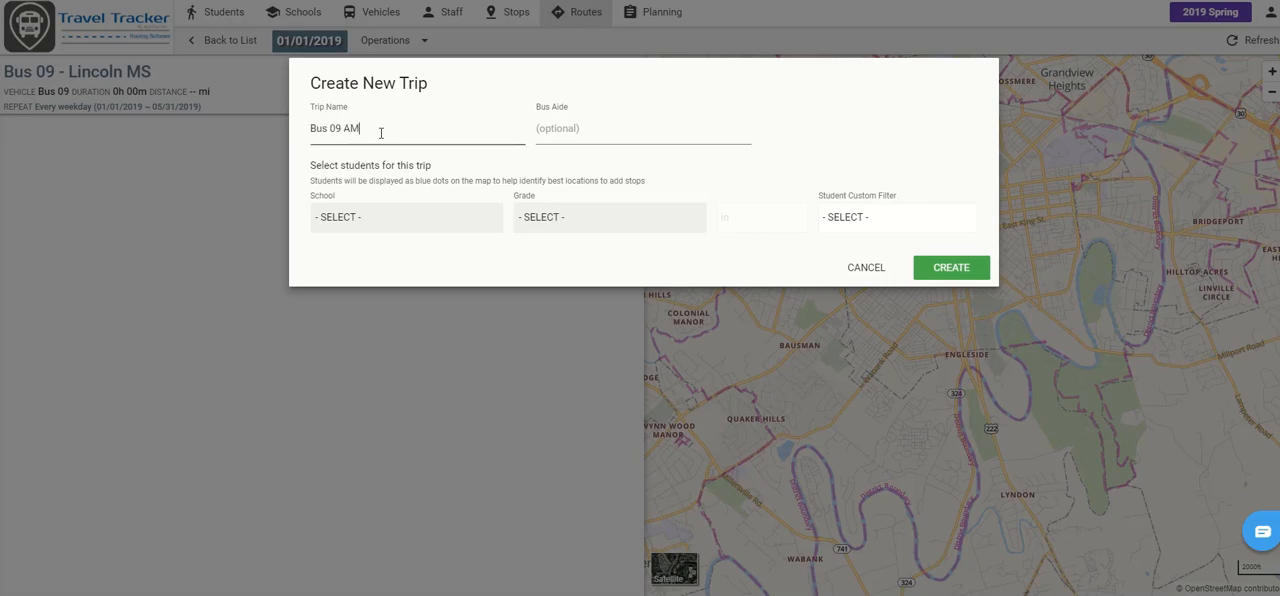
click(405, 217)
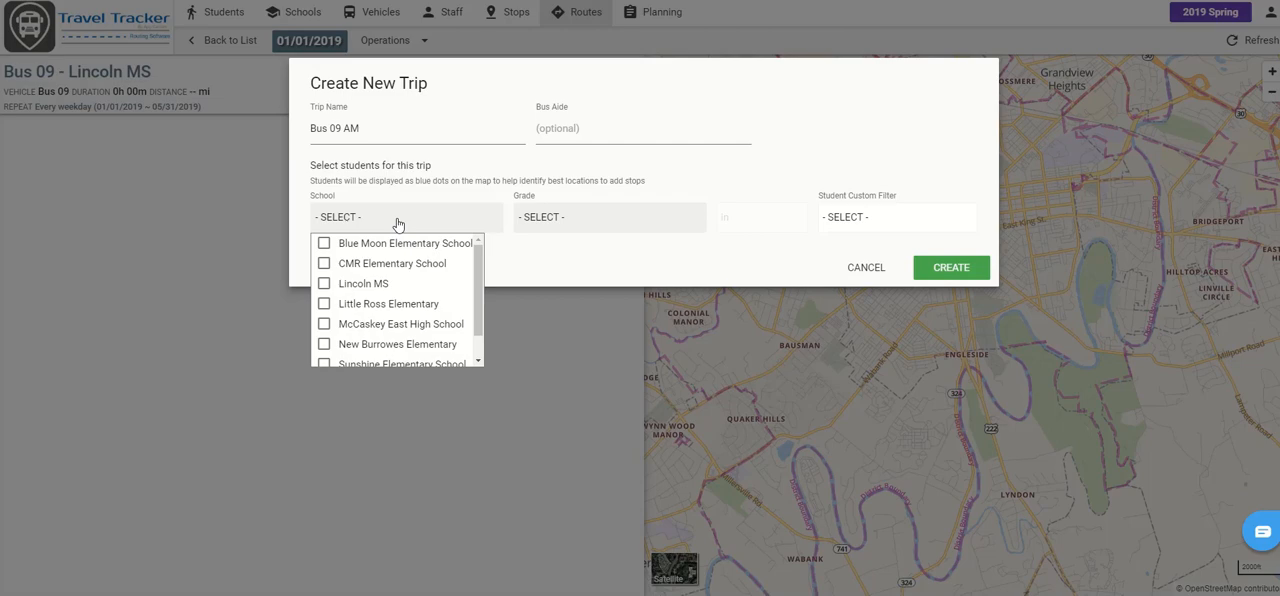
mouse_move(328, 293)
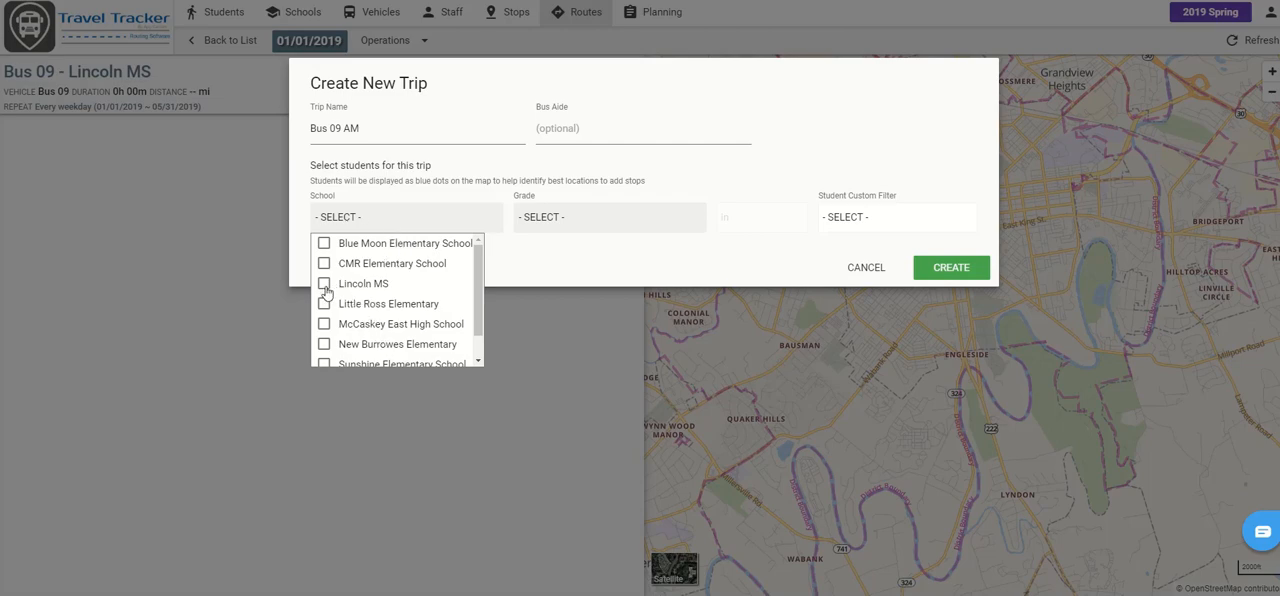
click(363, 283)
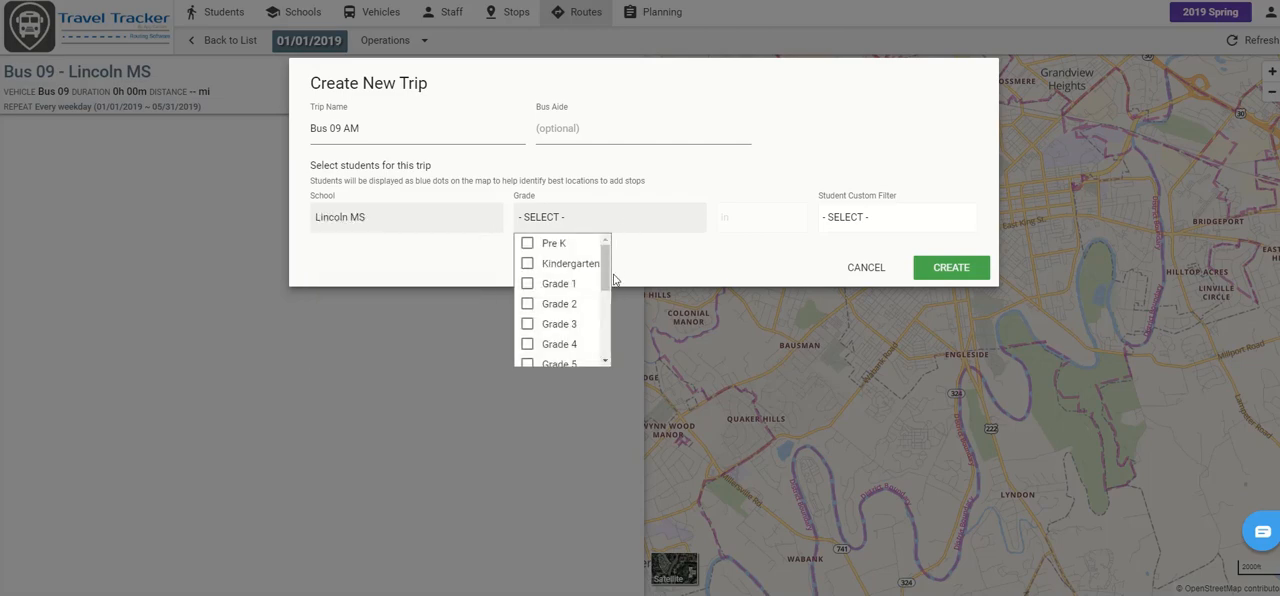
scroll(down, 3)
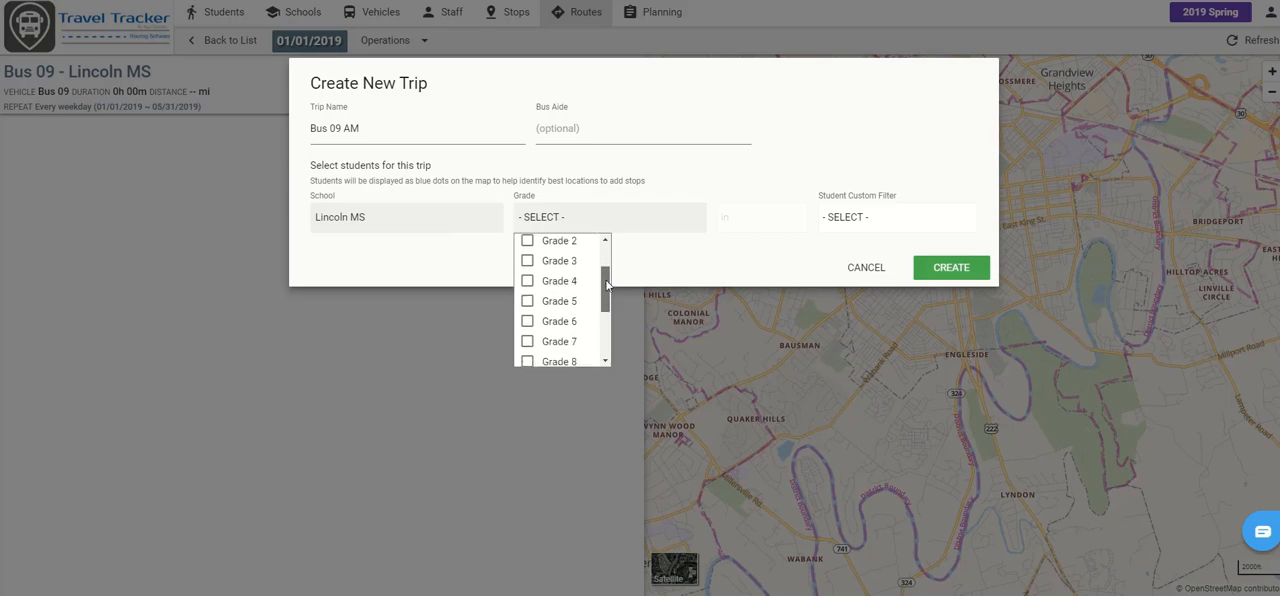
click(559, 293)
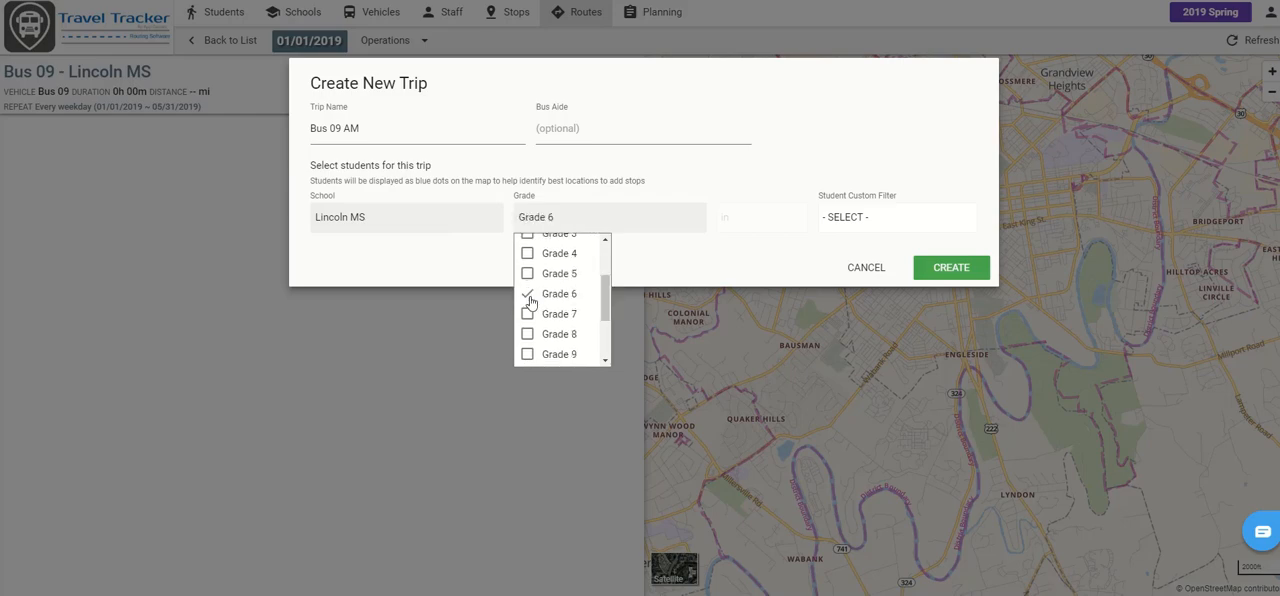
click(527, 313)
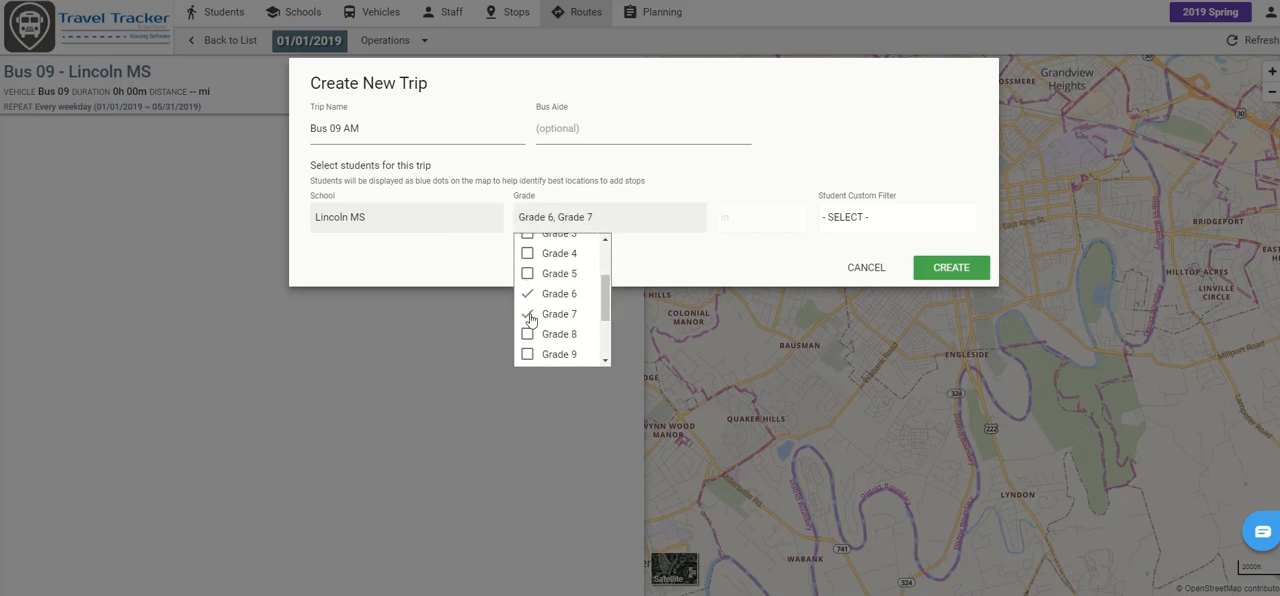
click(527, 334)
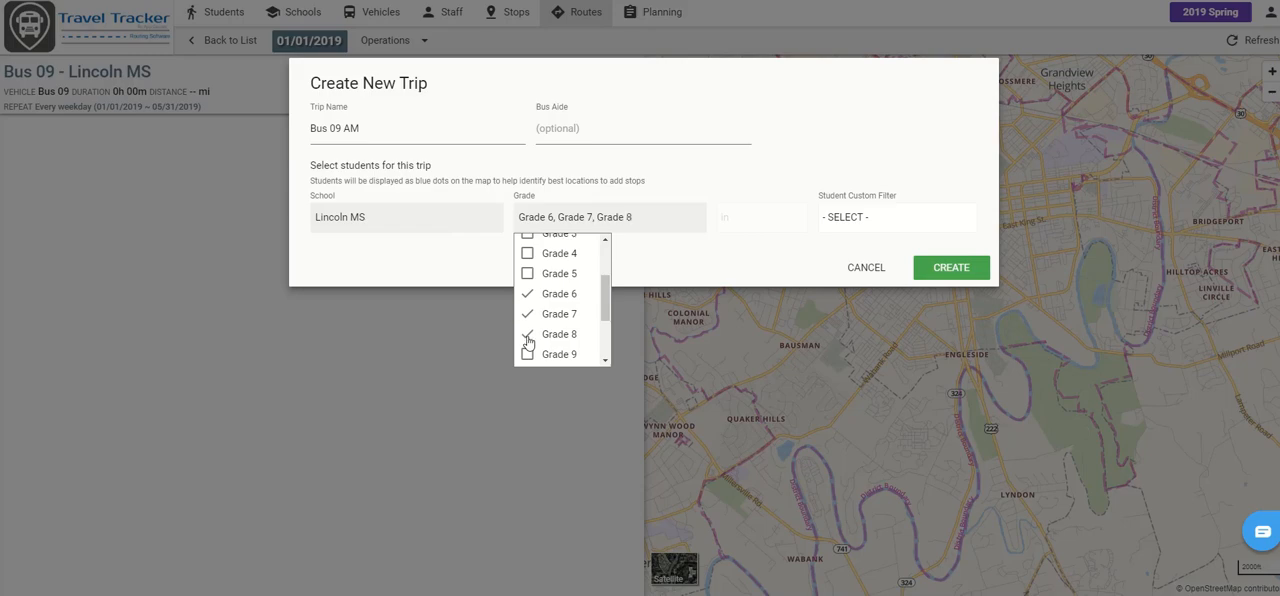
click(950, 267)
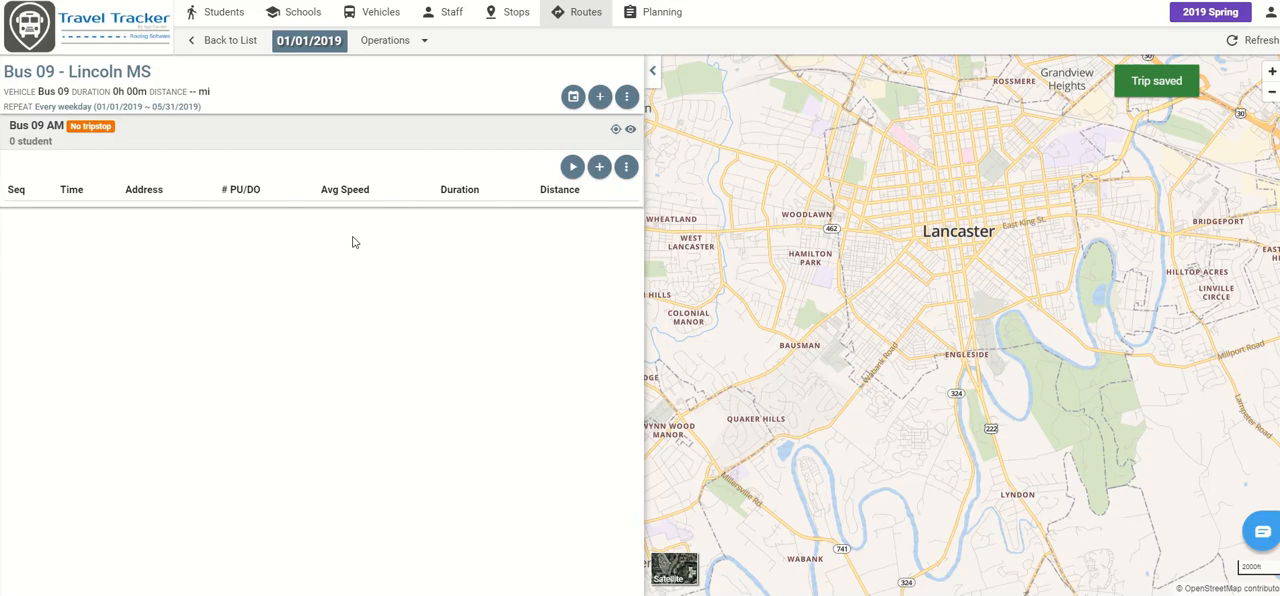
mouse_move(627, 97)
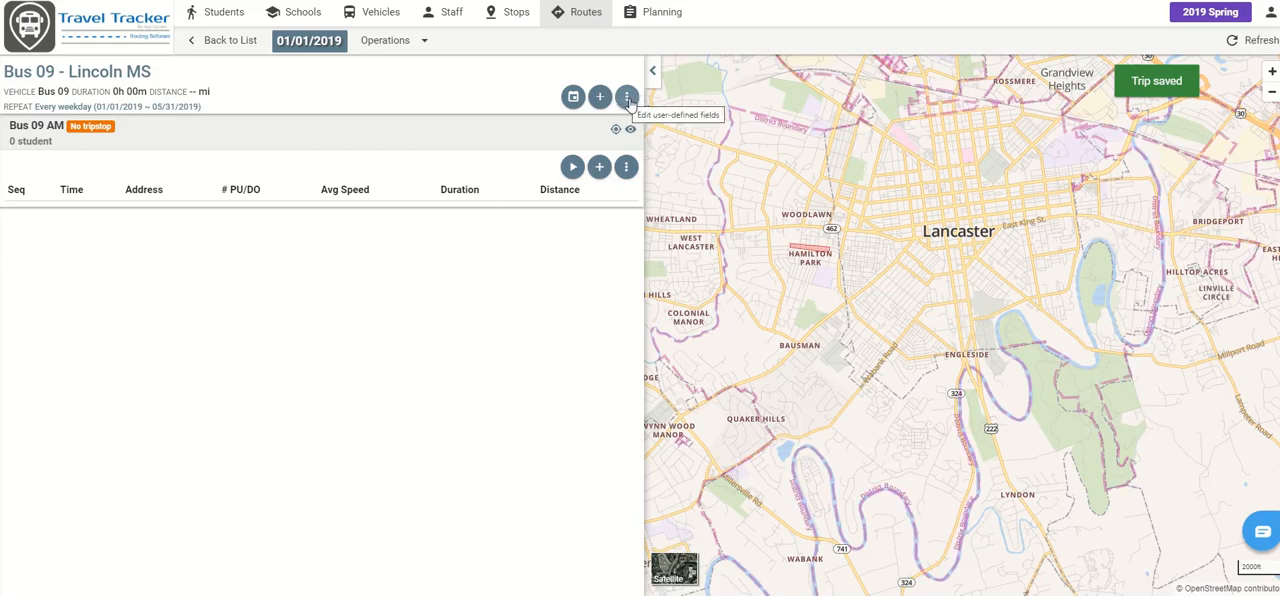
- Review the route's Monday–Friday recurrence in Route Properties, then close the panel
click(627, 97)
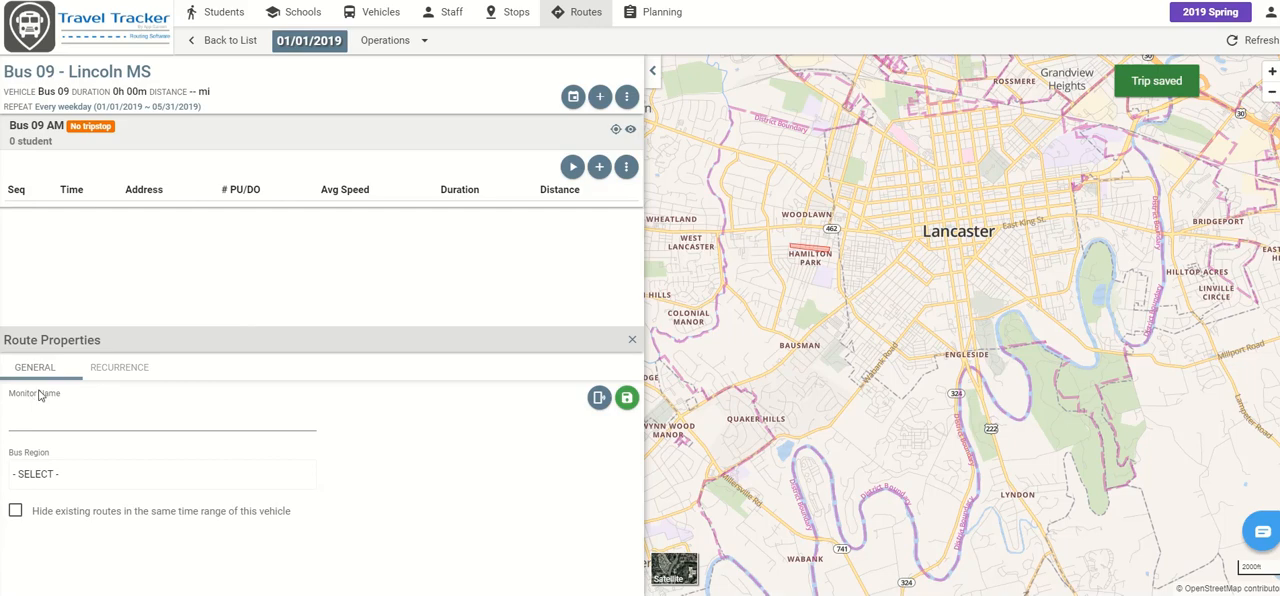
click(118, 367)
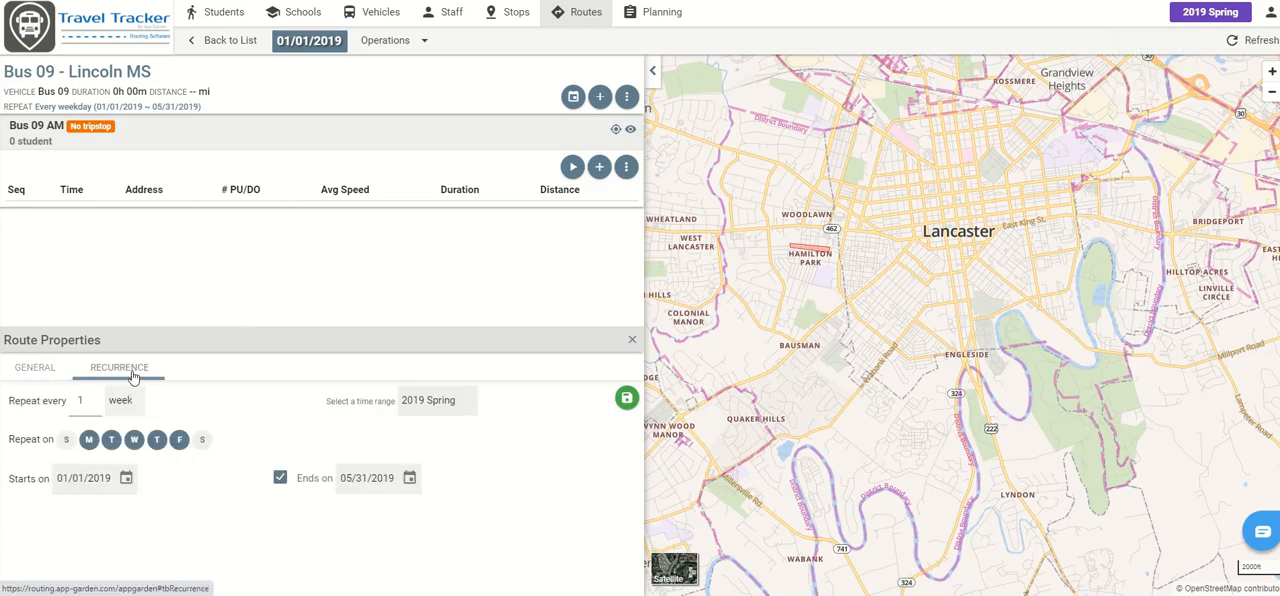
click(35, 367)
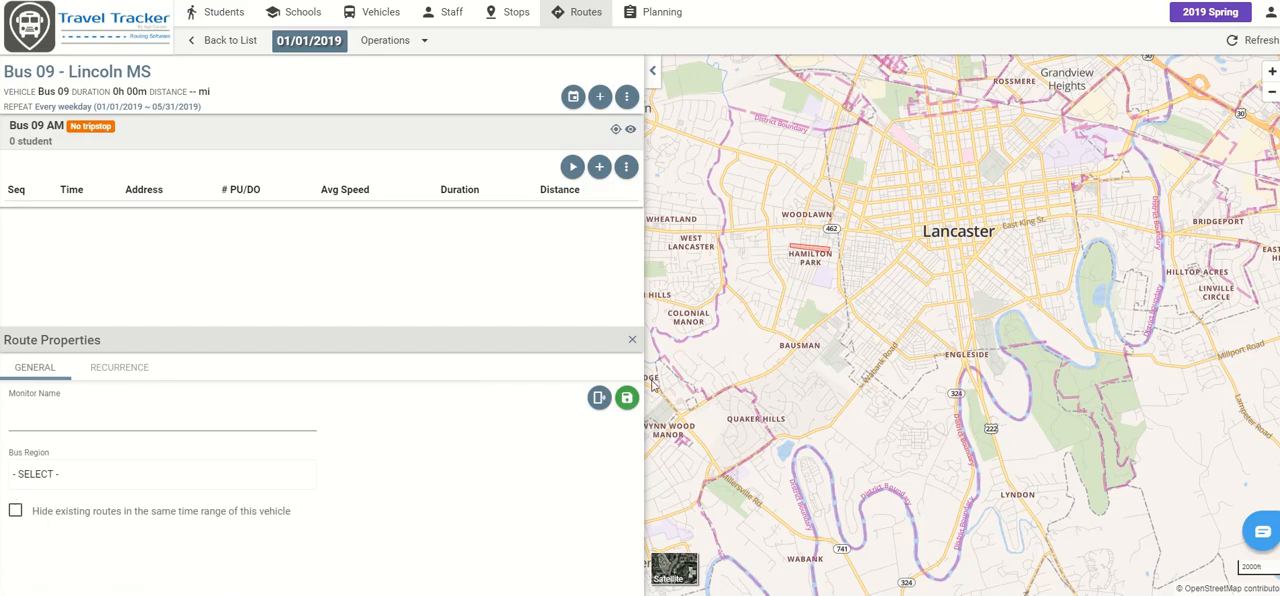
click(632, 339)
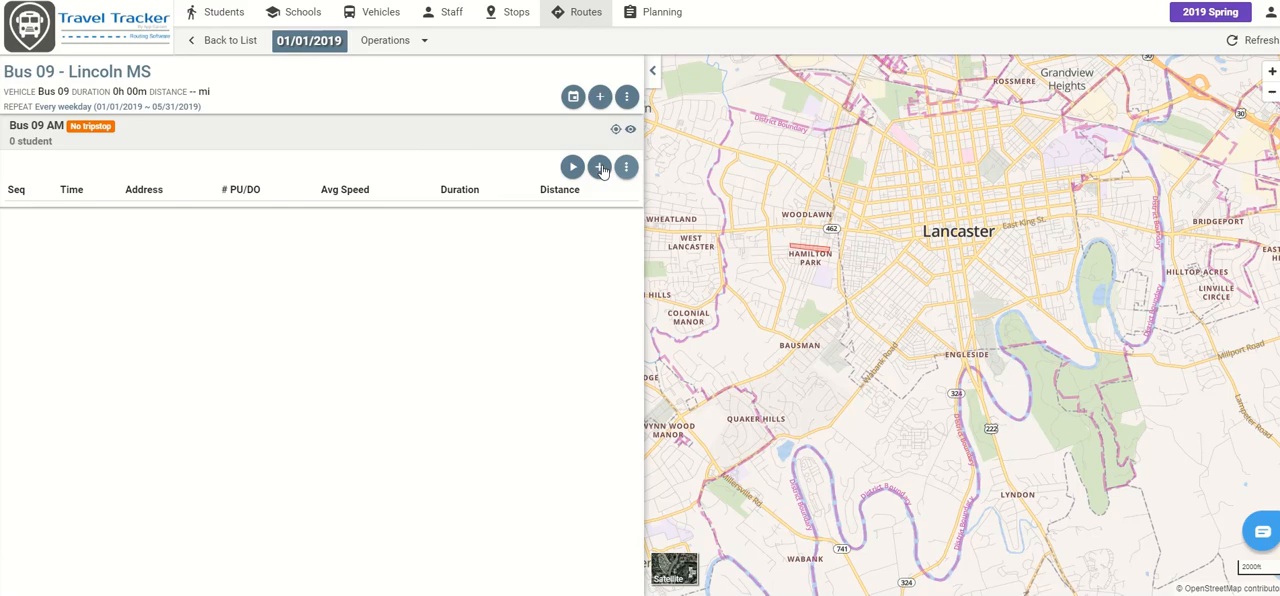
mouse_move(627, 167)
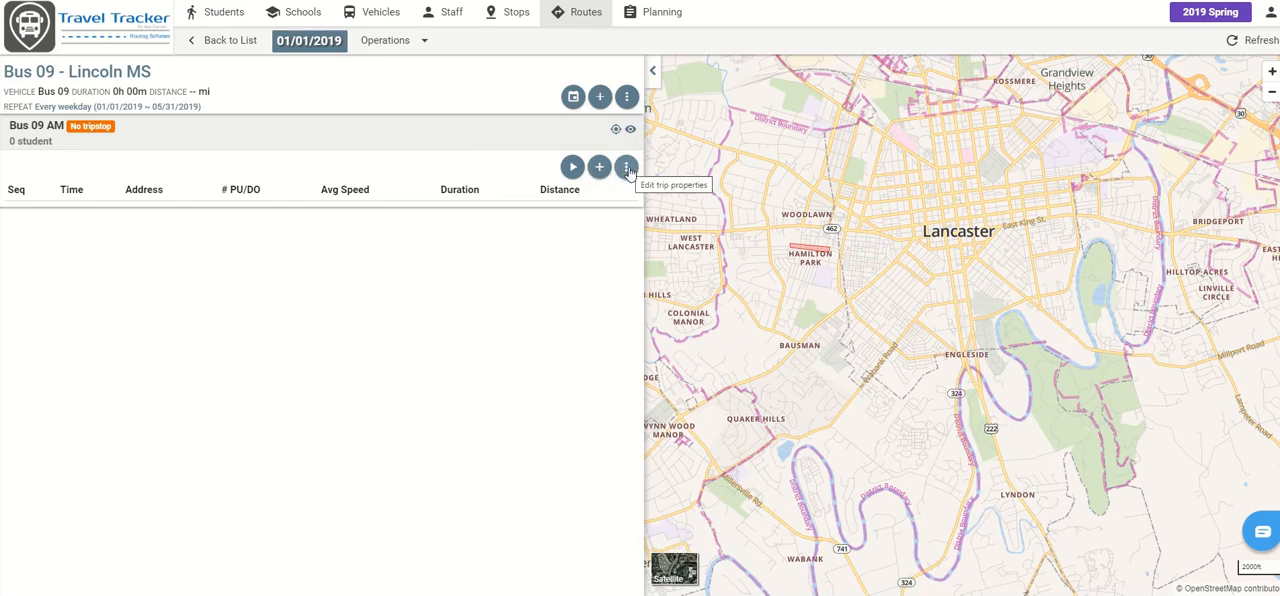
click(627, 167)
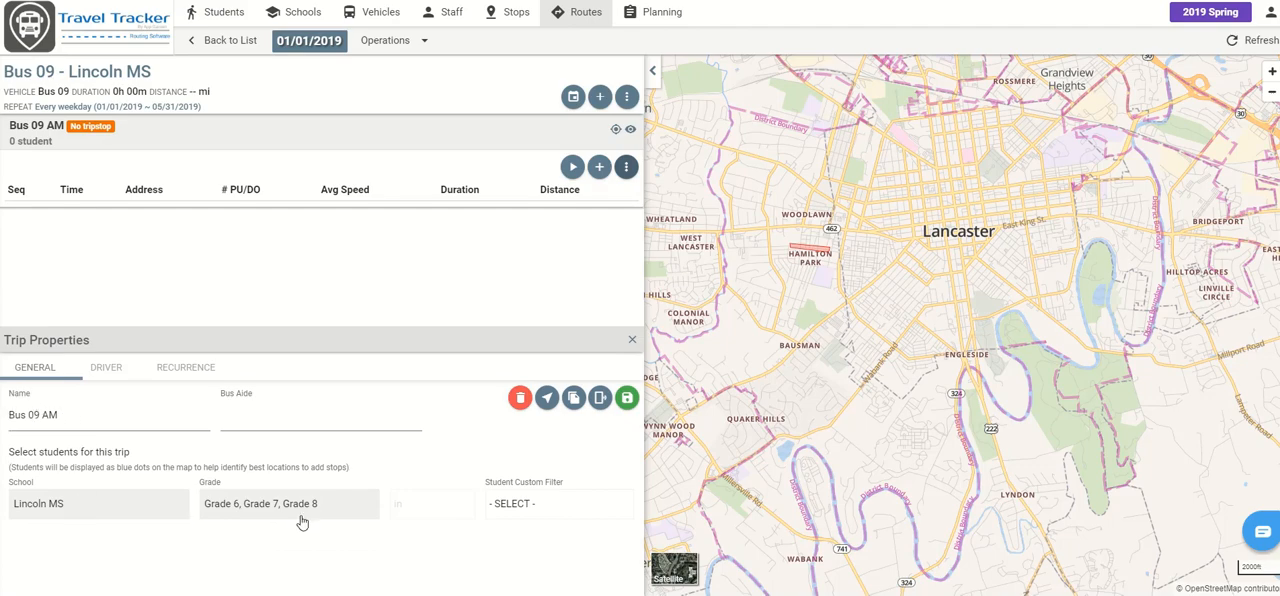
mouse_move(555, 511)
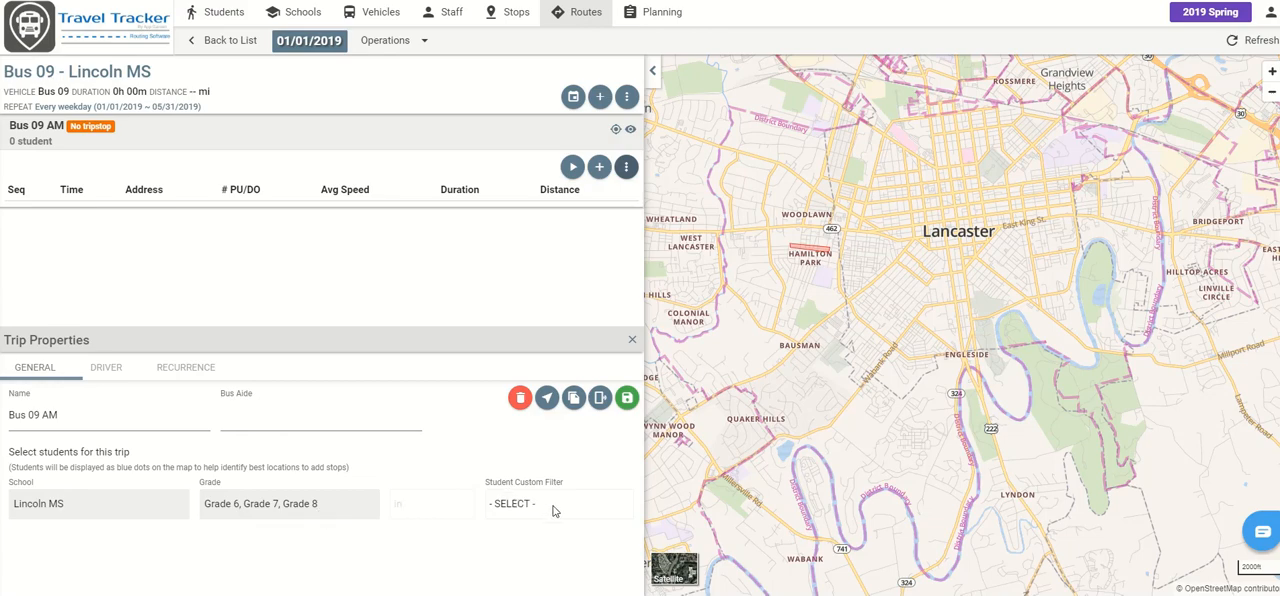
click(632, 339)
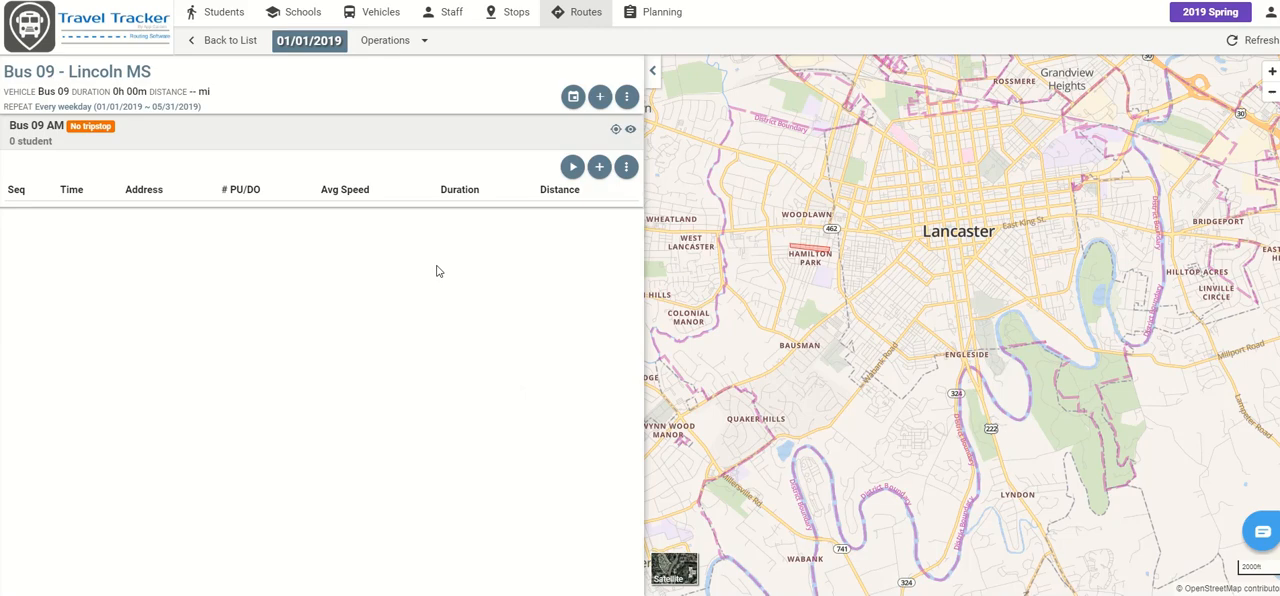
mouse_move(599, 167)
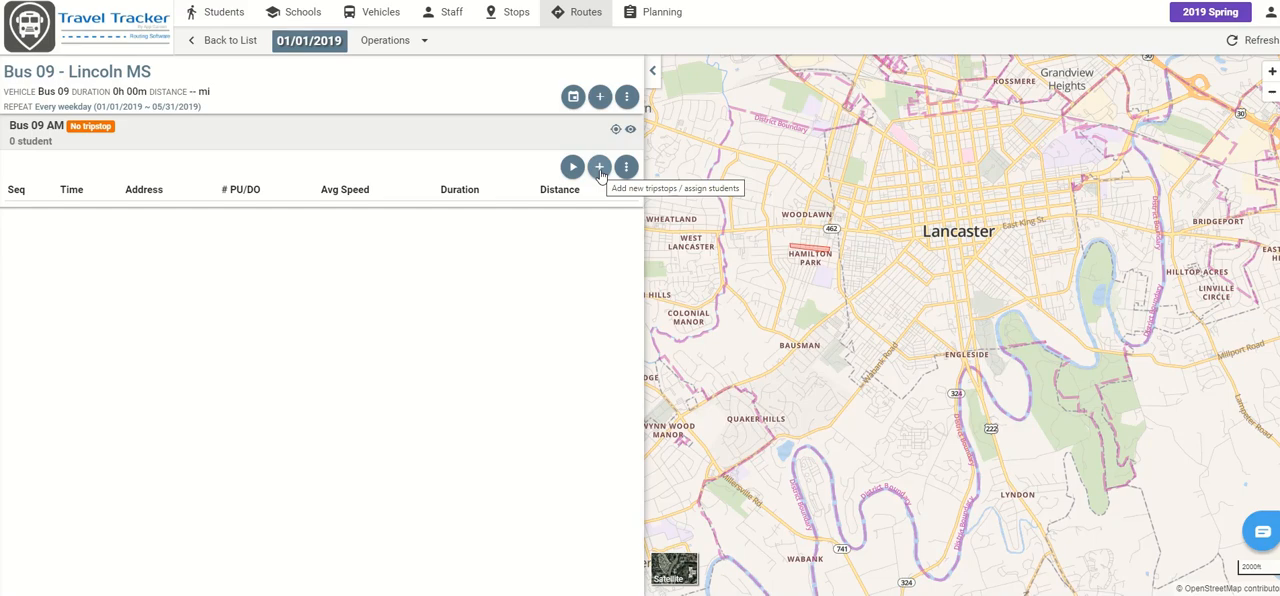
click(599, 167)
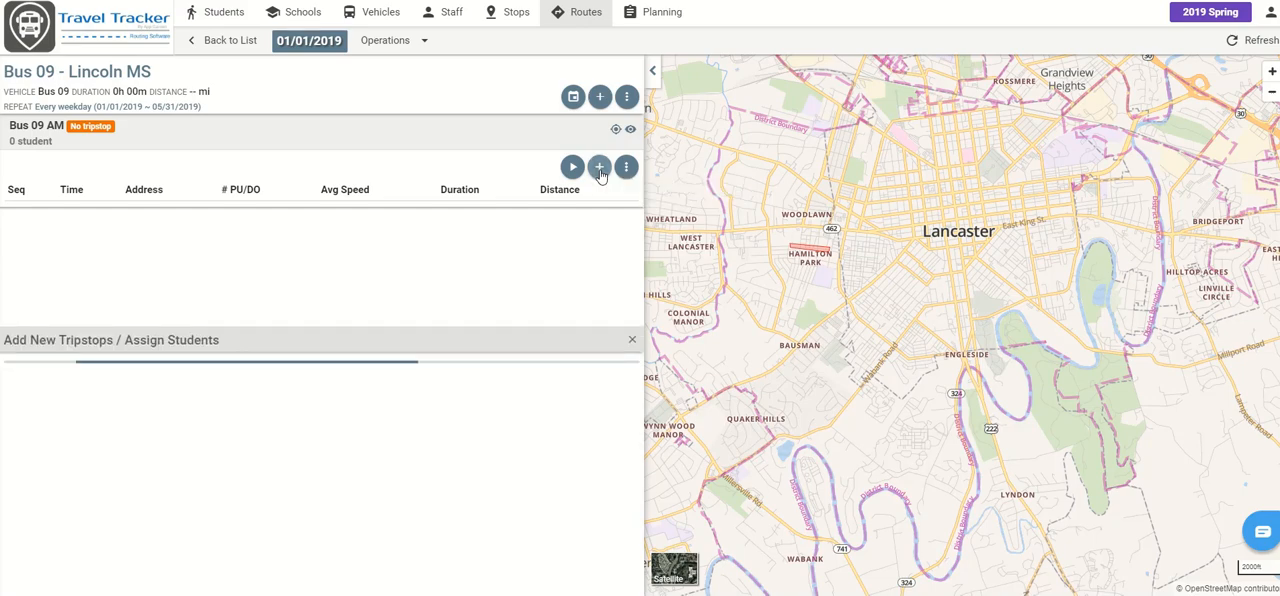
click(599, 167)
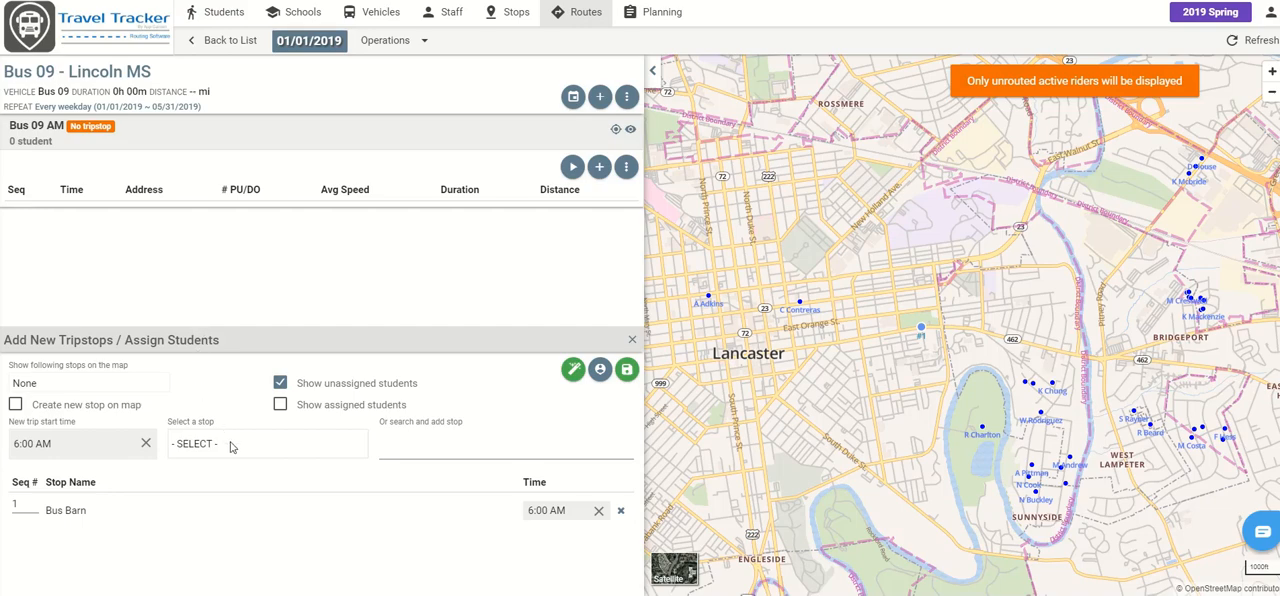
click(265, 444)
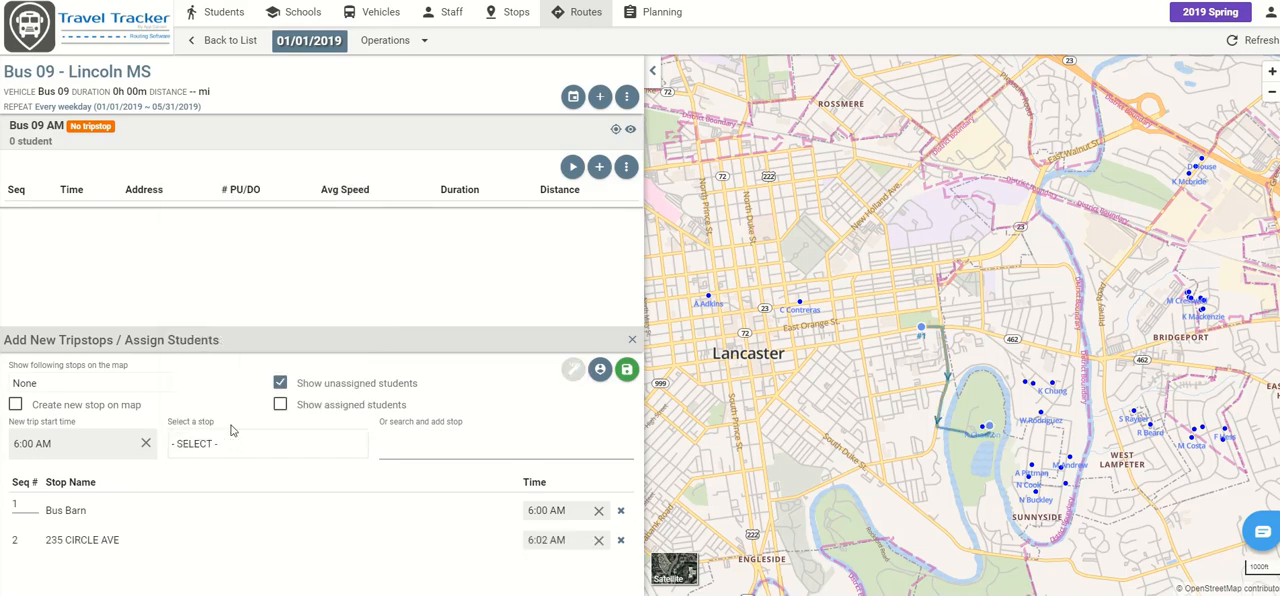
click(265, 443)
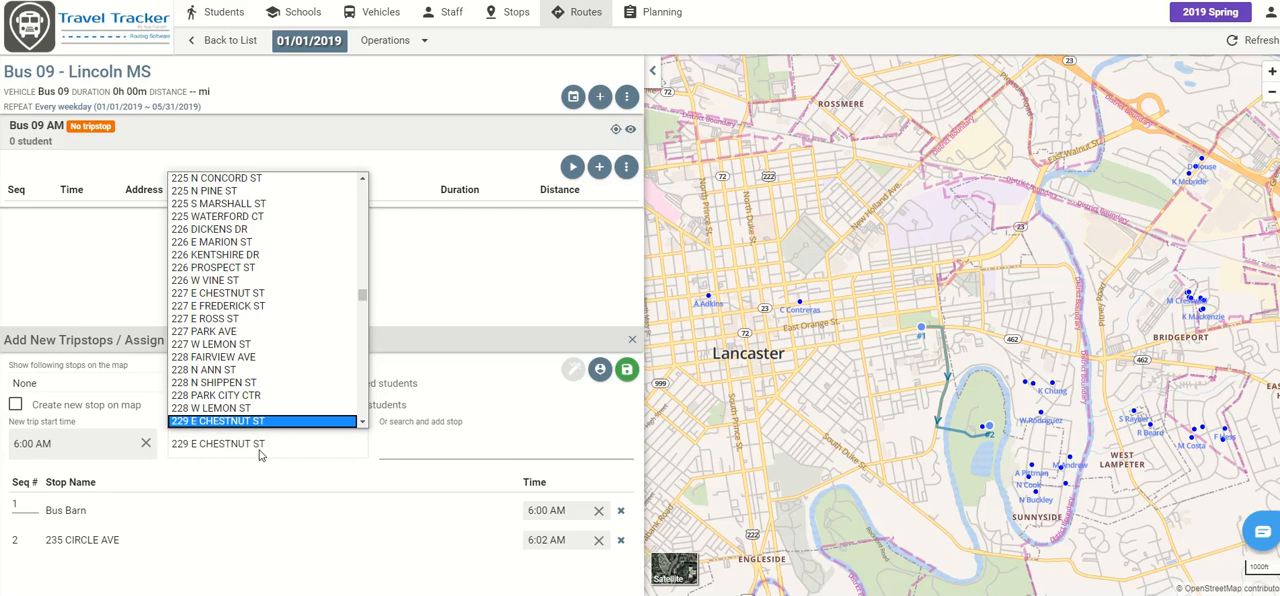
scroll(down, 3)
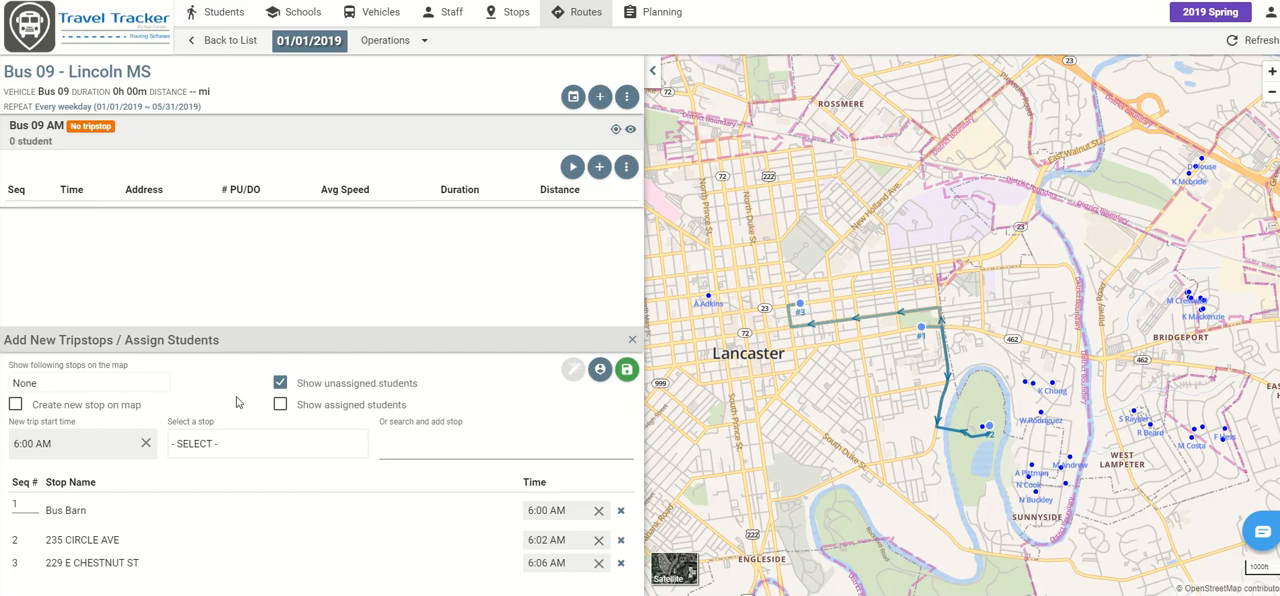
click(265, 443)
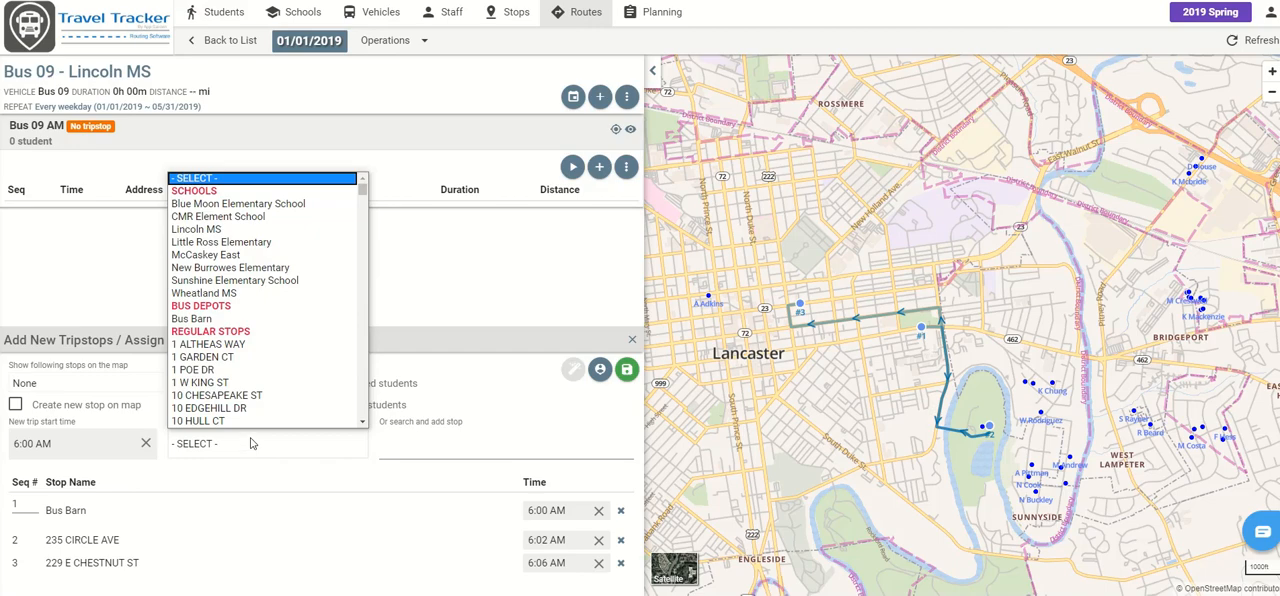
scroll(down, 3)
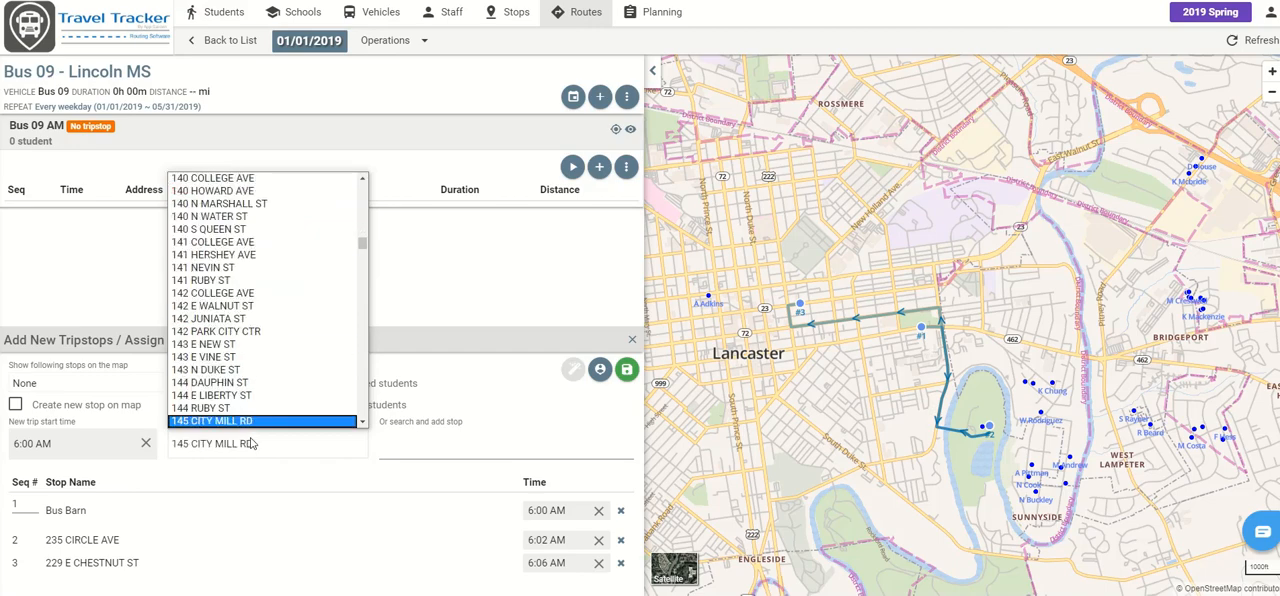
scroll(down, 3)
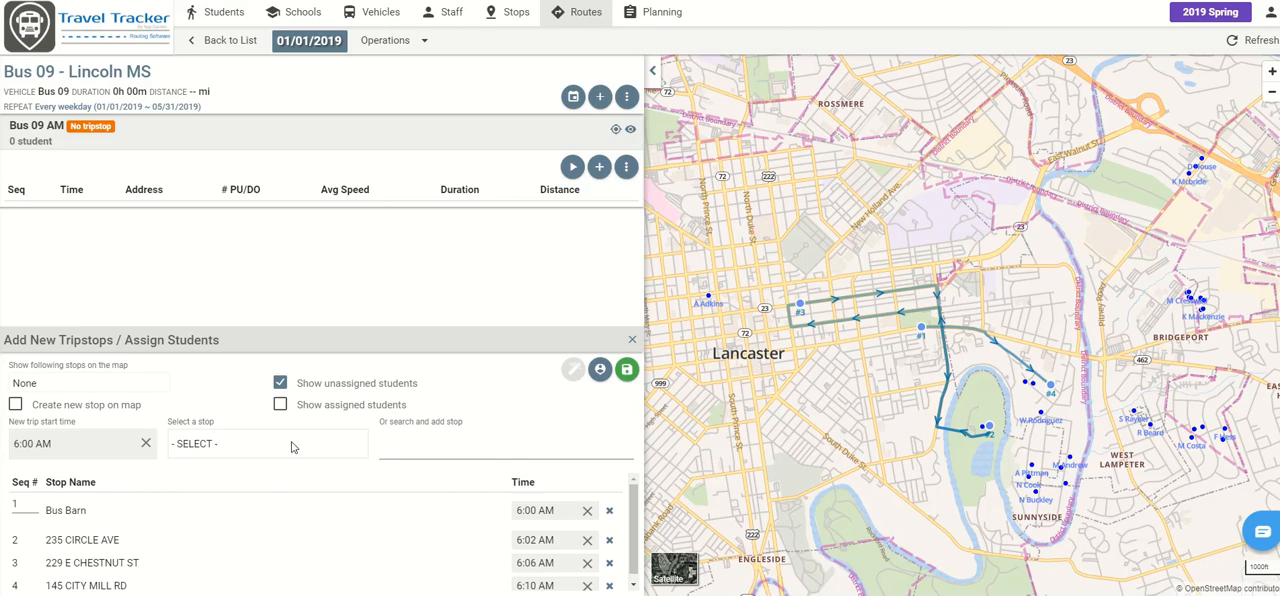
click(267, 443)
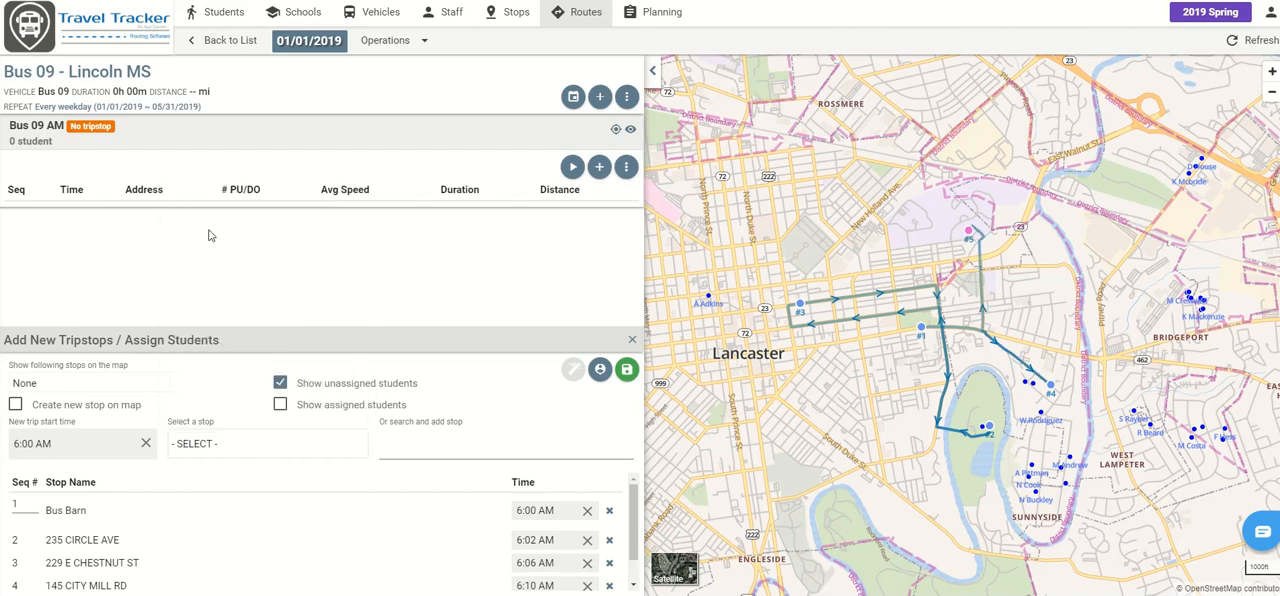
scroll(down, 3)
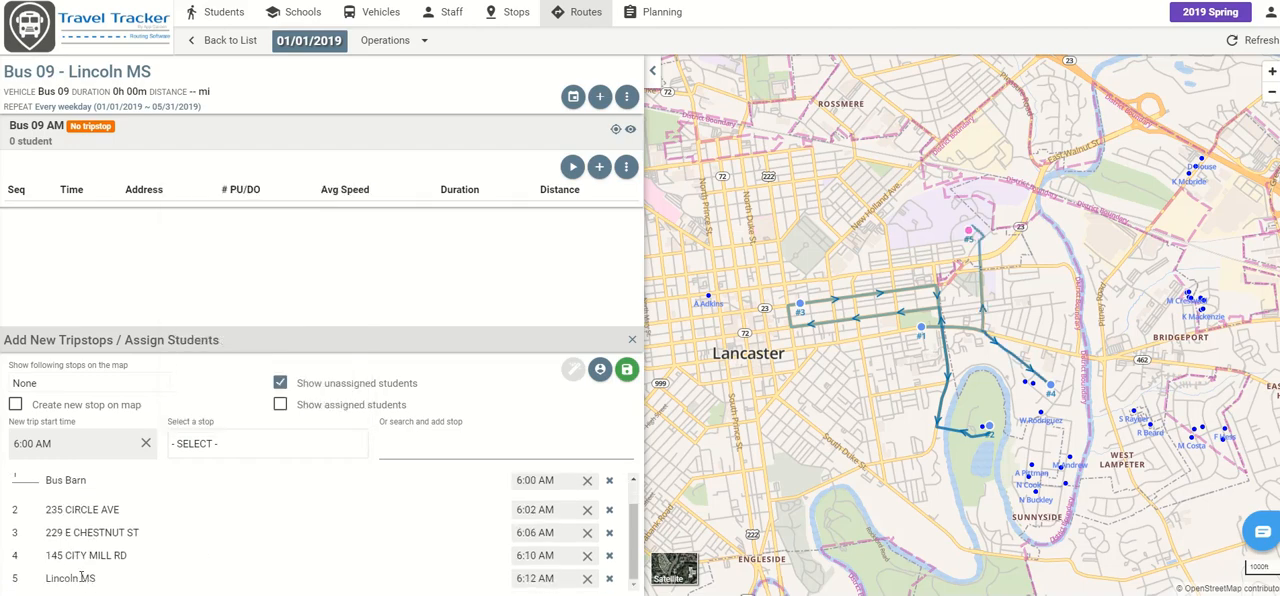
mouse_move(490, 567)
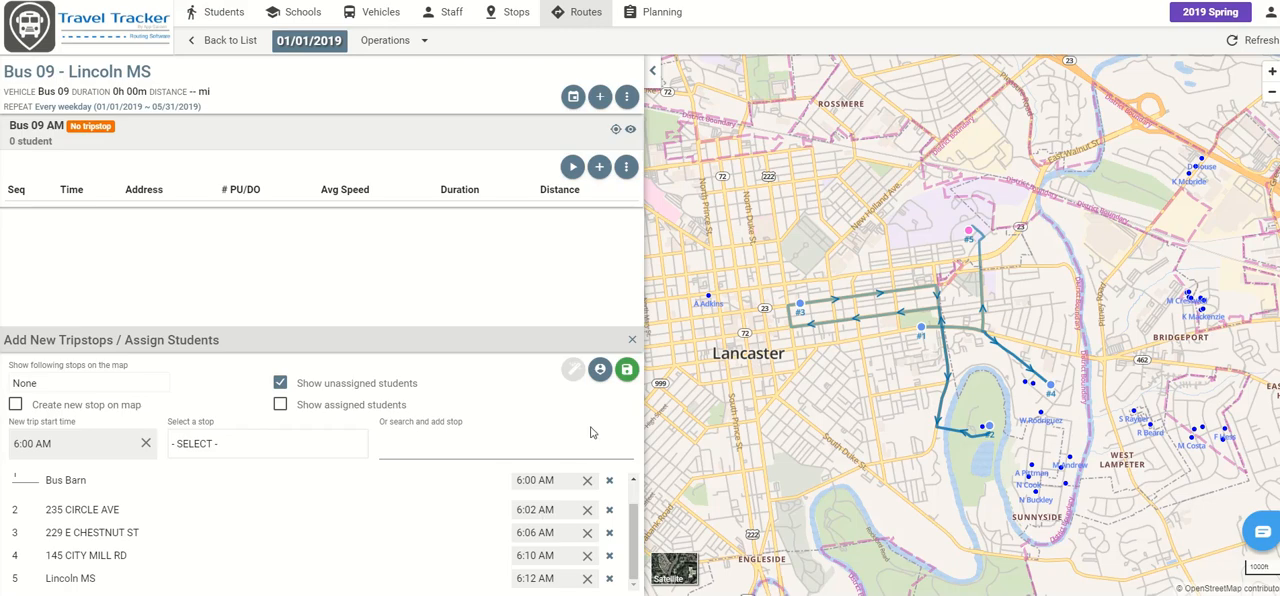
mouse_move(627, 369)
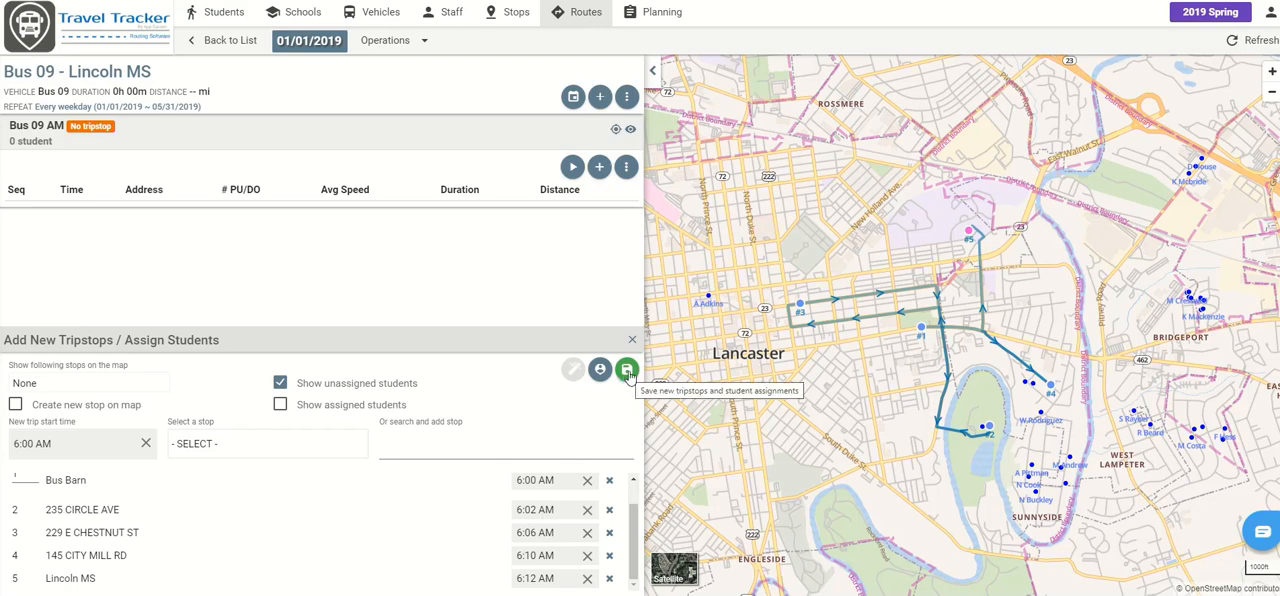
click(626, 369)
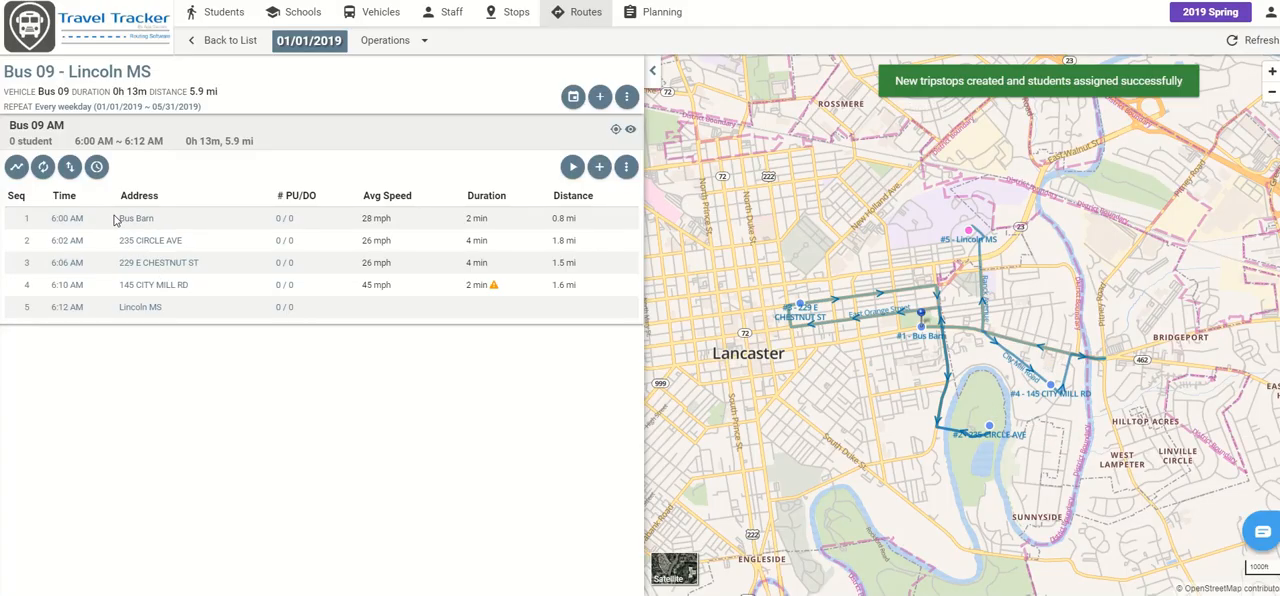
mouse_move(145, 237)
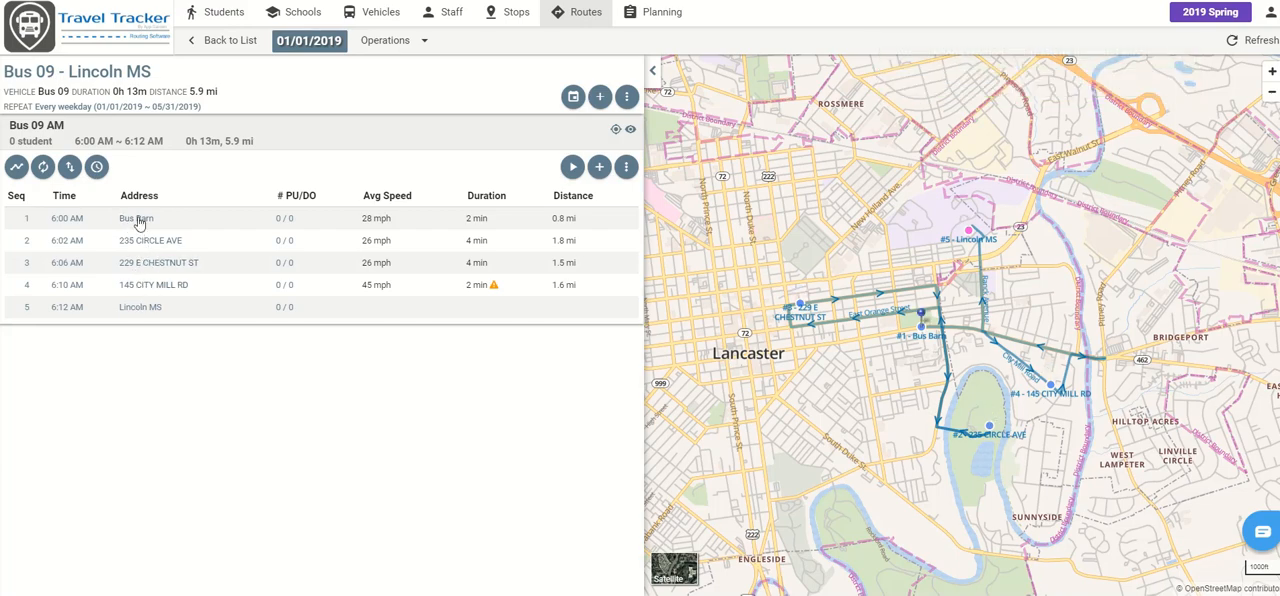
mouse_move(599, 167)
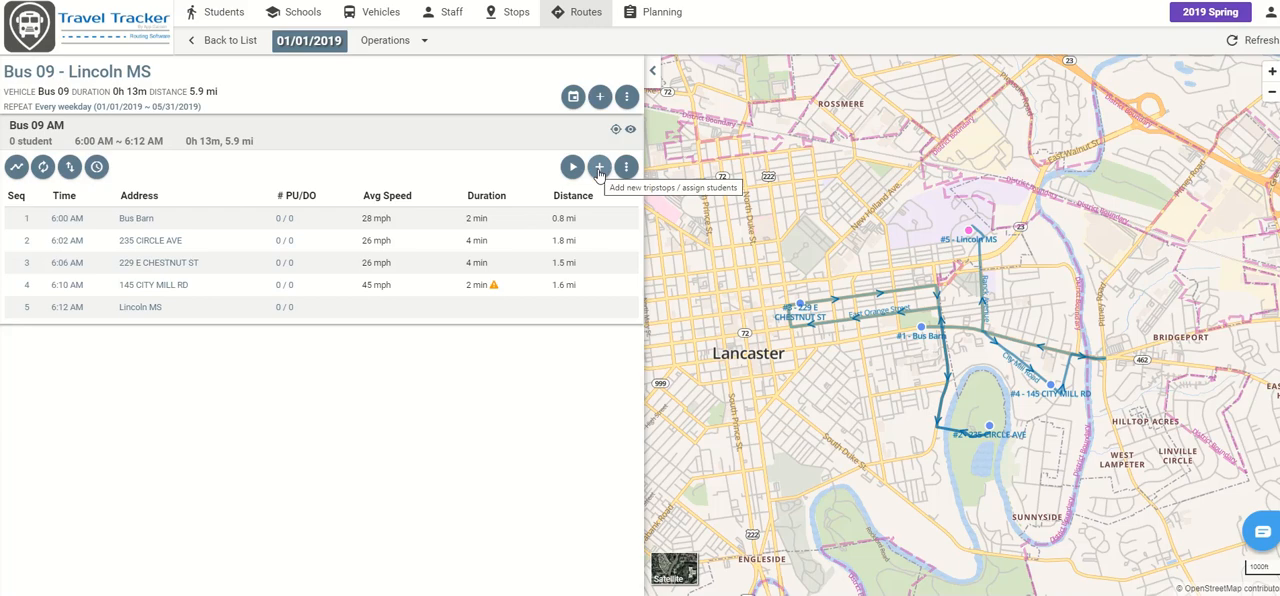
- Automatically assign students to the Bus 09 AM trip's stops
click(599, 167)
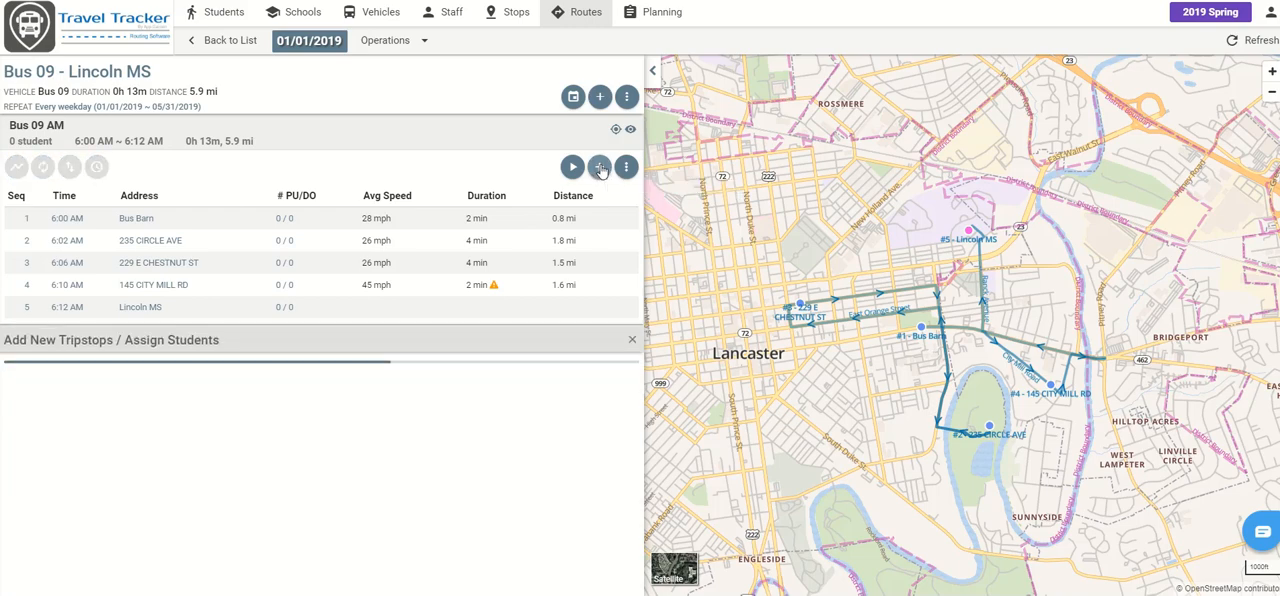
click(599, 167)
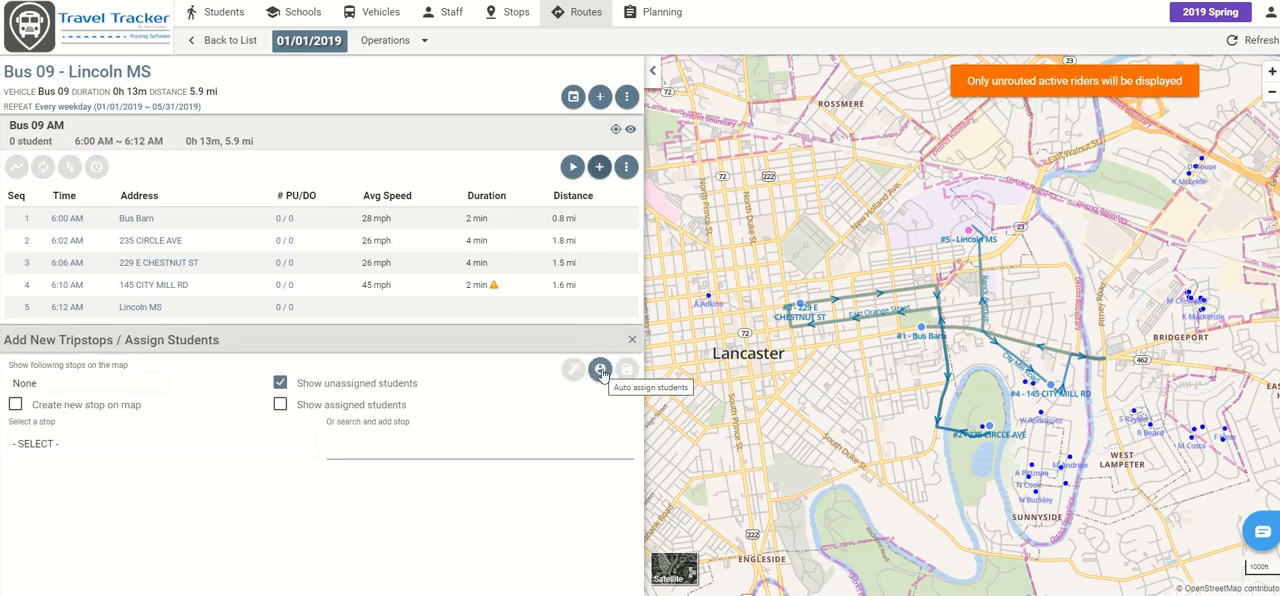
click(600, 369)
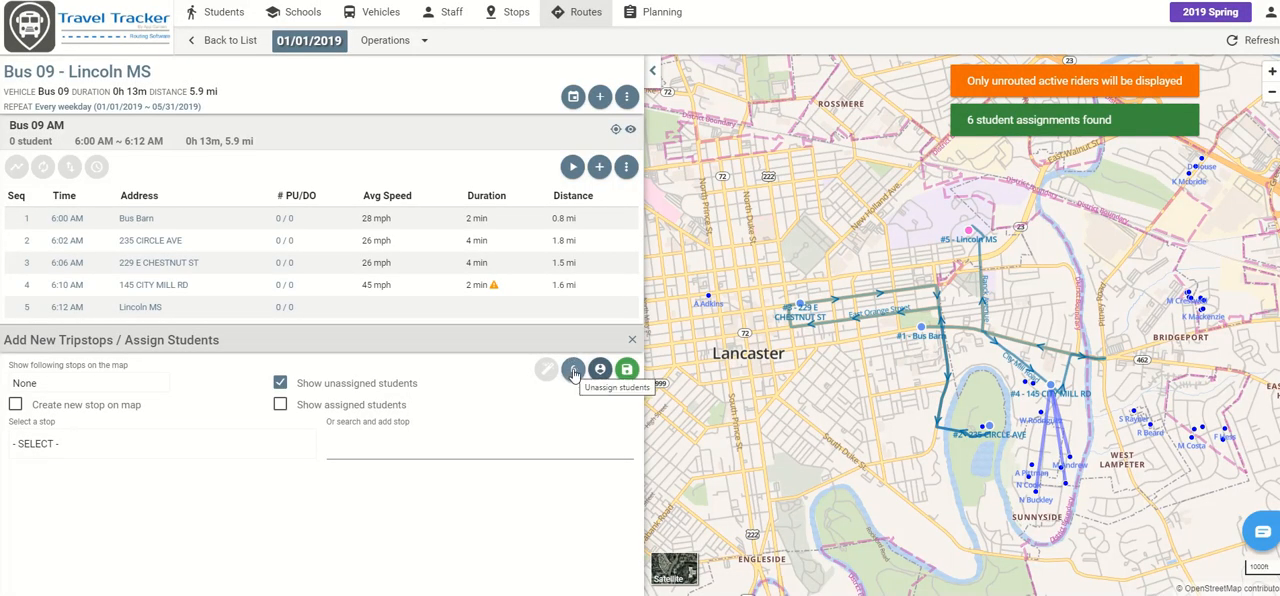
click(627, 368)
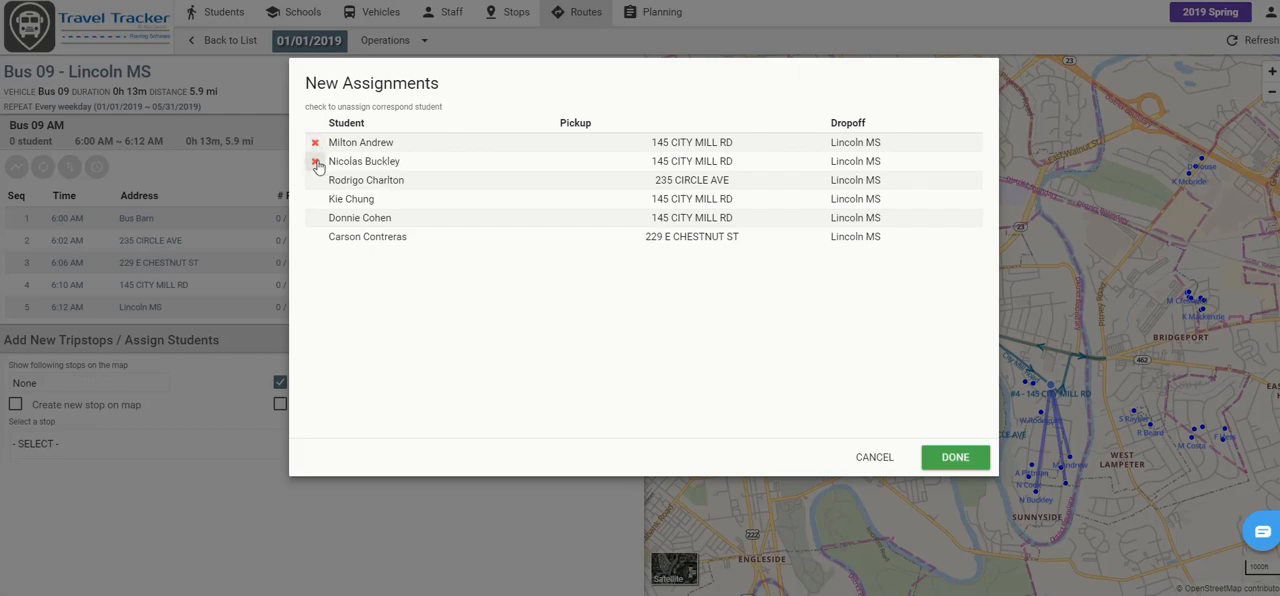
- Unassign two of the six students, confirm, and save the four remaining assignments
click(315, 161)
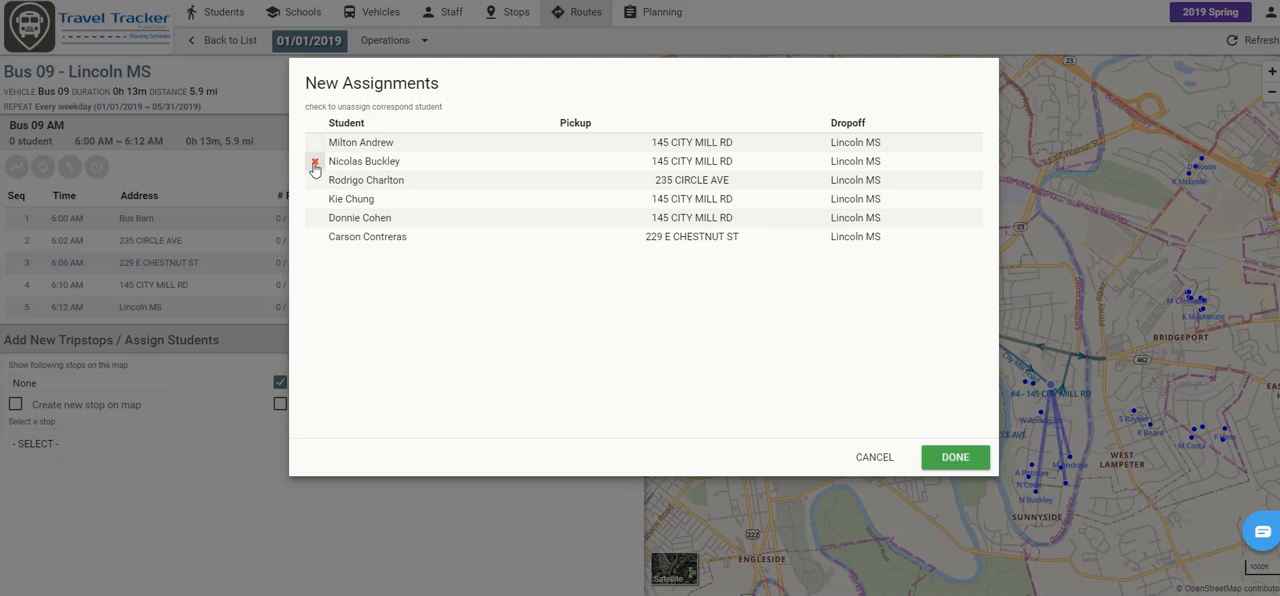
click(315, 142)
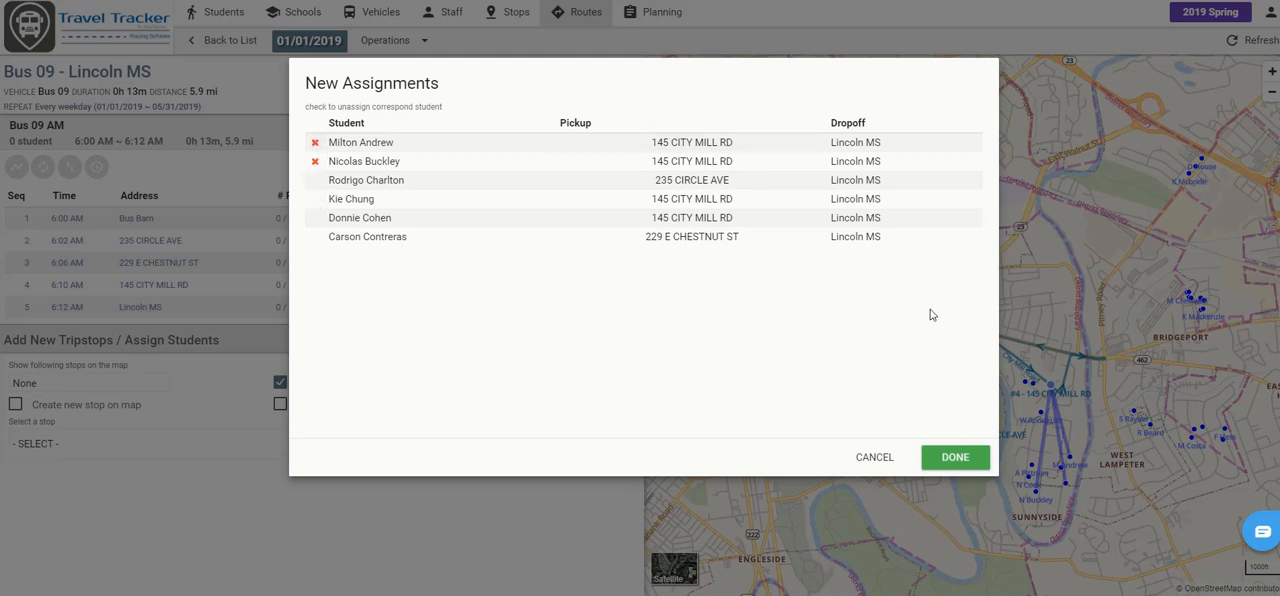
click(954, 457)
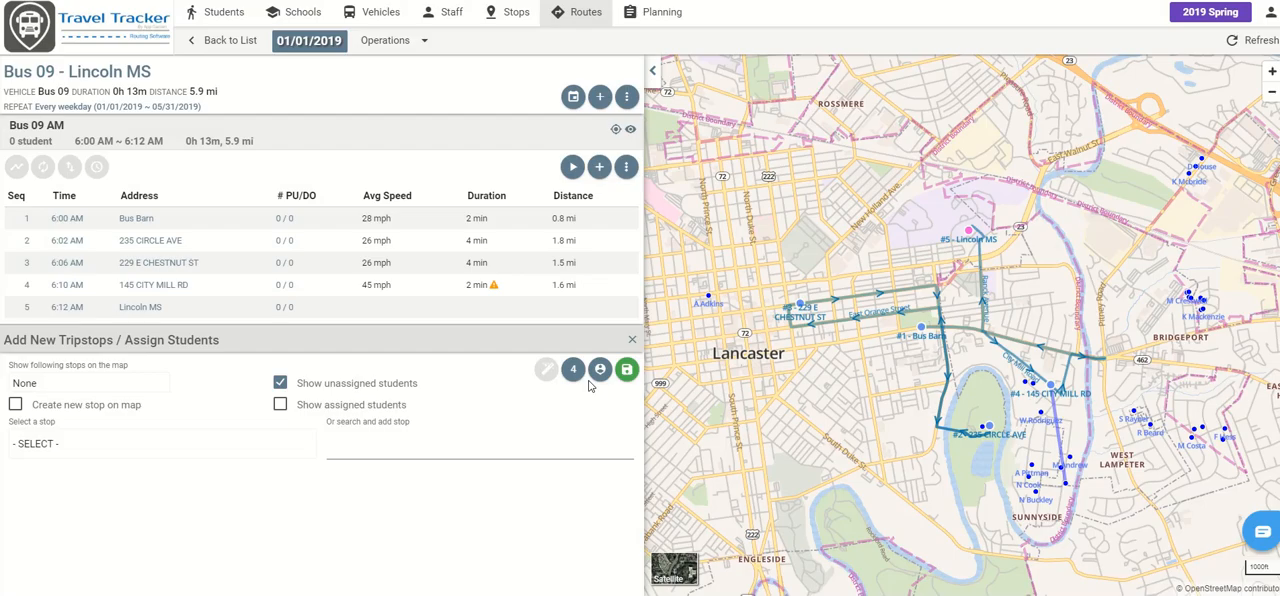
mouse_move(627, 369)
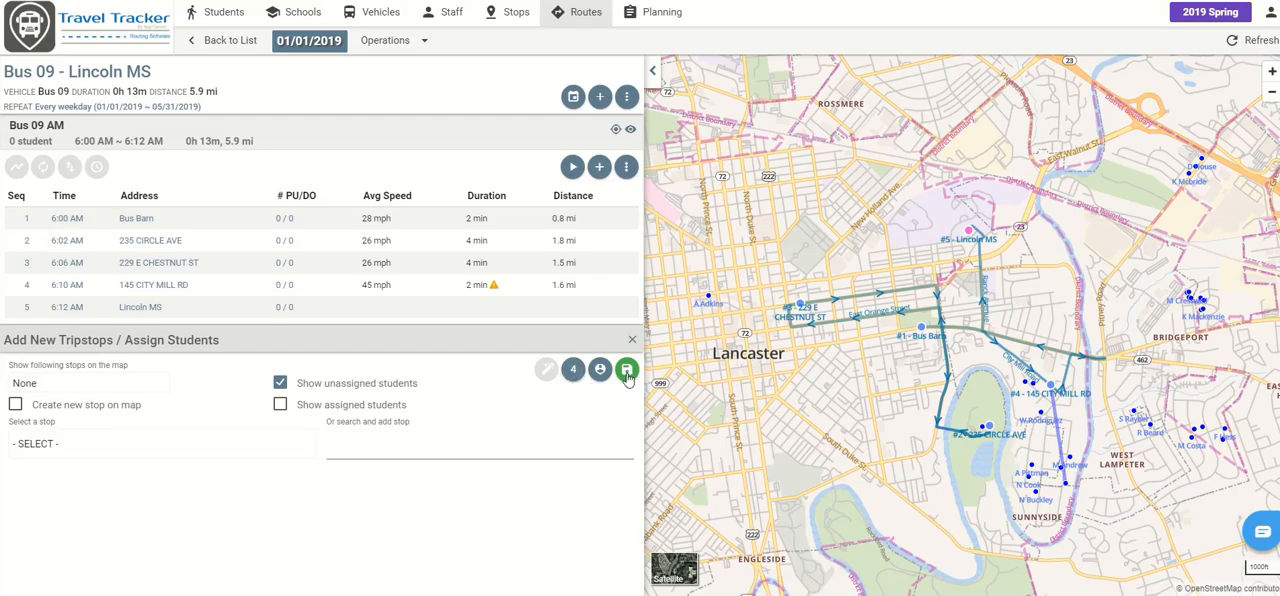
click(627, 369)
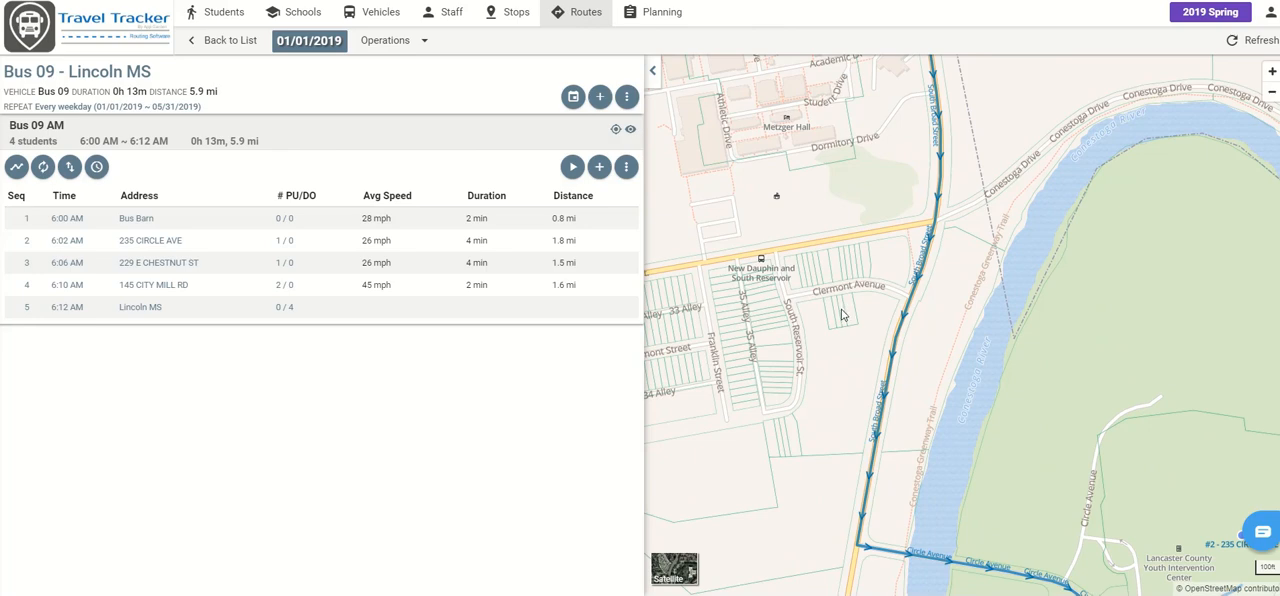
mouse_move(447, 280)
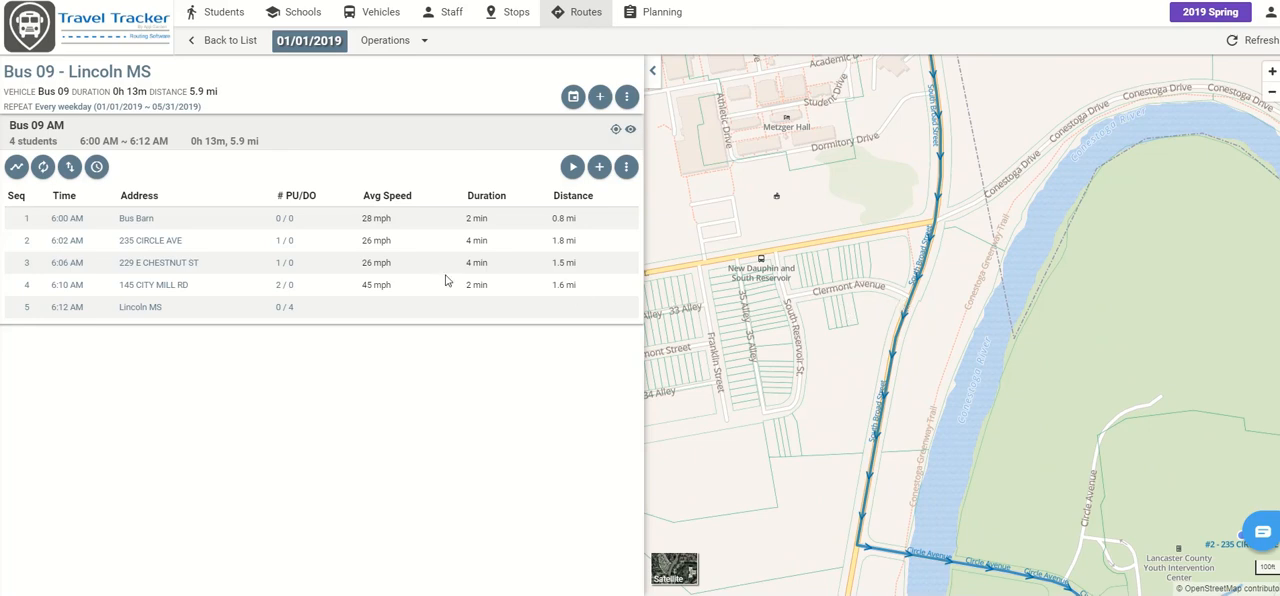
mouse_move(599, 167)
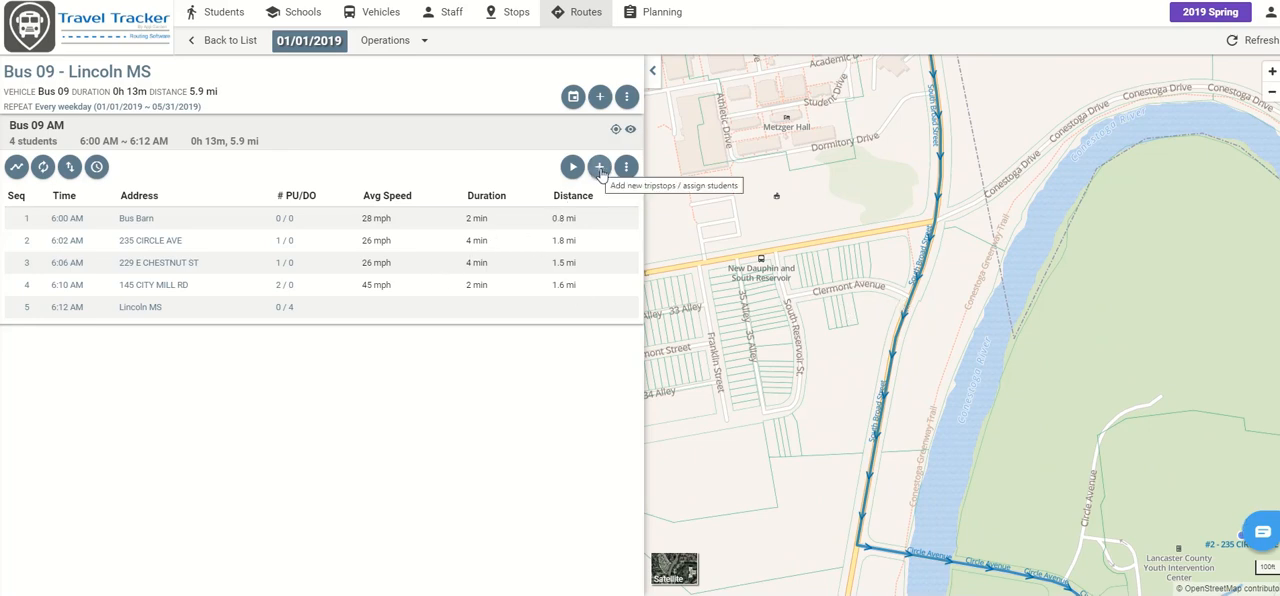
- Reopen the add-tripstops and assign-students panel on the Bus 09 AM trip
click(599, 166)
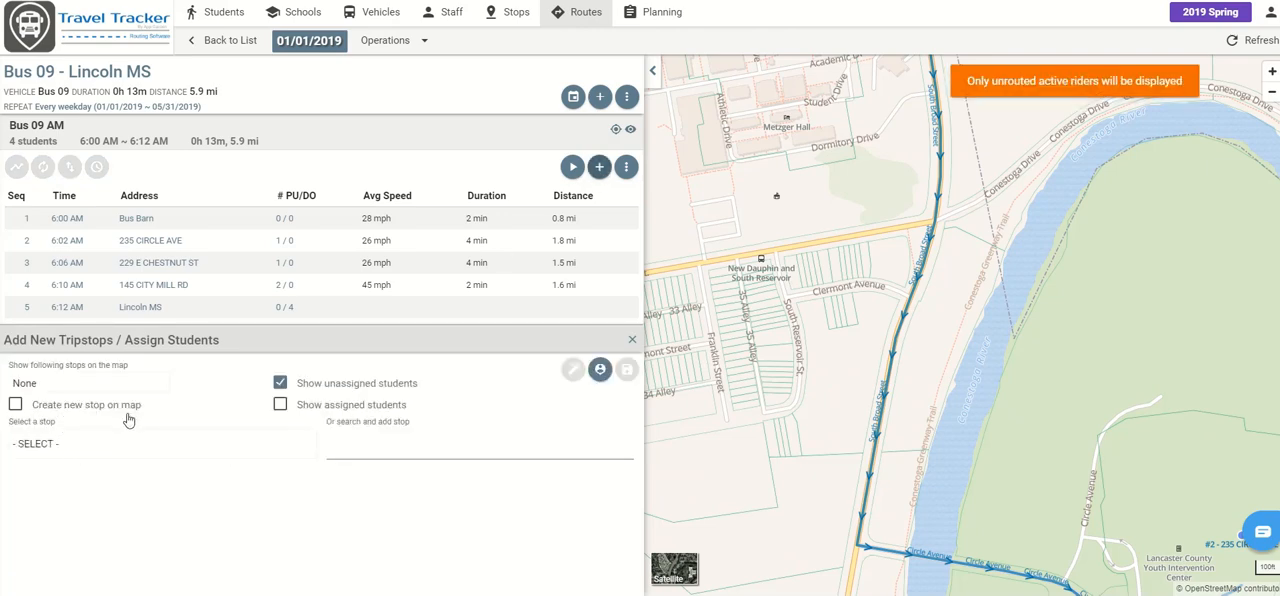
- Drop a new map stop on South Broad Street near Clermont Avenue and save it
click(15, 404)
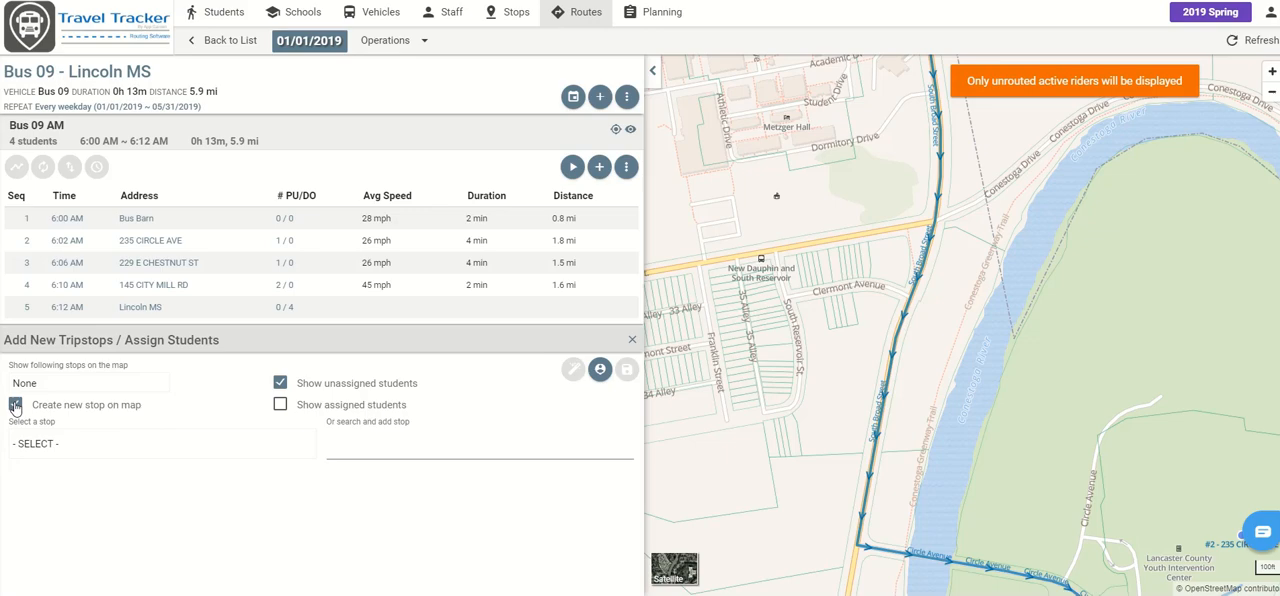
mouse_move(910, 310)
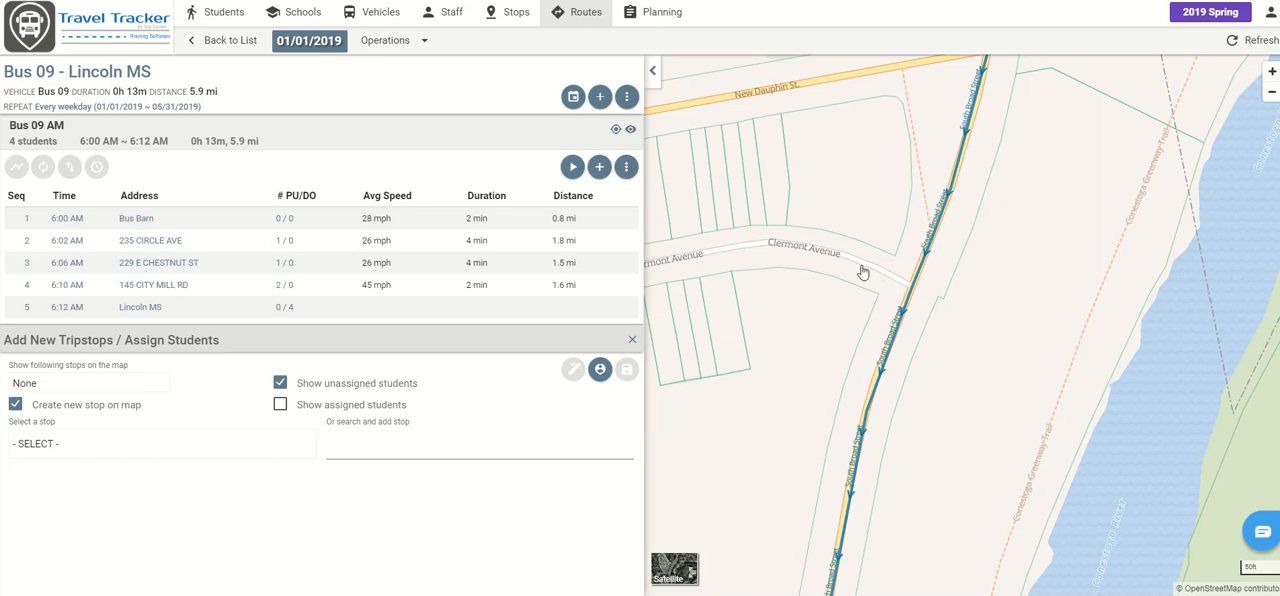
mouse_move(911, 291)
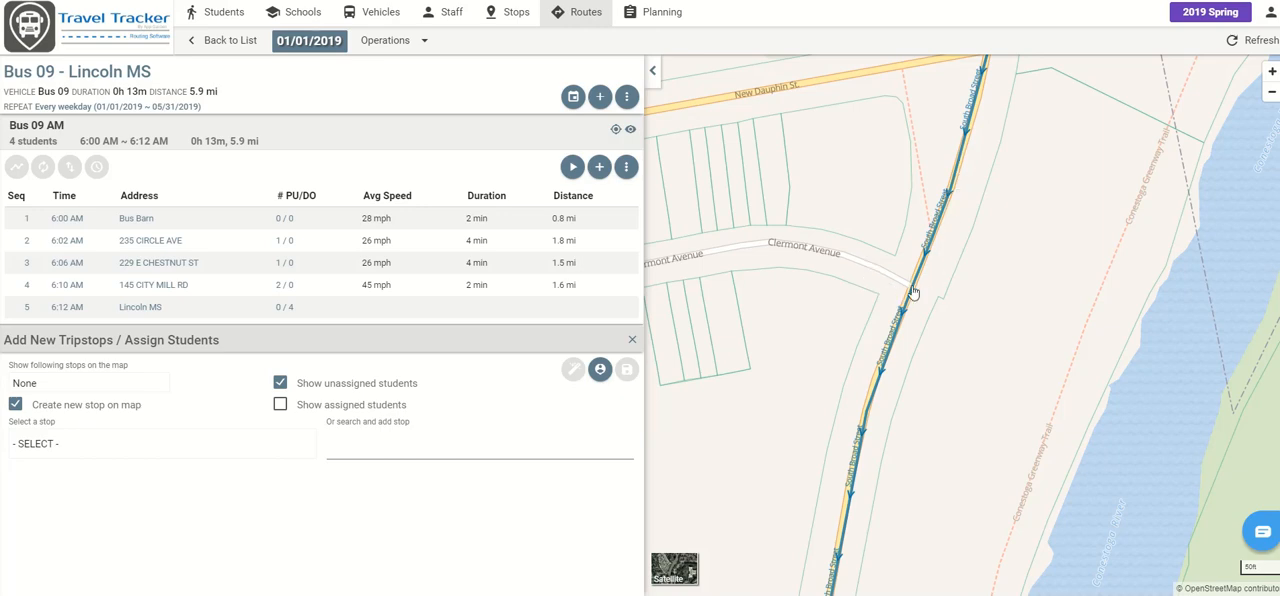
click(913, 293)
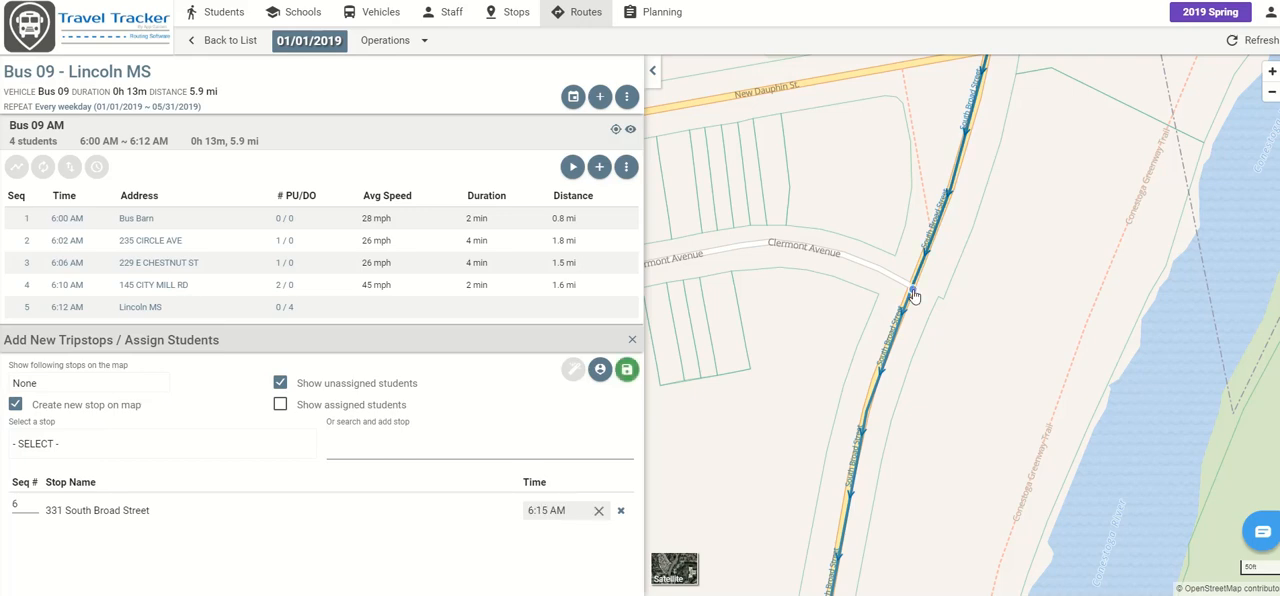
click(912, 293)
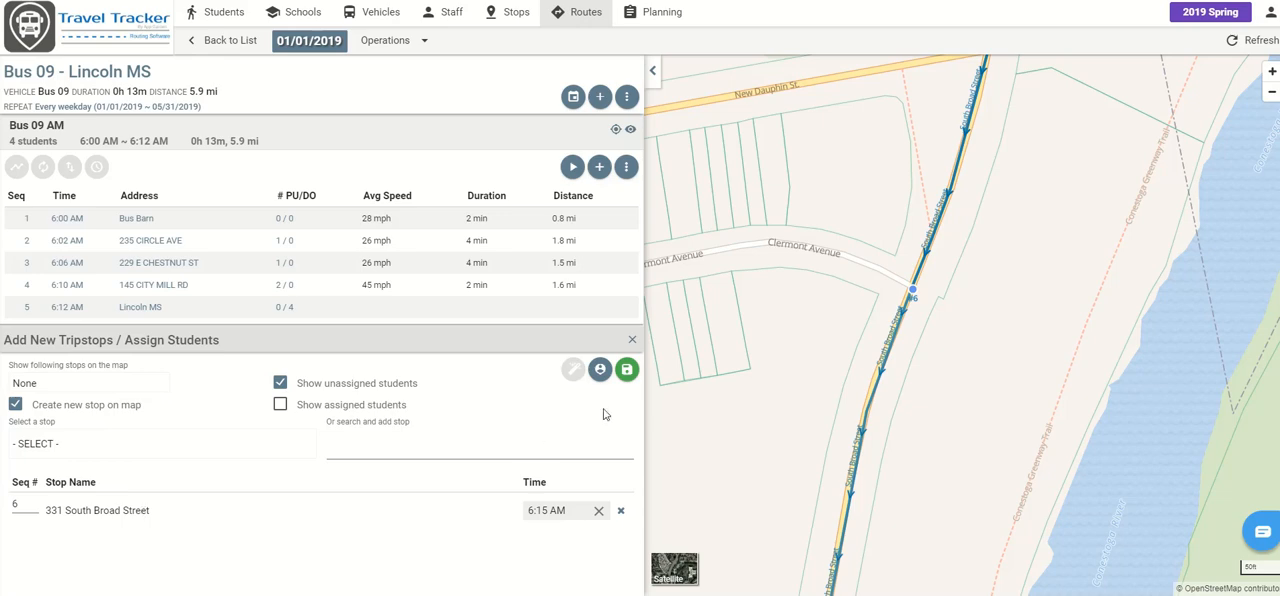
mouse_move(626, 370)
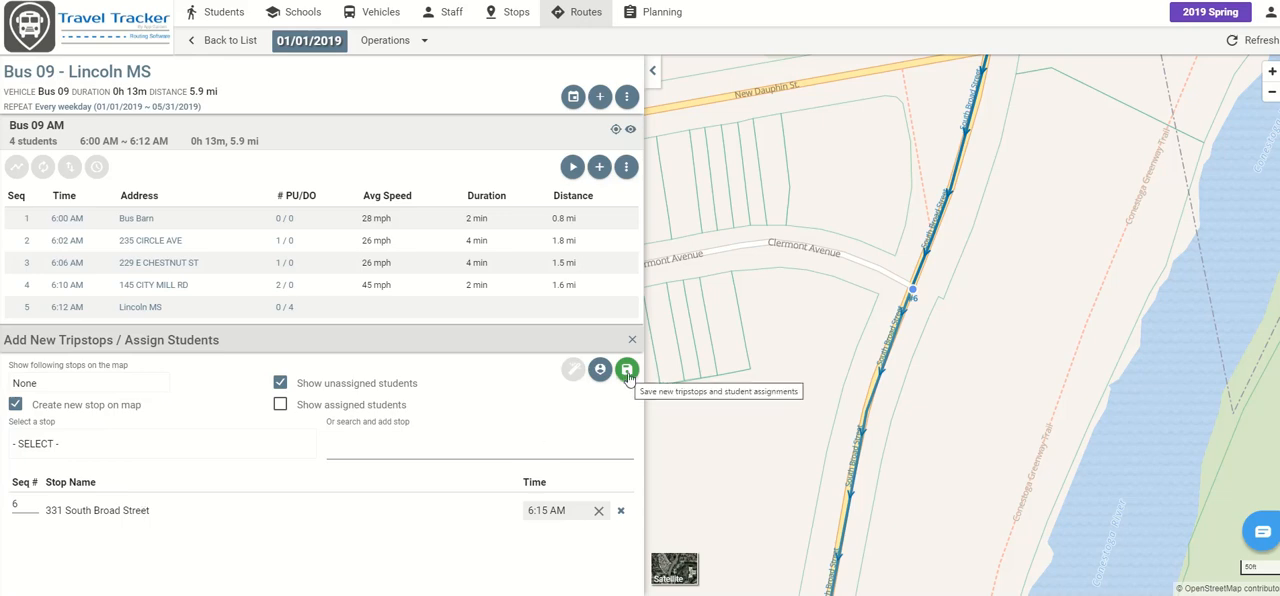
click(626, 369)
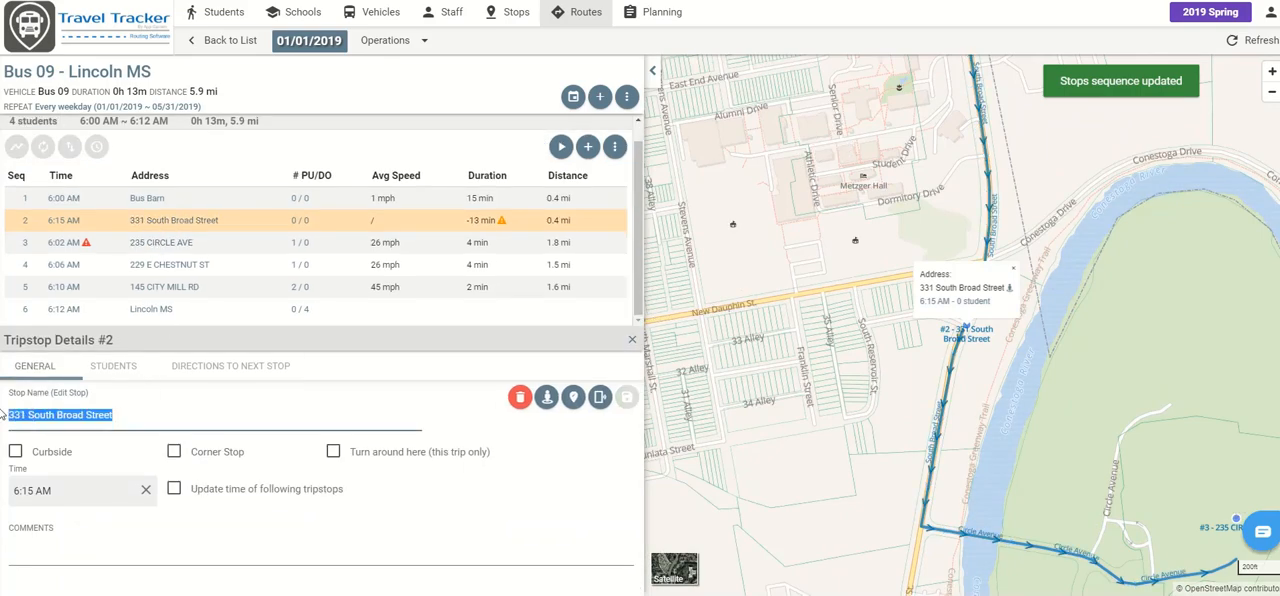
text(C)
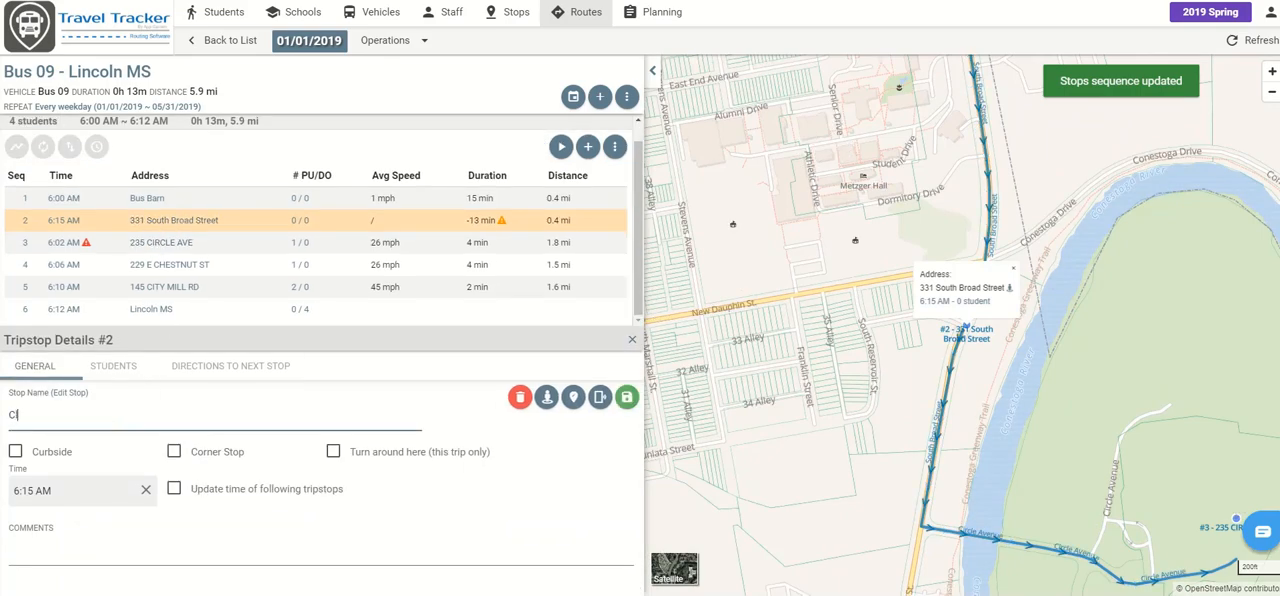
text(Clermont A)
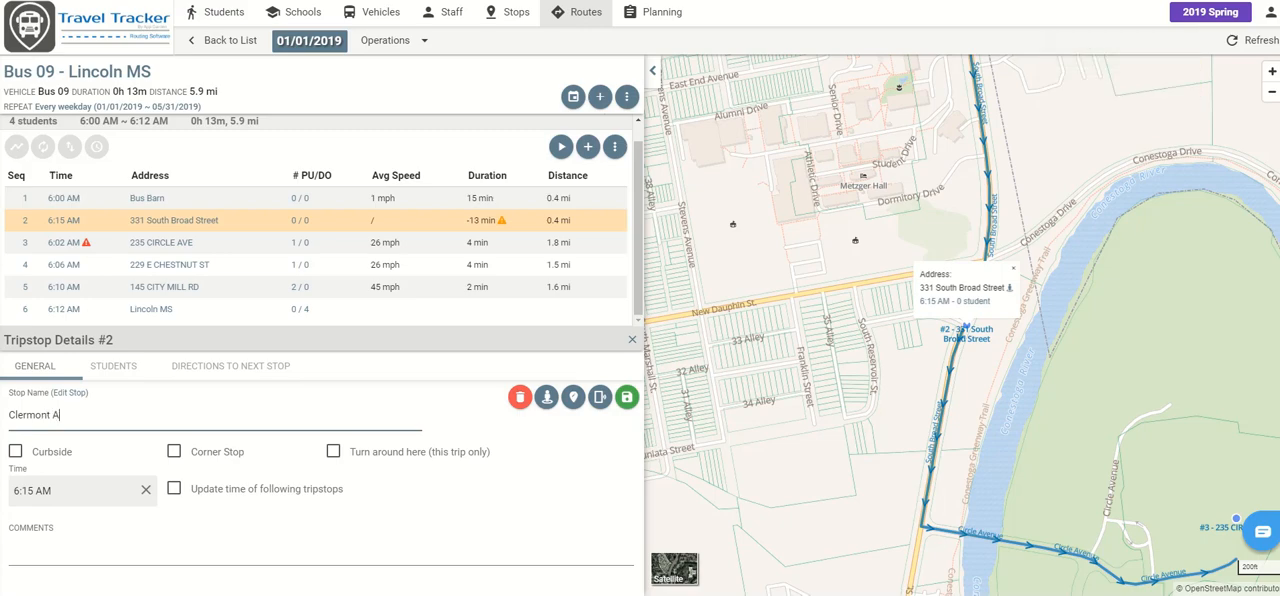
text(ve)
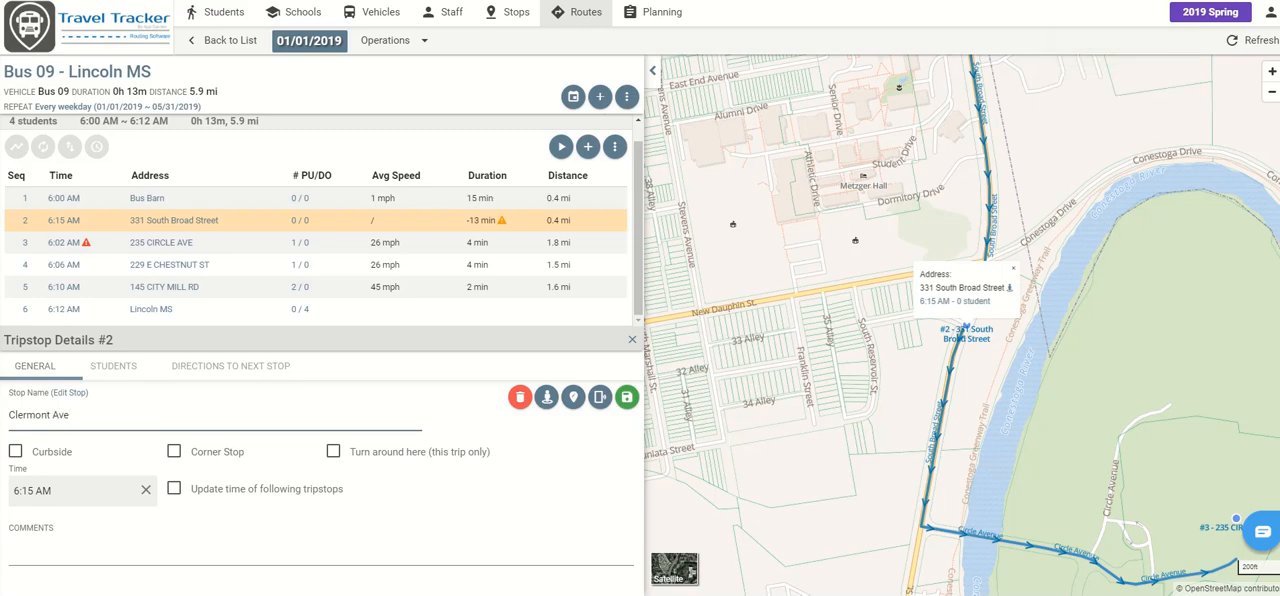
click(626, 397)
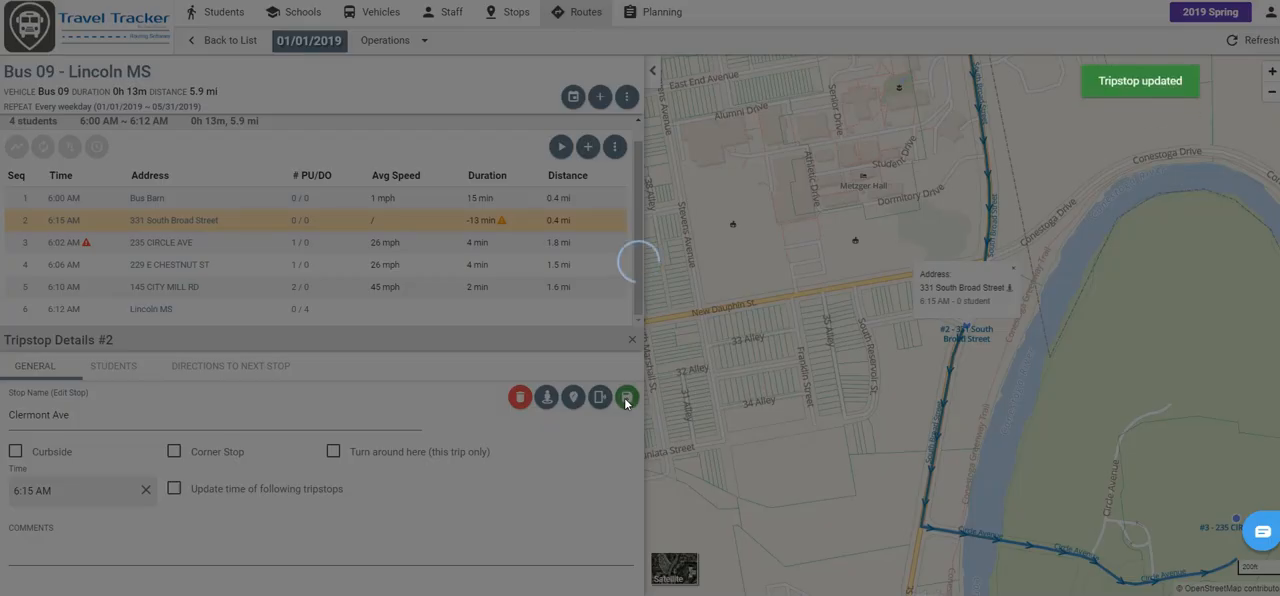
click(625, 396)
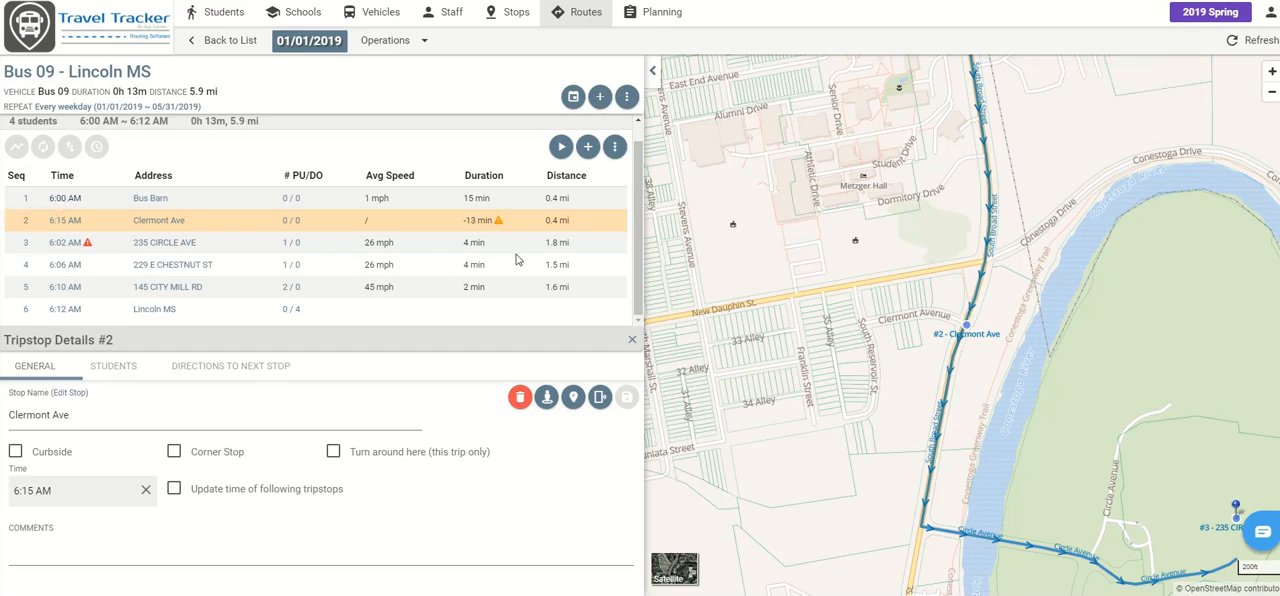
- Recalculate Bus 09 AM stop times starting from stop #1 - Bus Barn
click(632, 339)
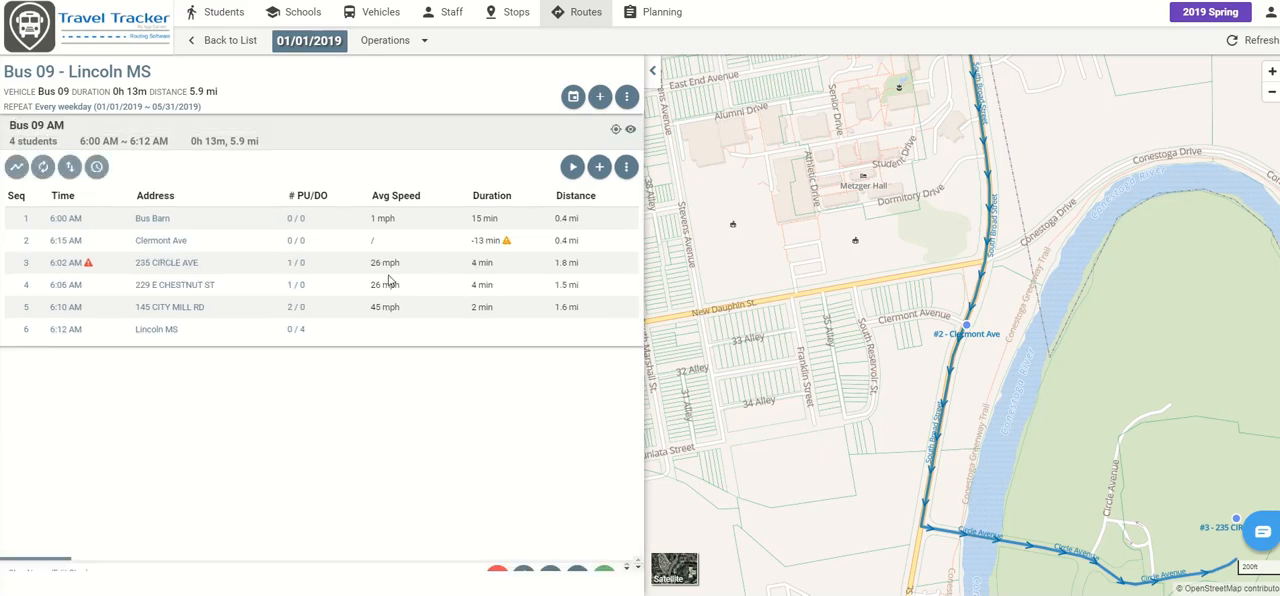
click(390, 40)
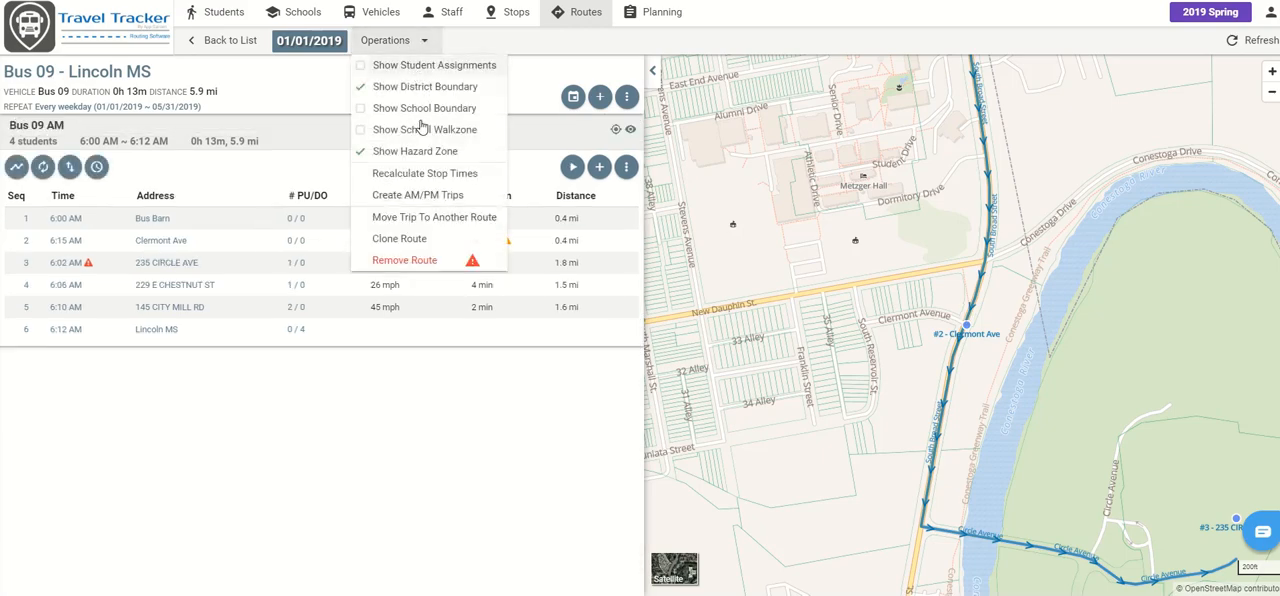
click(425, 173)
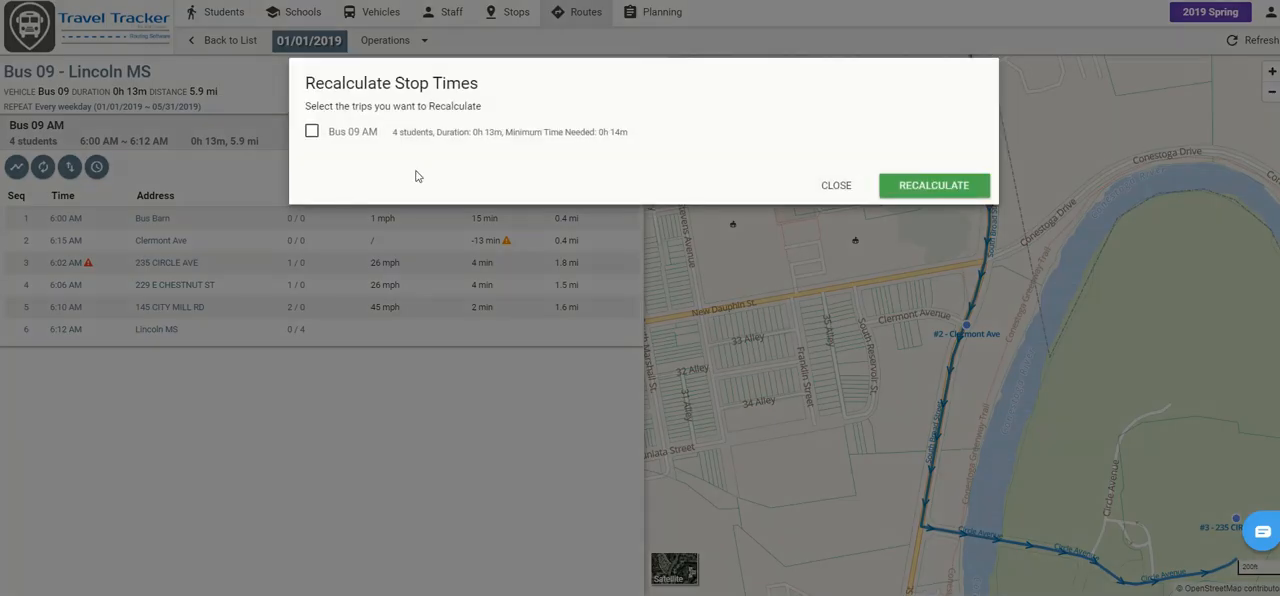
click(312, 131)
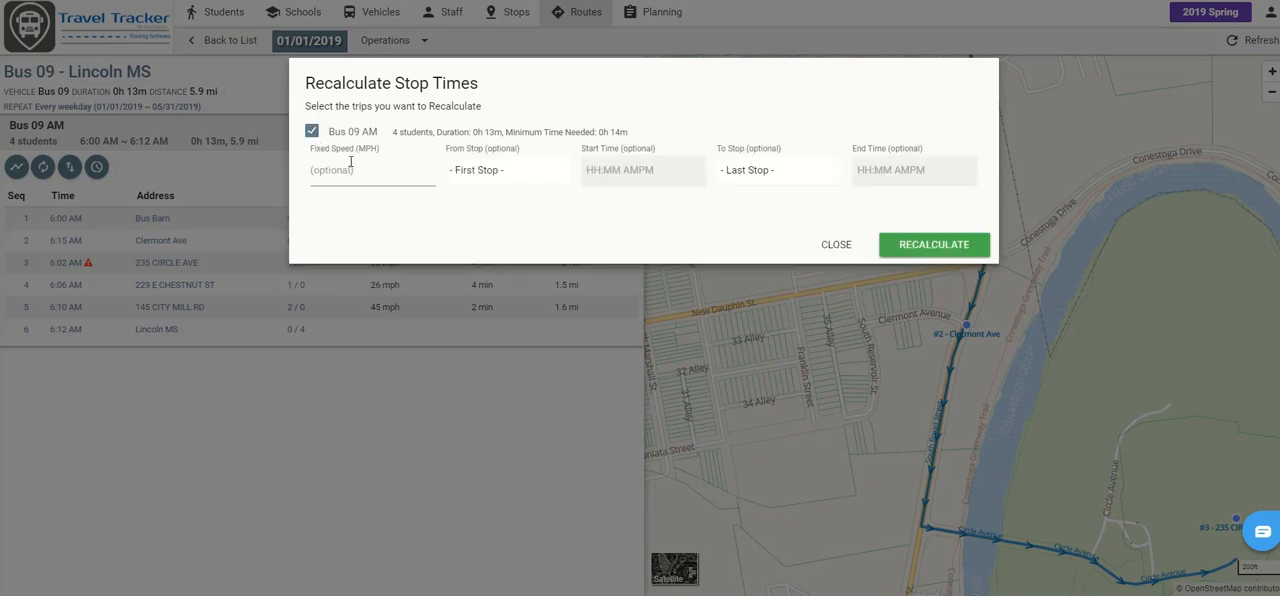
click(508, 169)
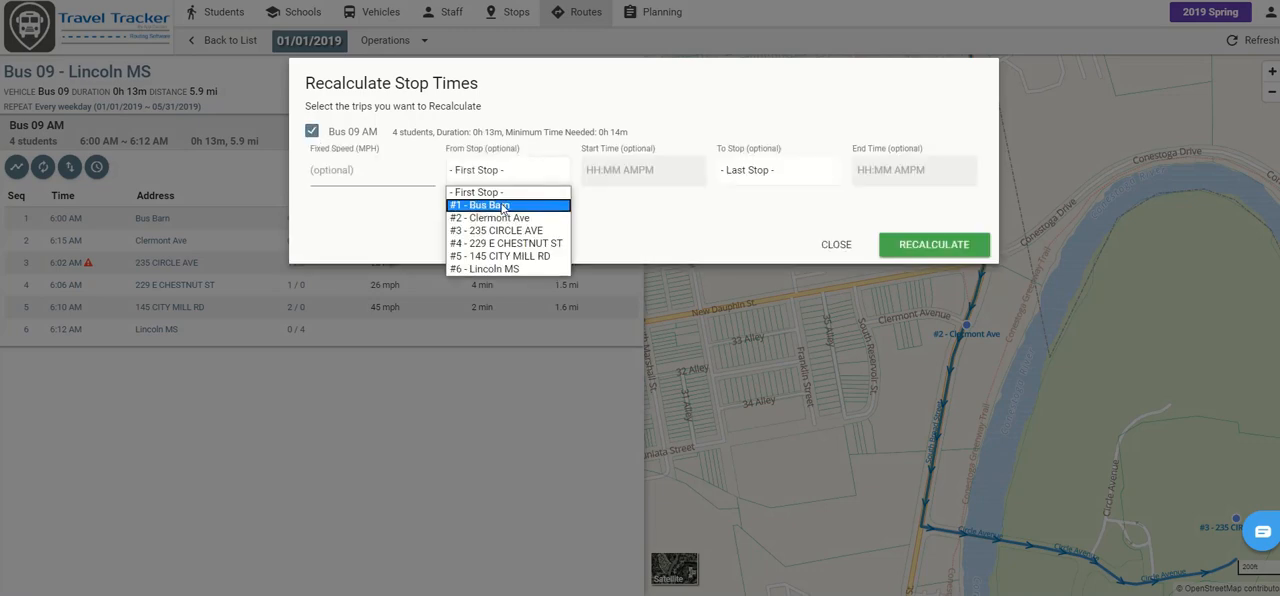
click(643, 169)
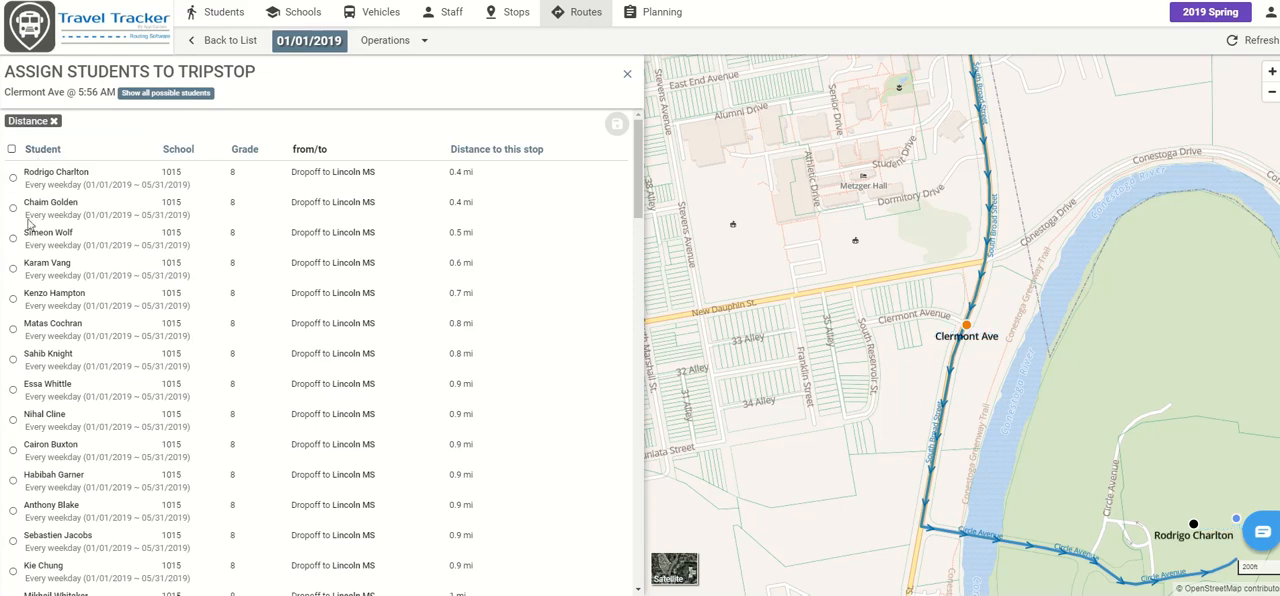
click(12, 208)
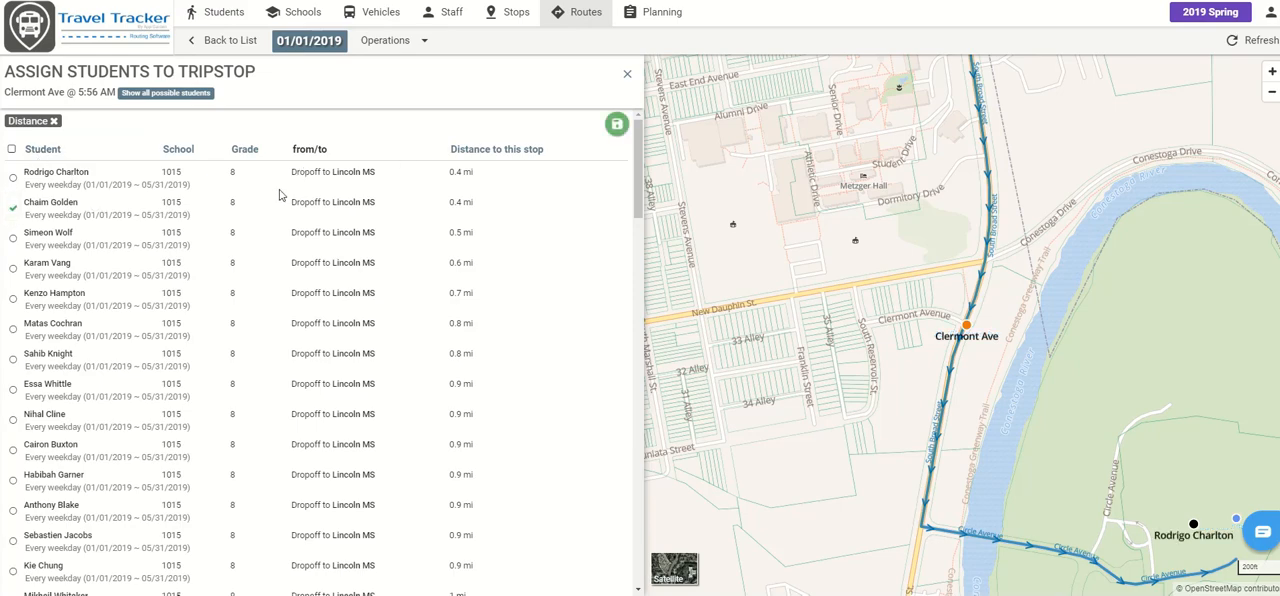
click(616, 124)
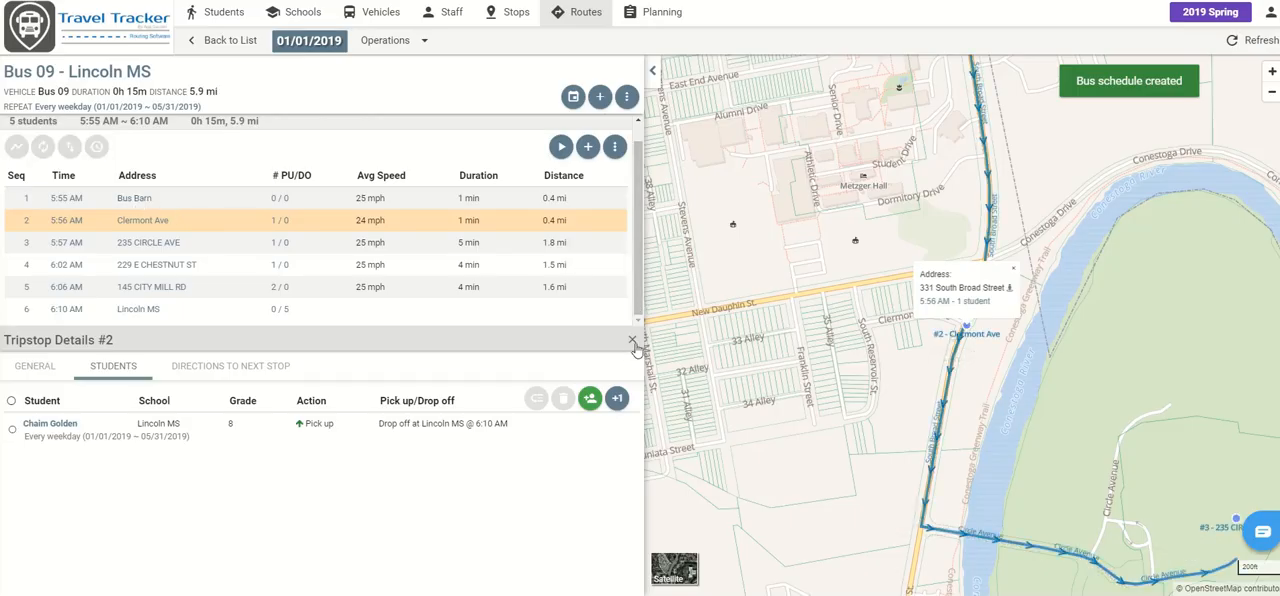
- Fit the Bus 09 AM route on the map, Bus Barn to Lincoln MS
click(633, 341)
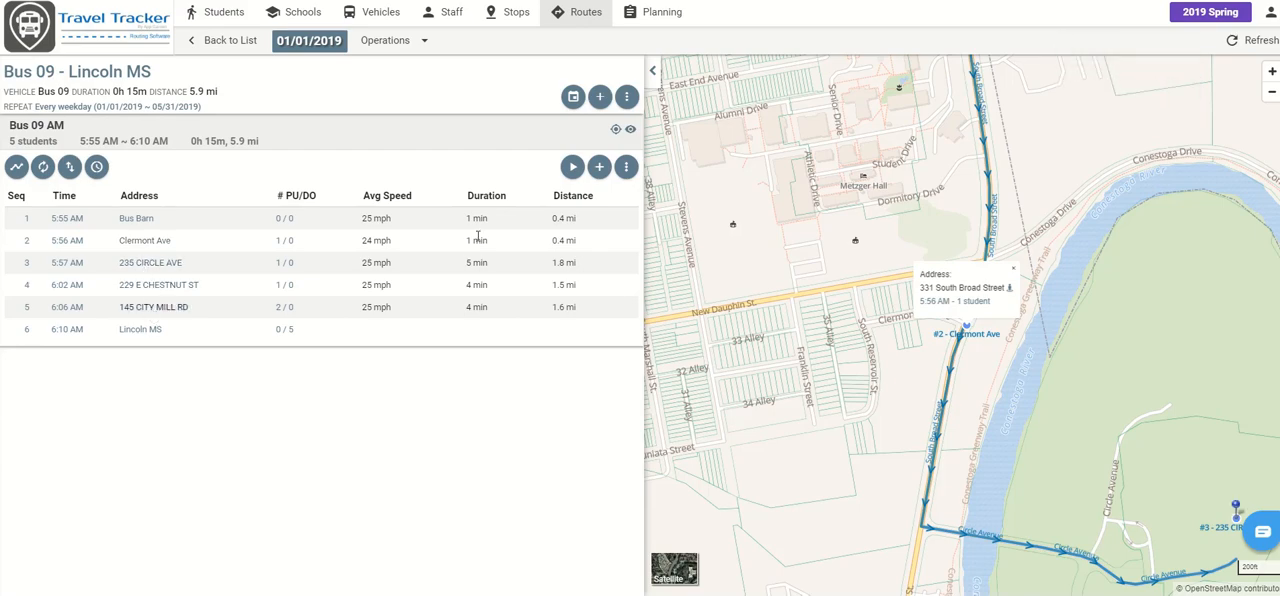
click(1272, 91)
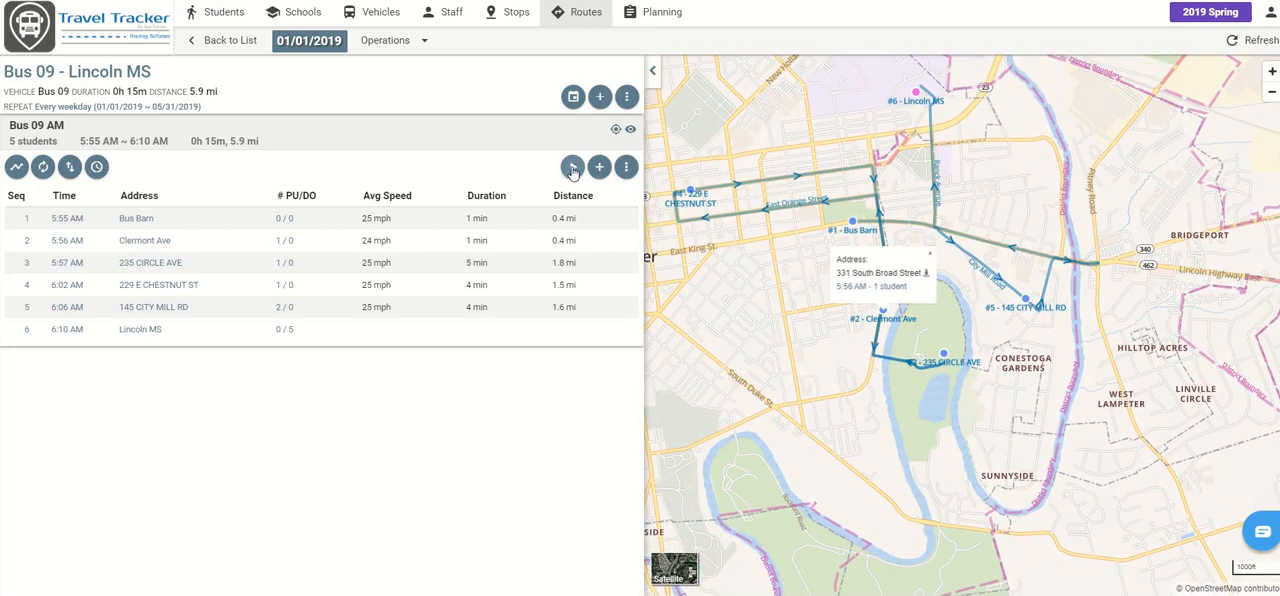
click(573, 167)
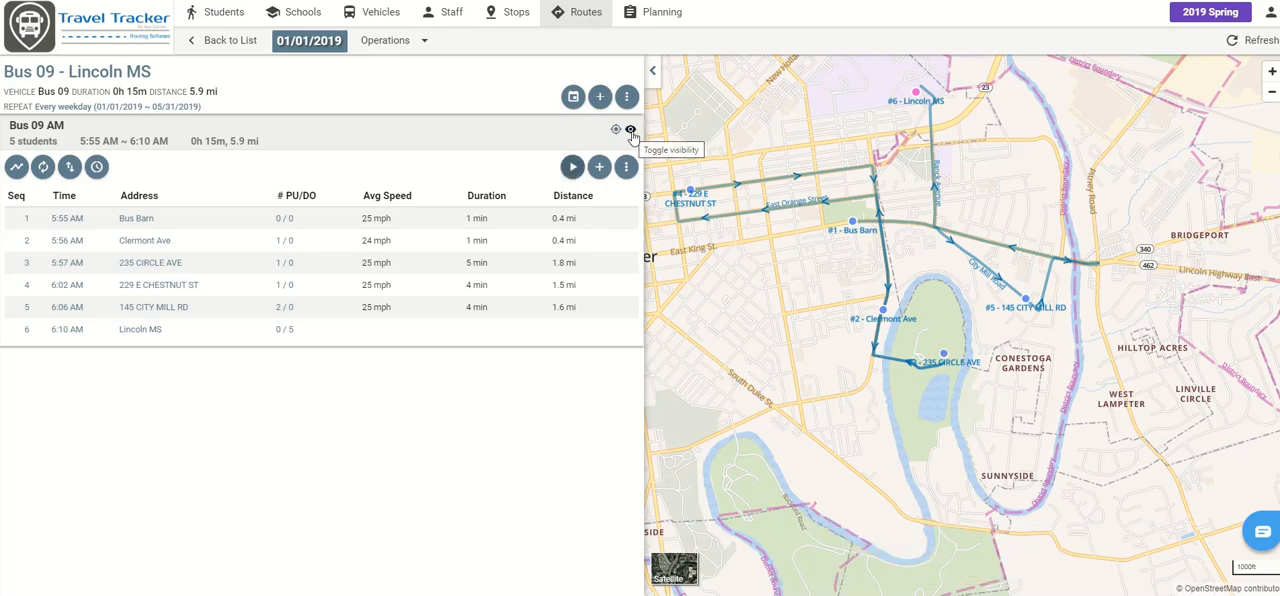
click(630, 130)
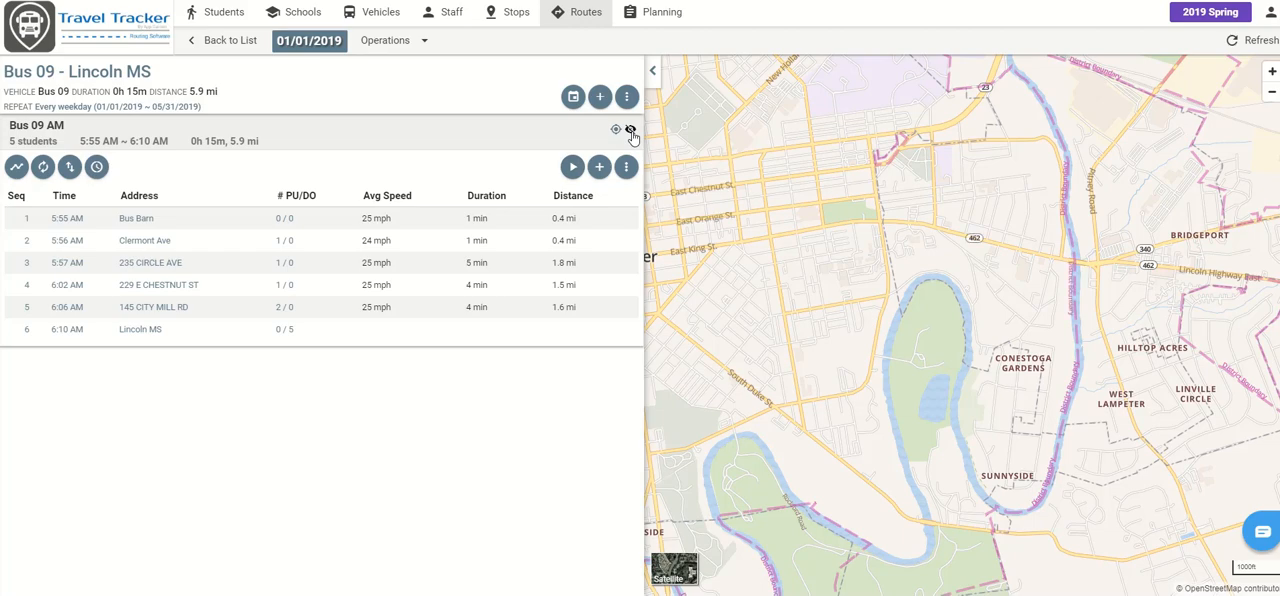
click(631, 131)
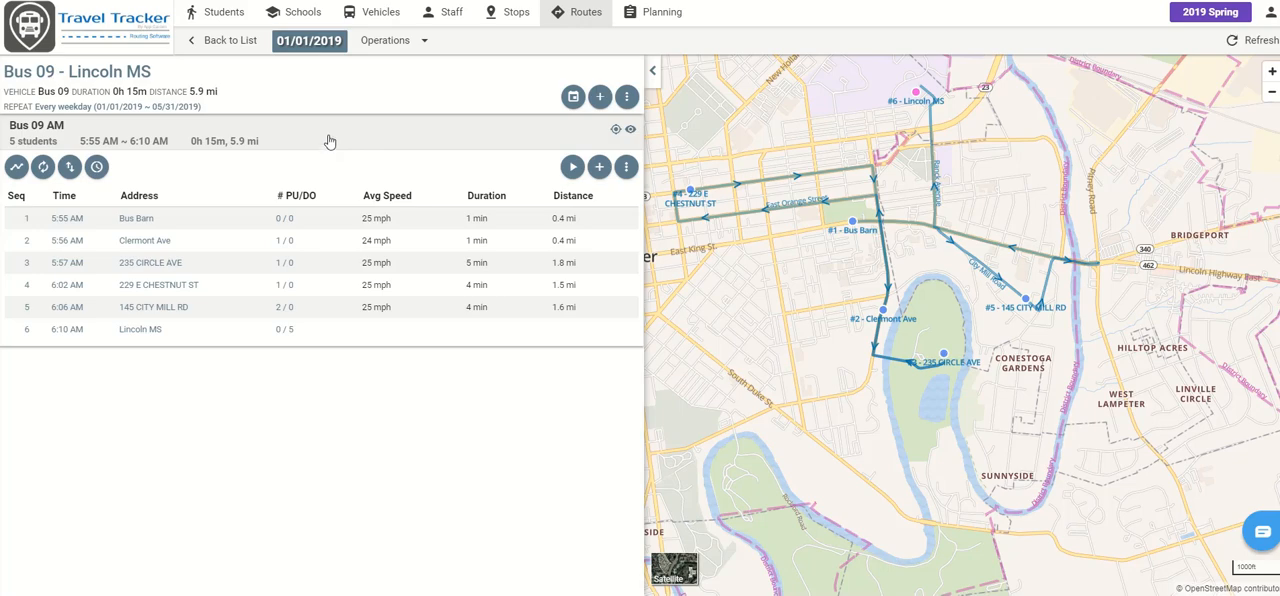
mouse_move(63, 135)
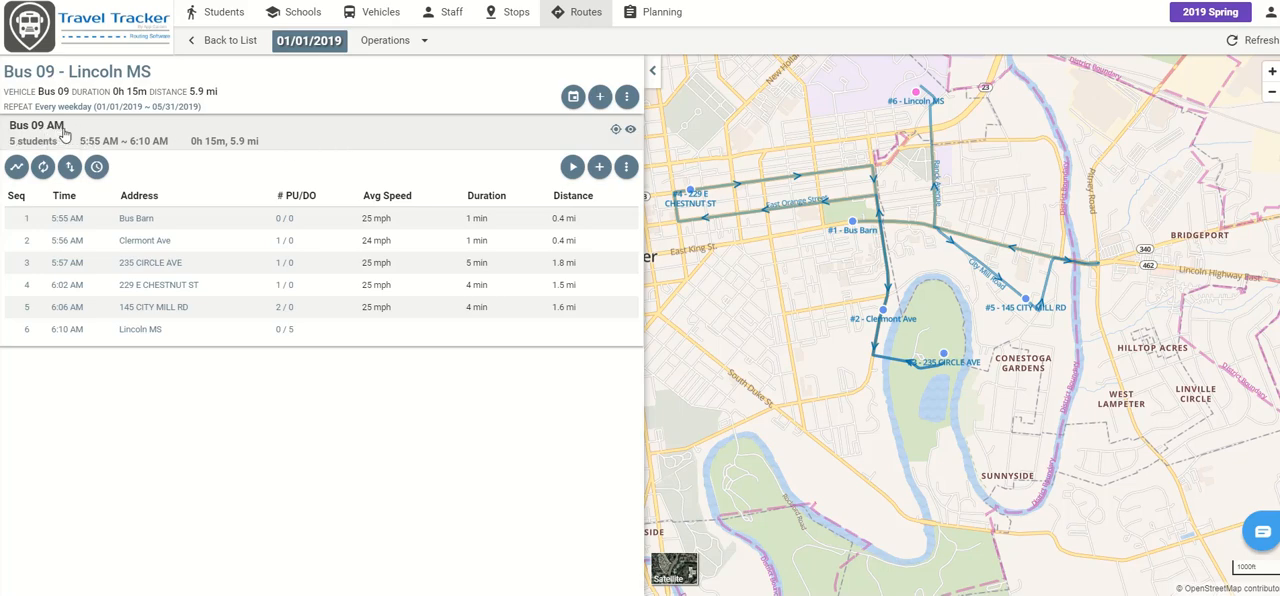
- Clone Bus 09 AM into a reversed-sequence trip starting at 3:15 PM
click(389, 40)
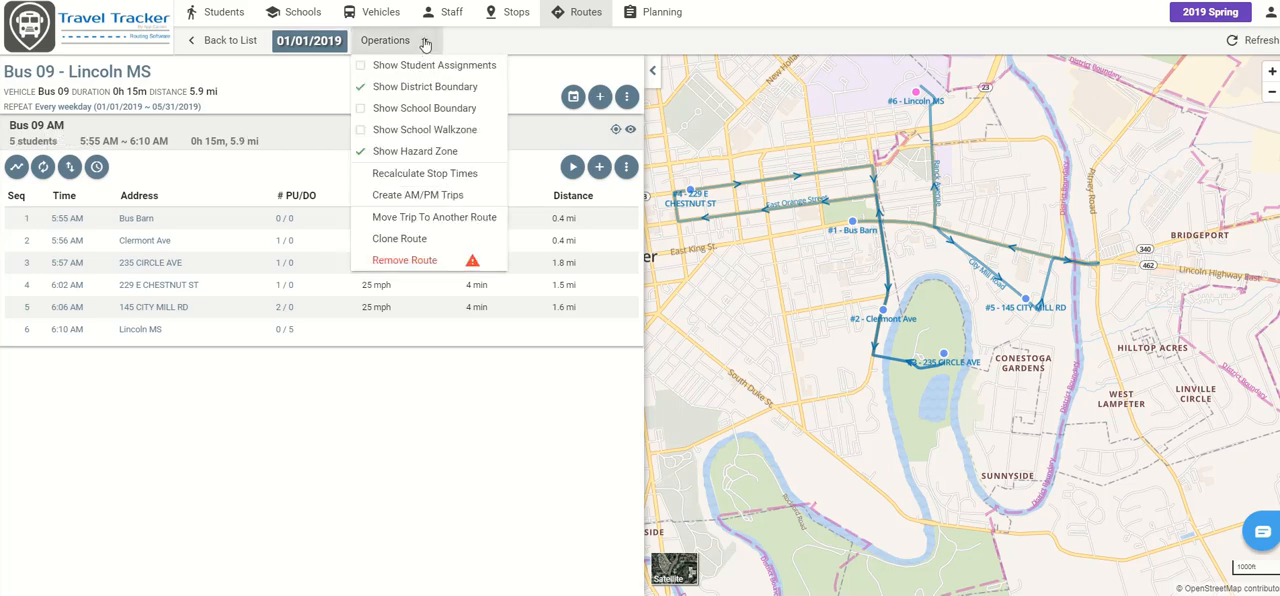
mouse_move(417, 195)
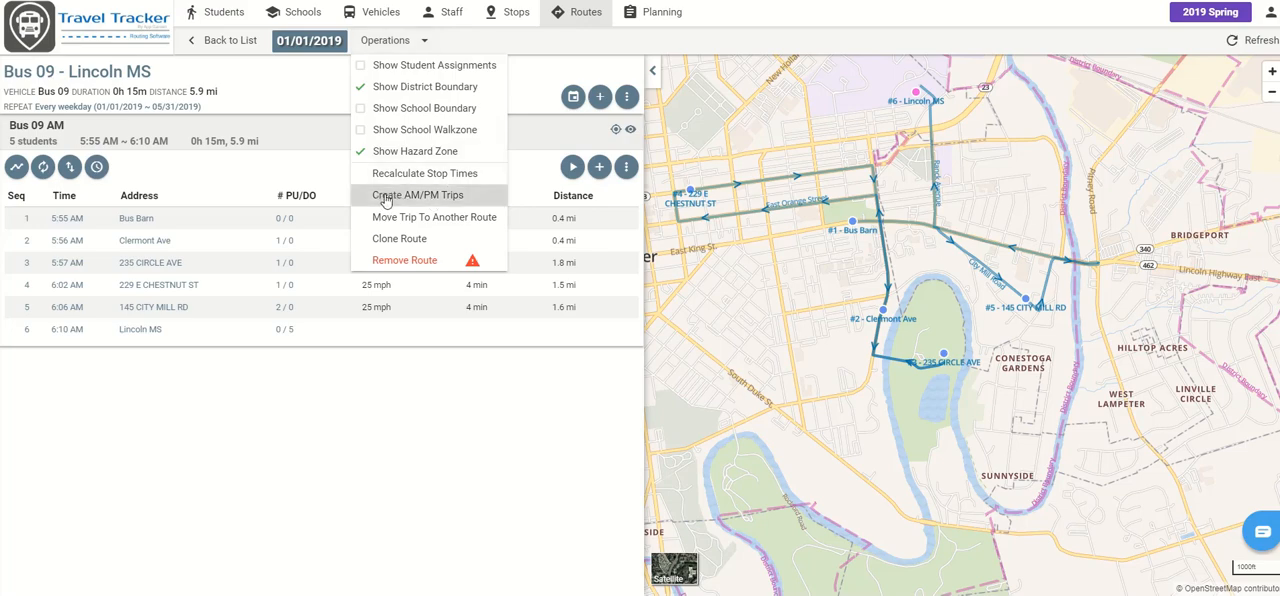
mouse_move(421, 196)
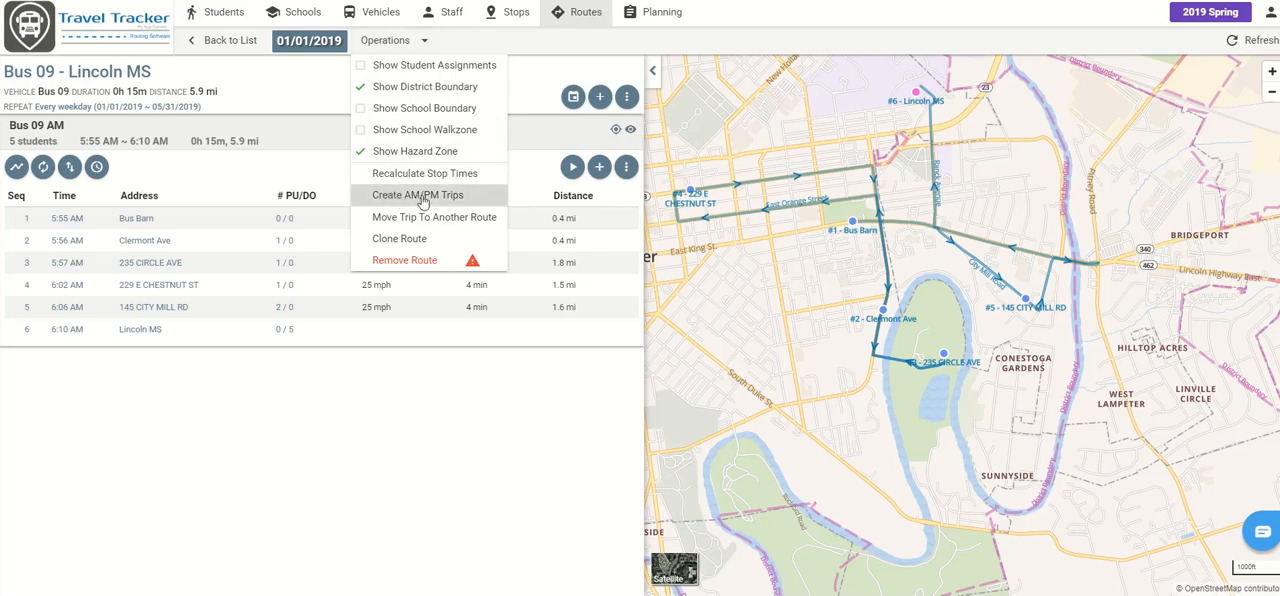
click(417, 195)
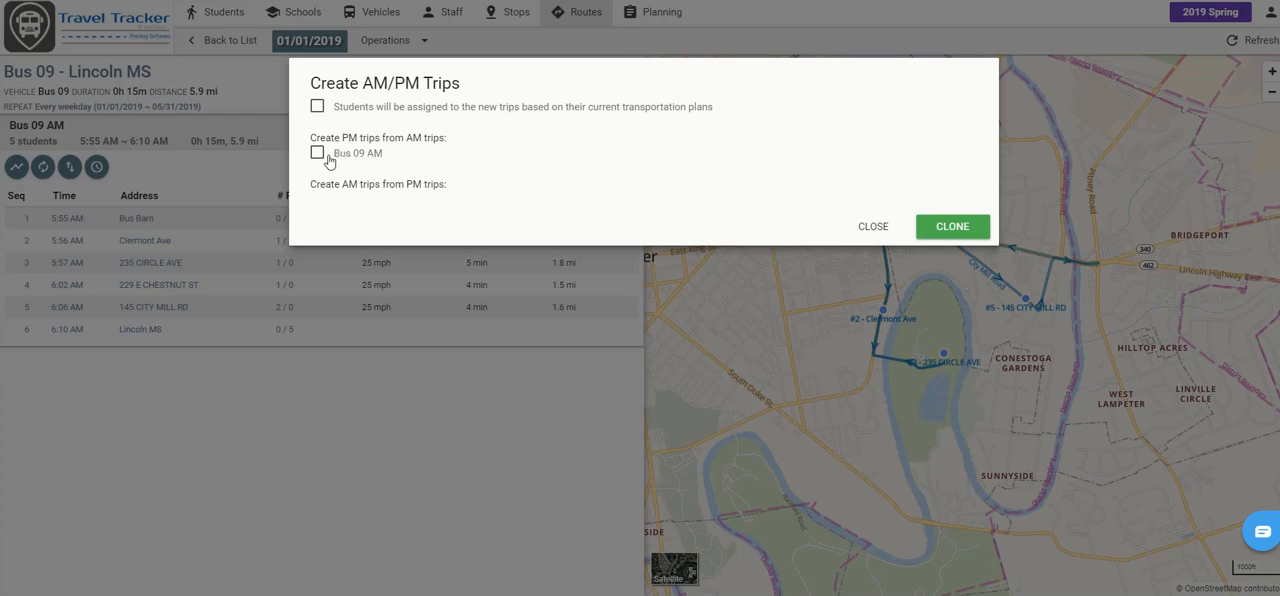
click(317, 152)
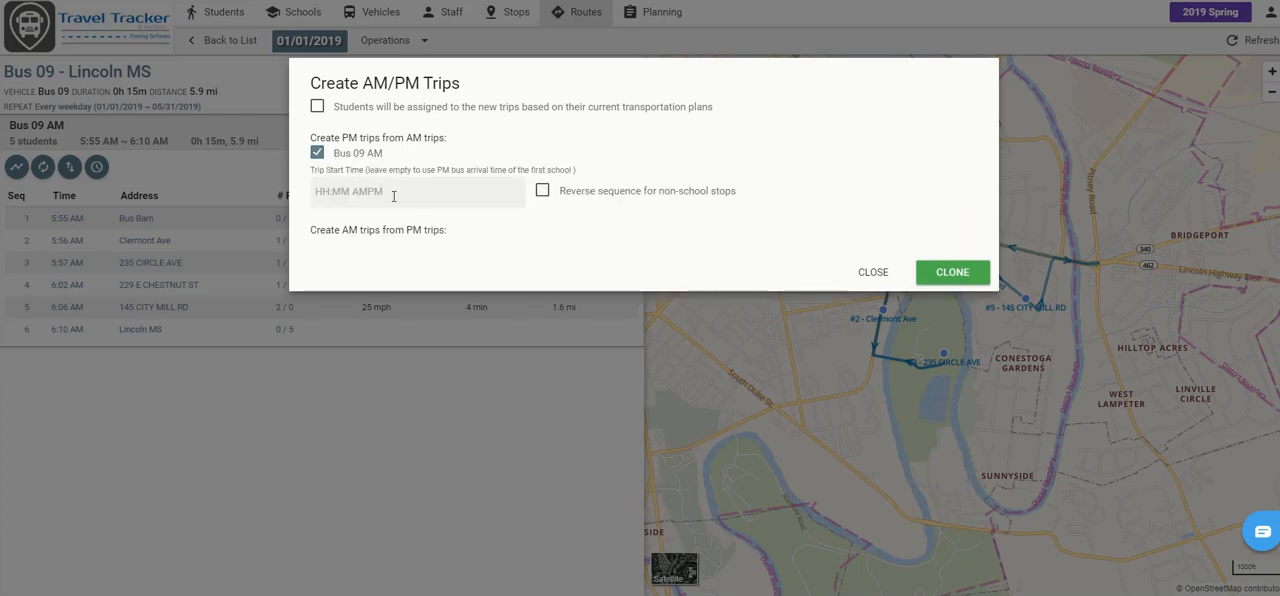
click(417, 191)
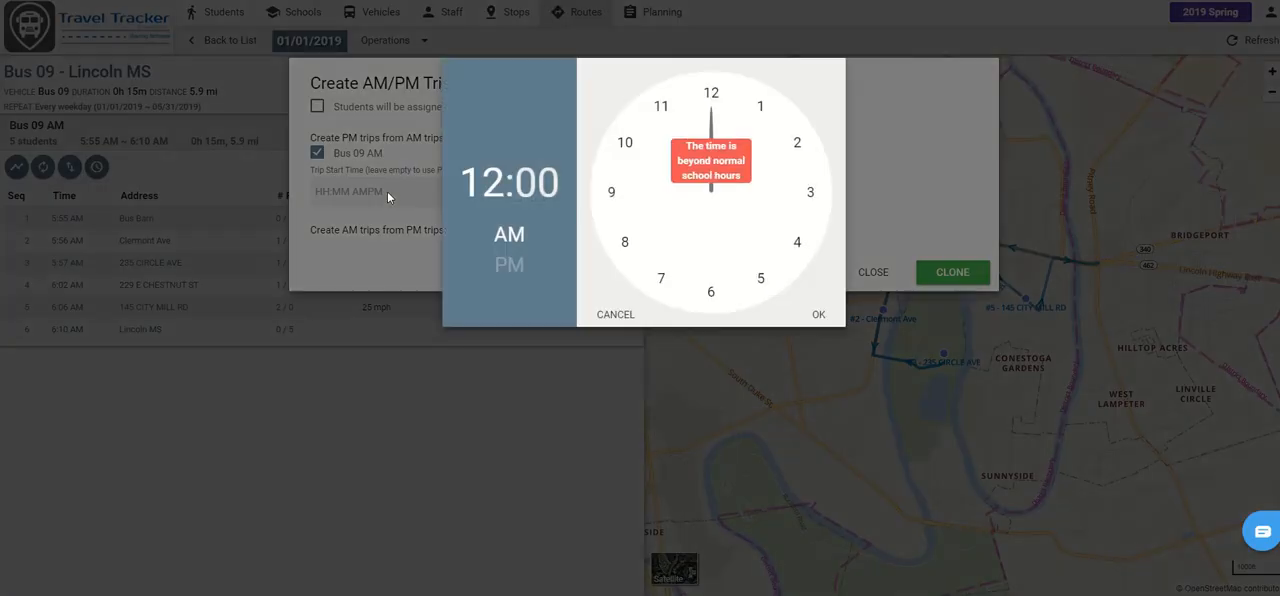
click(810, 191)
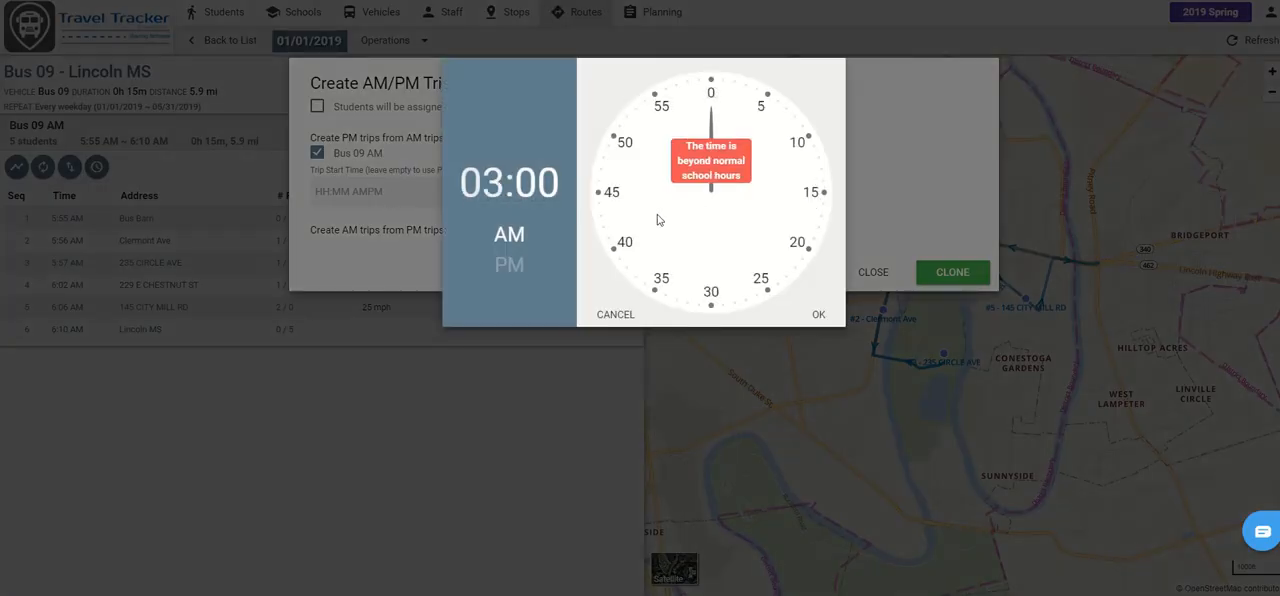
click(810, 191)
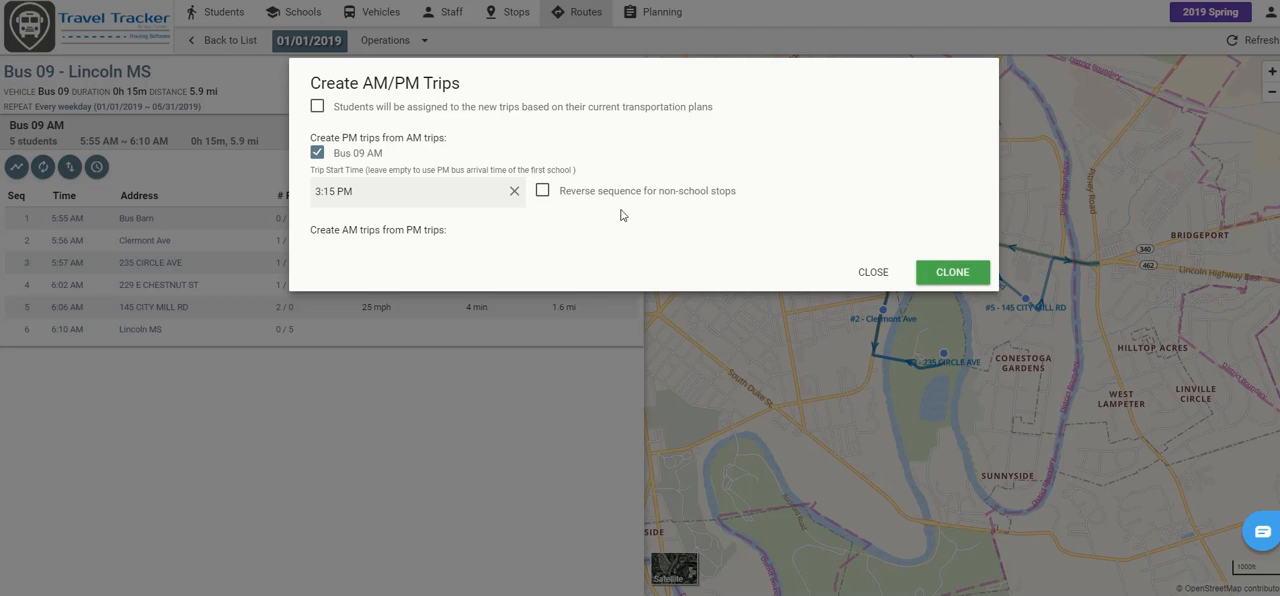
click(542, 190)
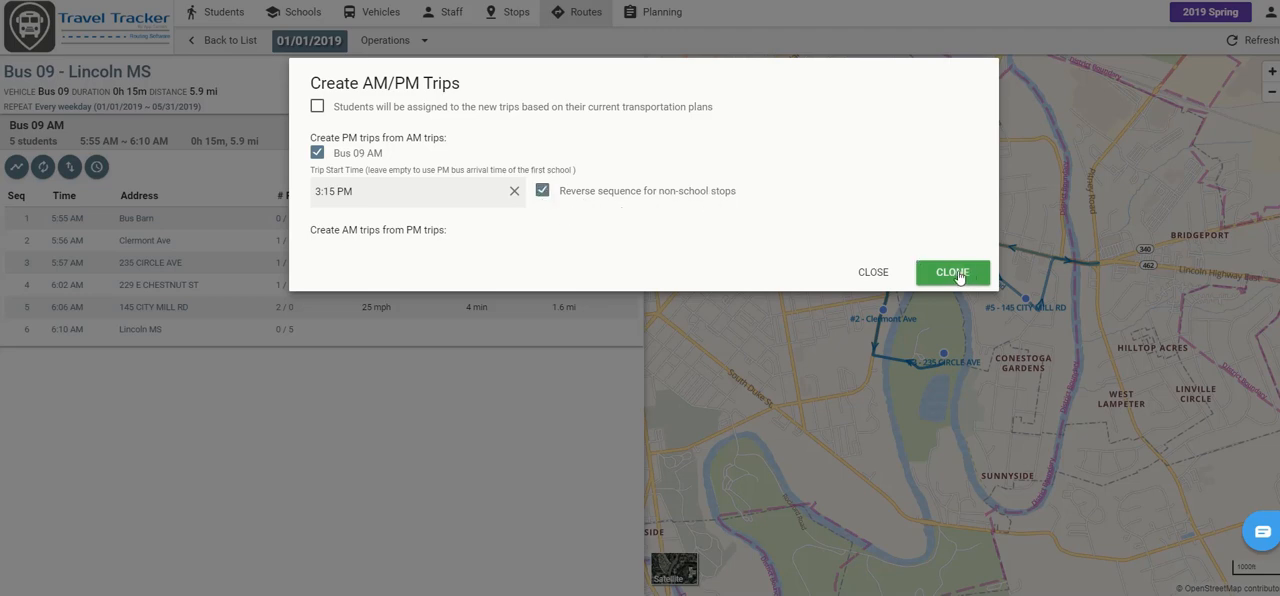
click(951, 272)
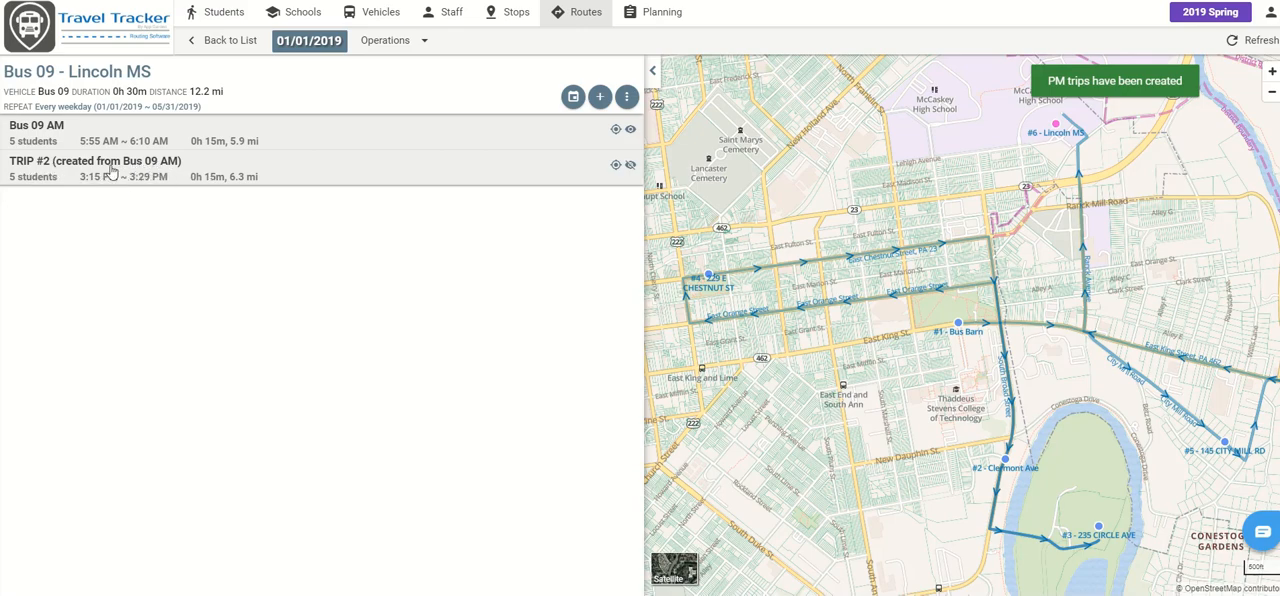
- Expand TRIP #2 to see stops from Lincoln MS (3:15 PM) to Bus Barn (3:29 PM)
click(110, 160)
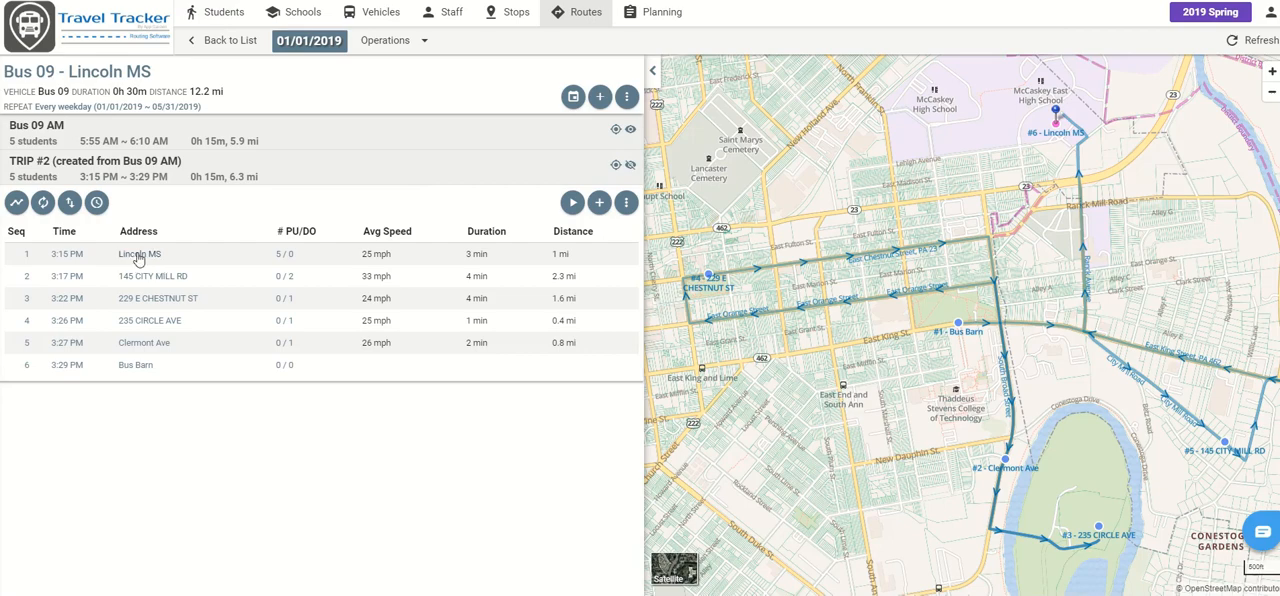
mouse_move(225, 273)
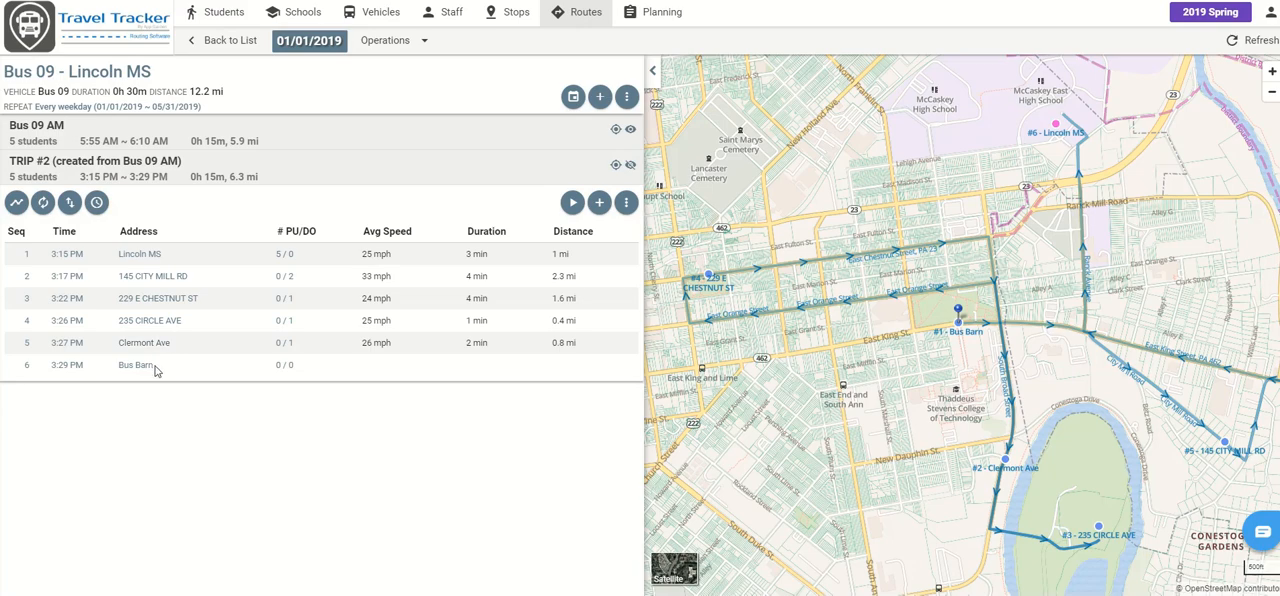
mouse_move(30, 170)
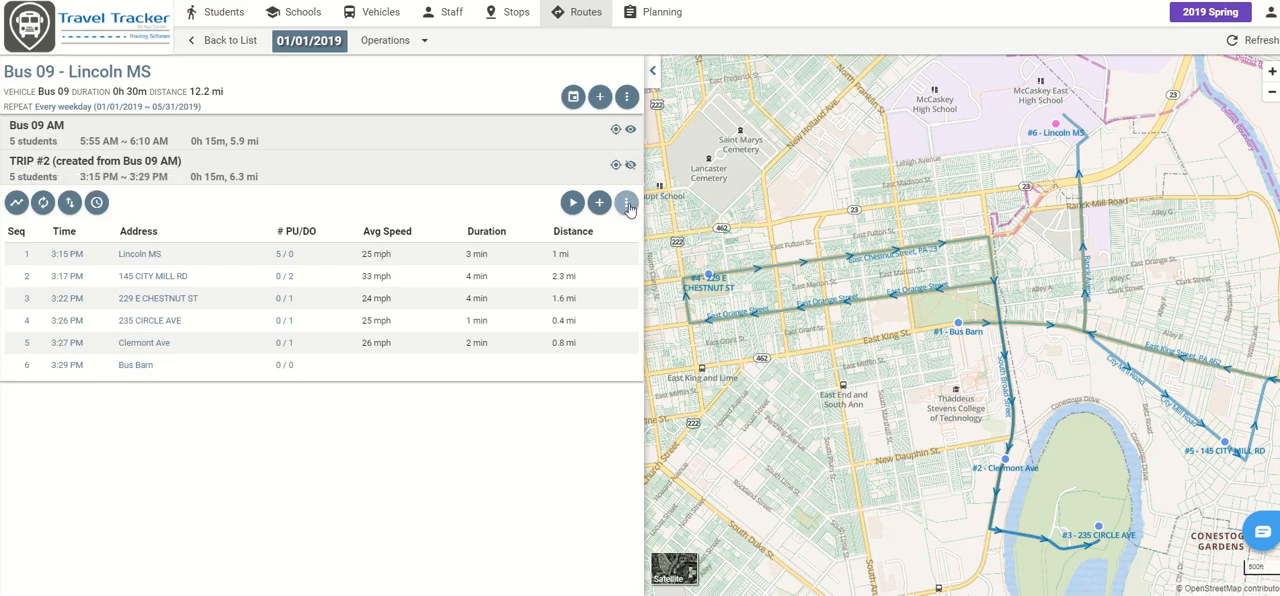
- Rename TRIP #2 to 'Bus 09 PM' in Trip Properties and save
click(627, 202)
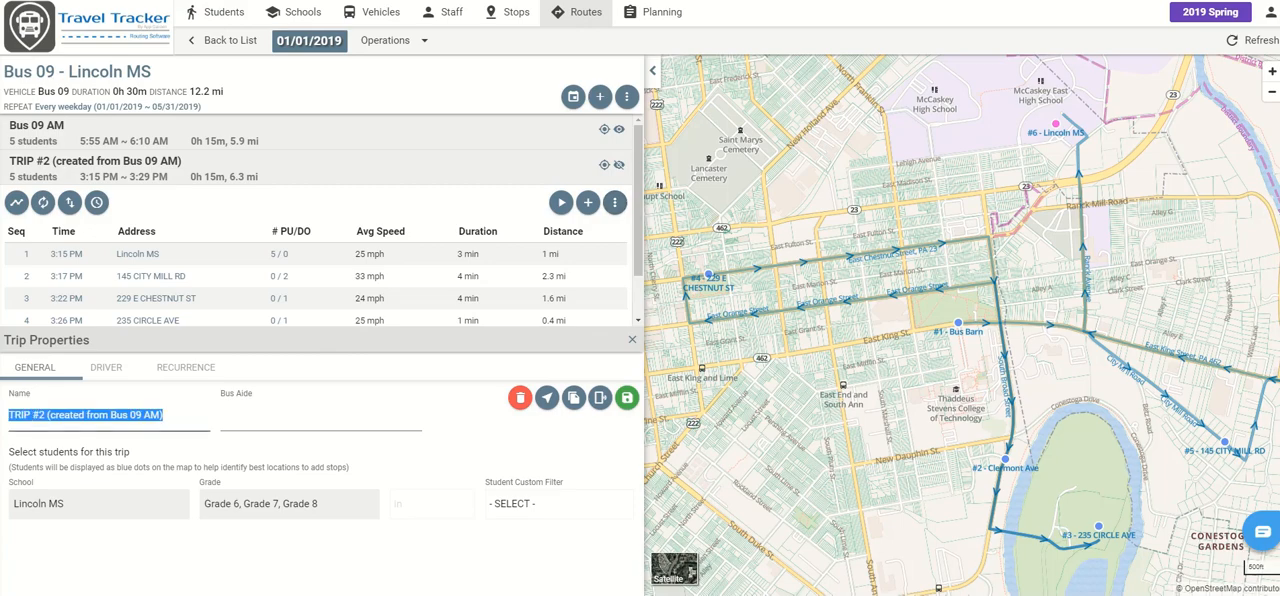
text(Bus)
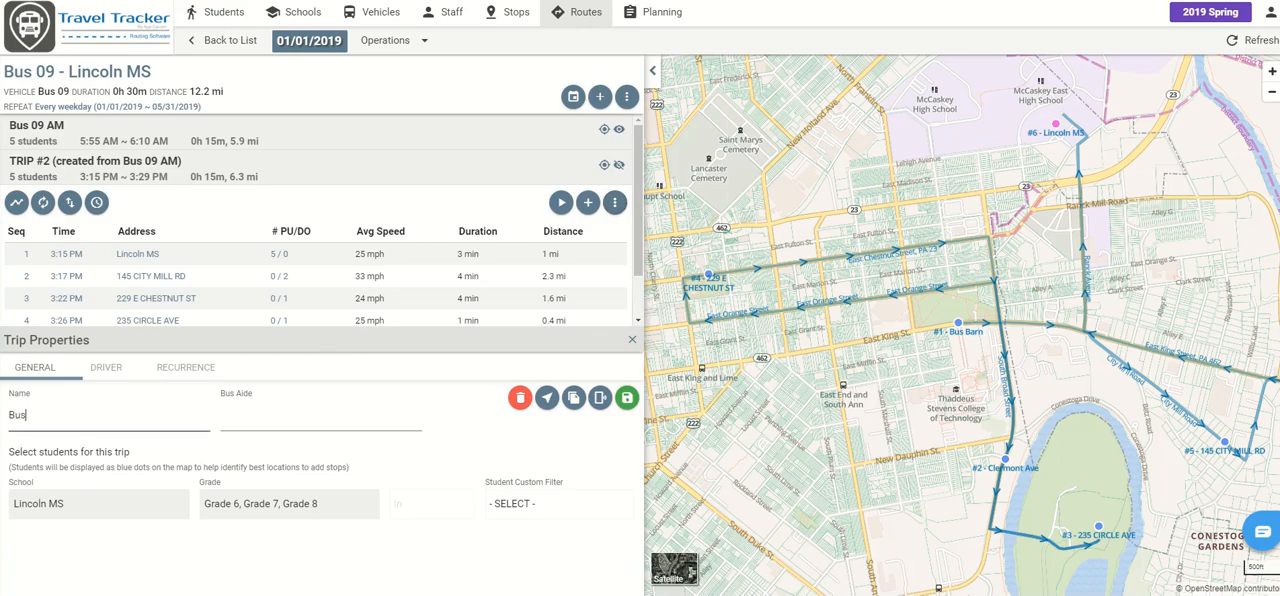
text(09)
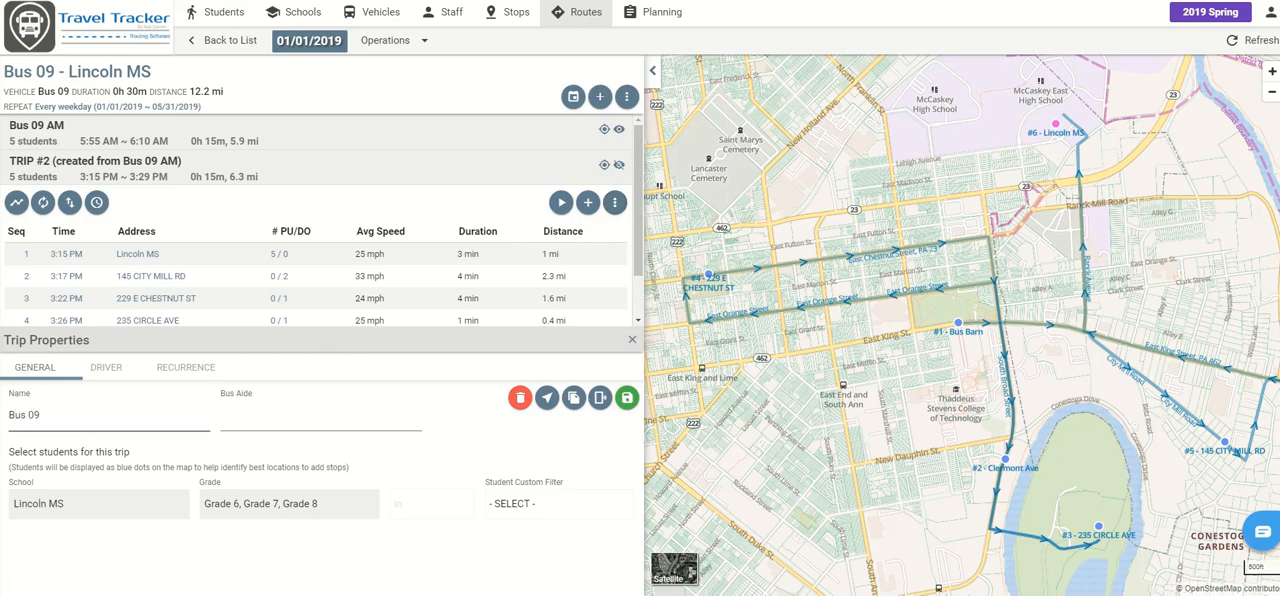
text(PM)
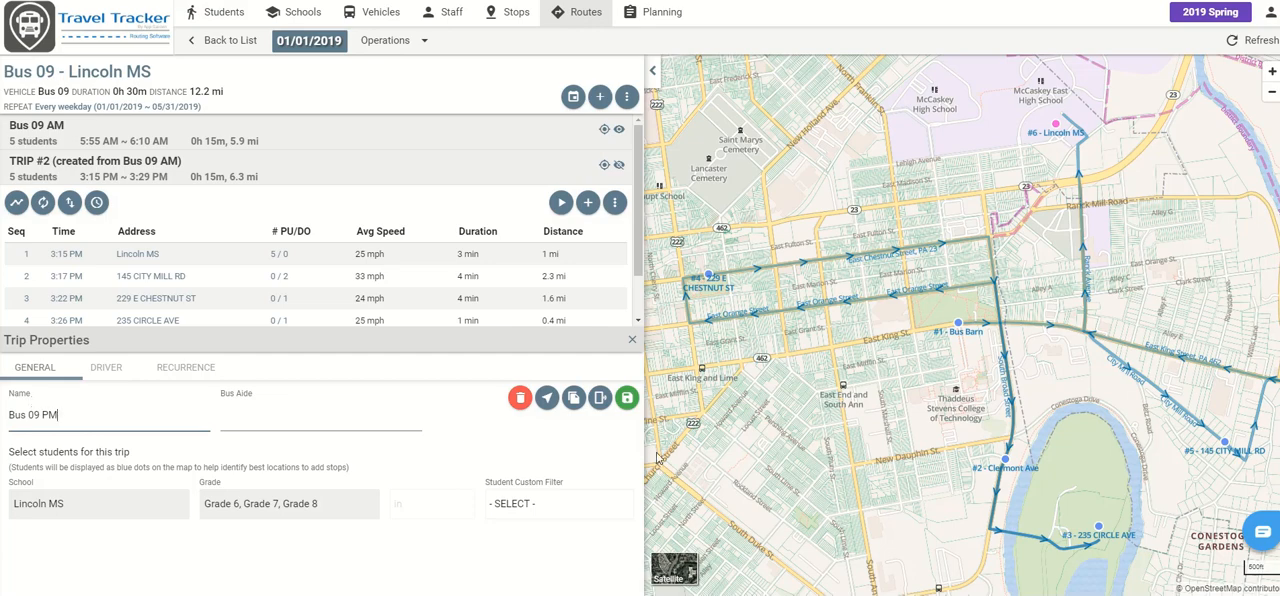
click(626, 397)
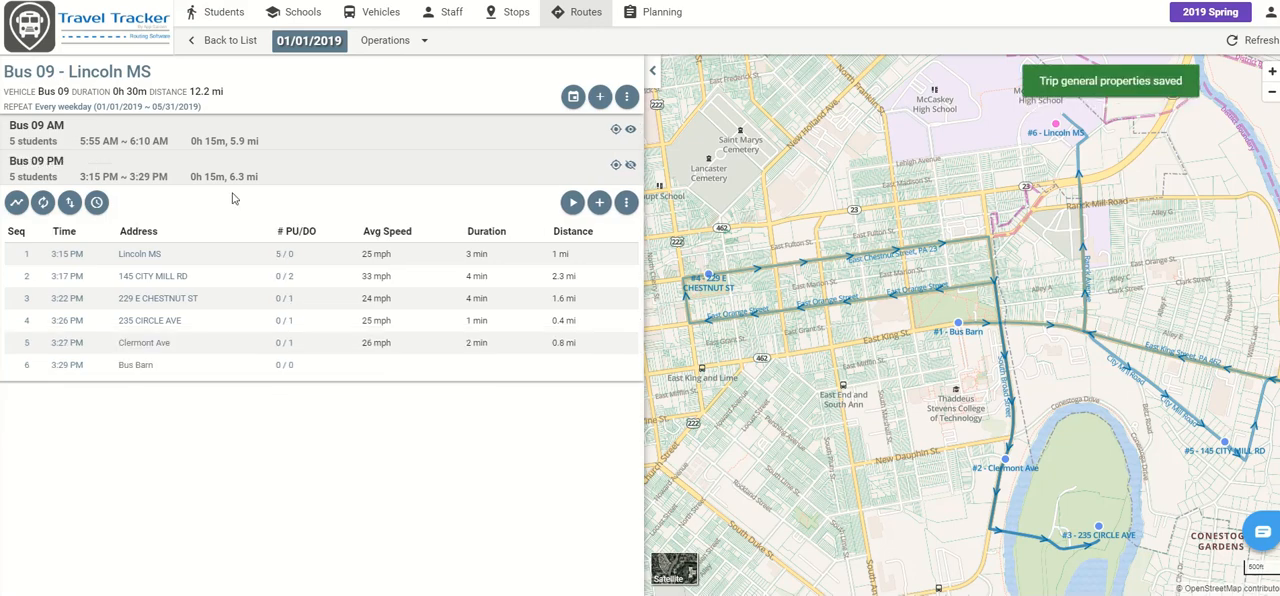
mouse_move(268, 161)
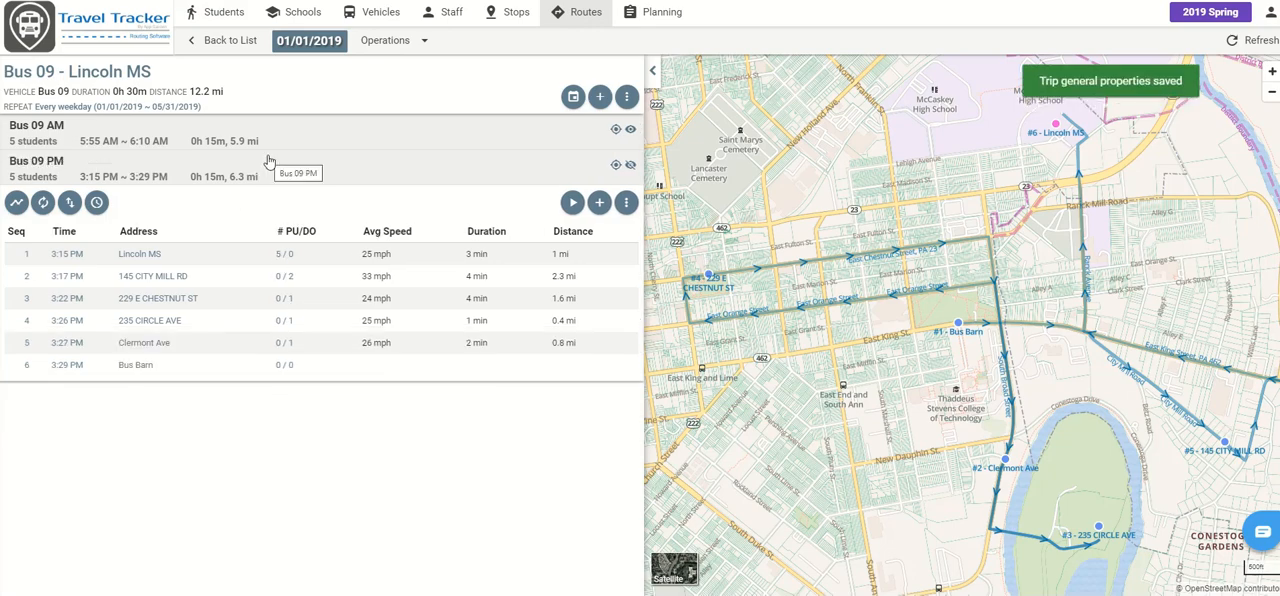